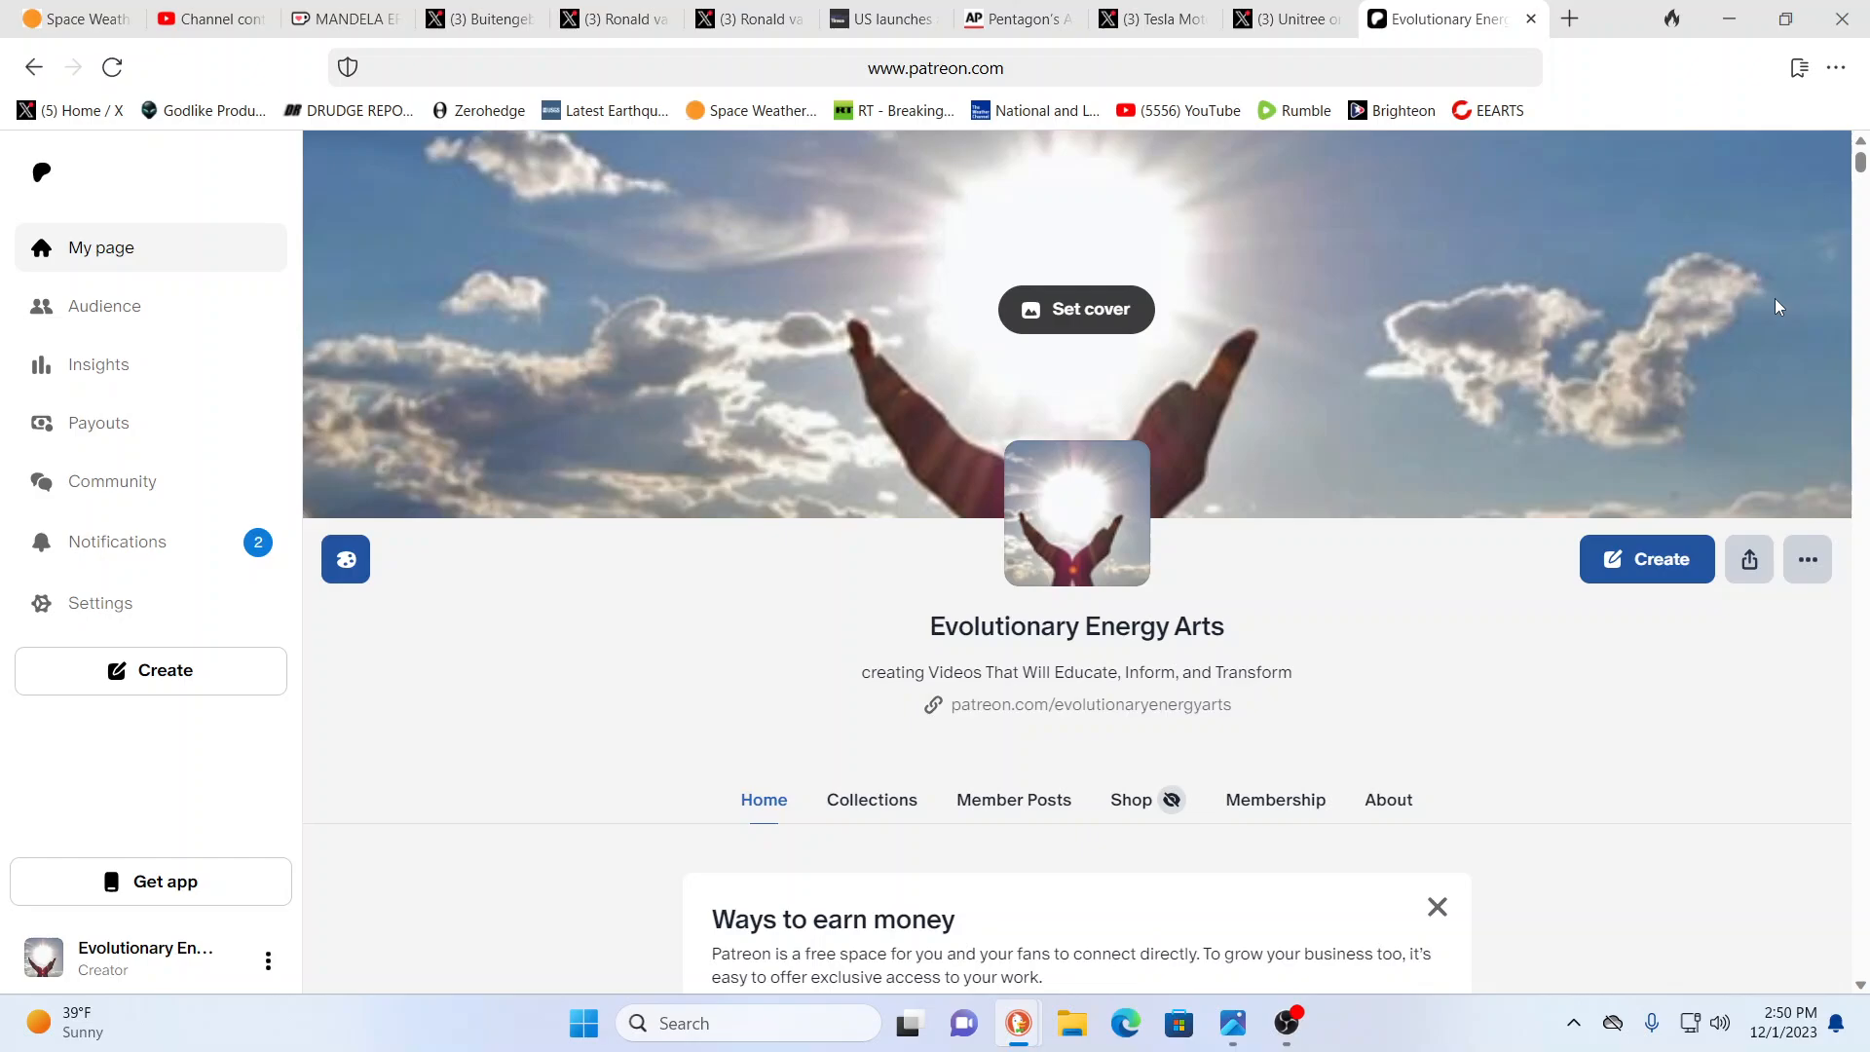
pyautogui.moveTo(1769, 312)
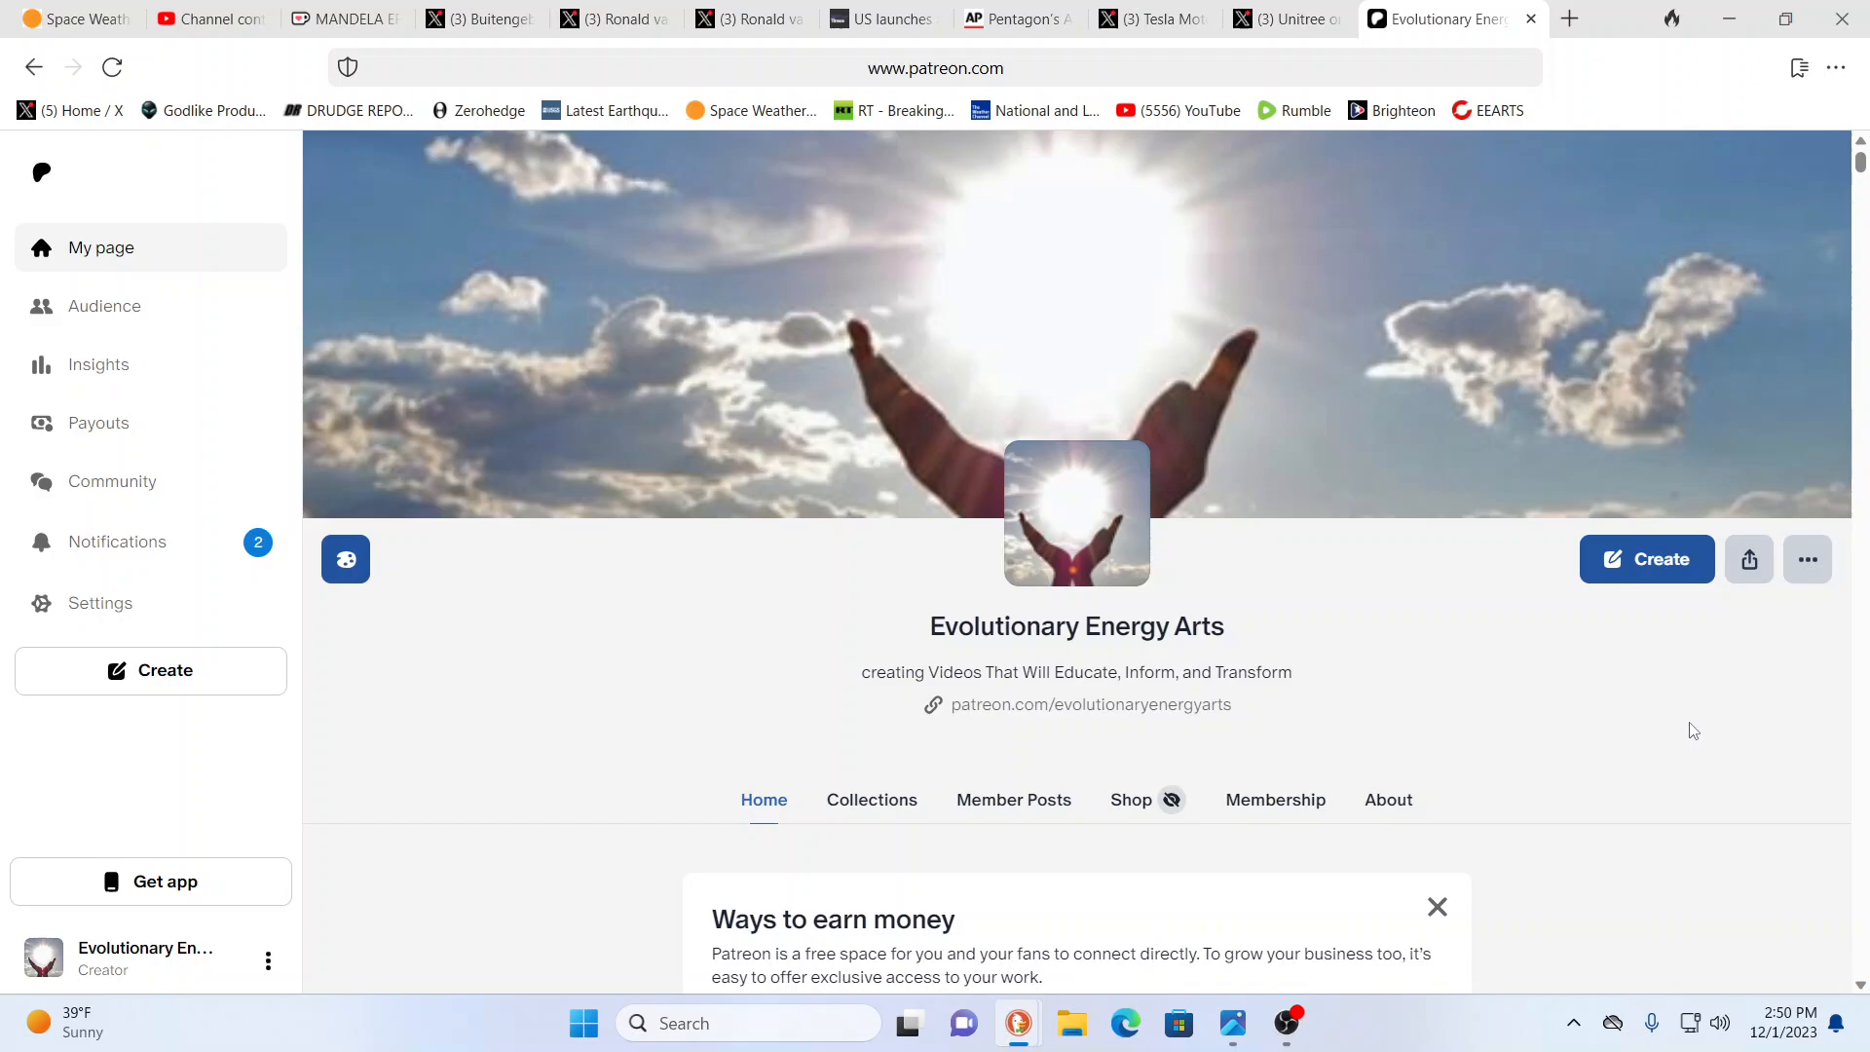
pyautogui.moveTo(1657, 732)
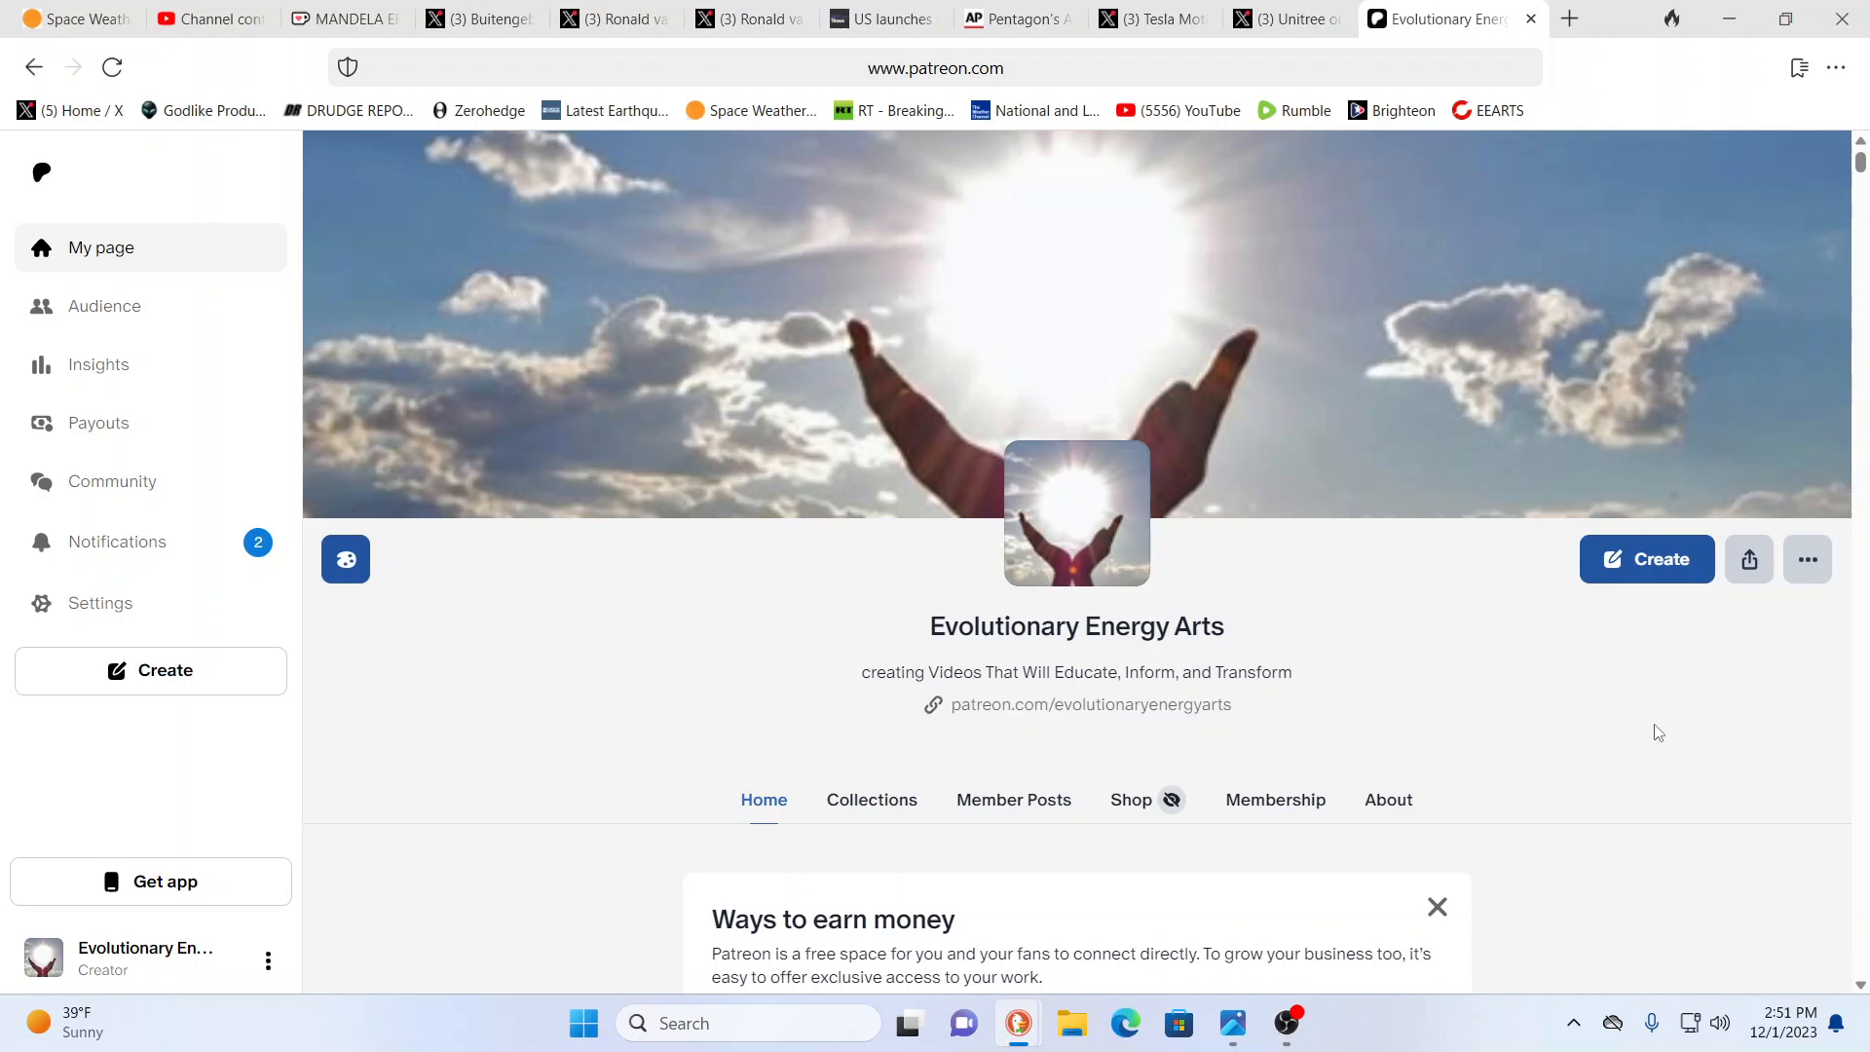
pyautogui.moveTo(1636, 731)
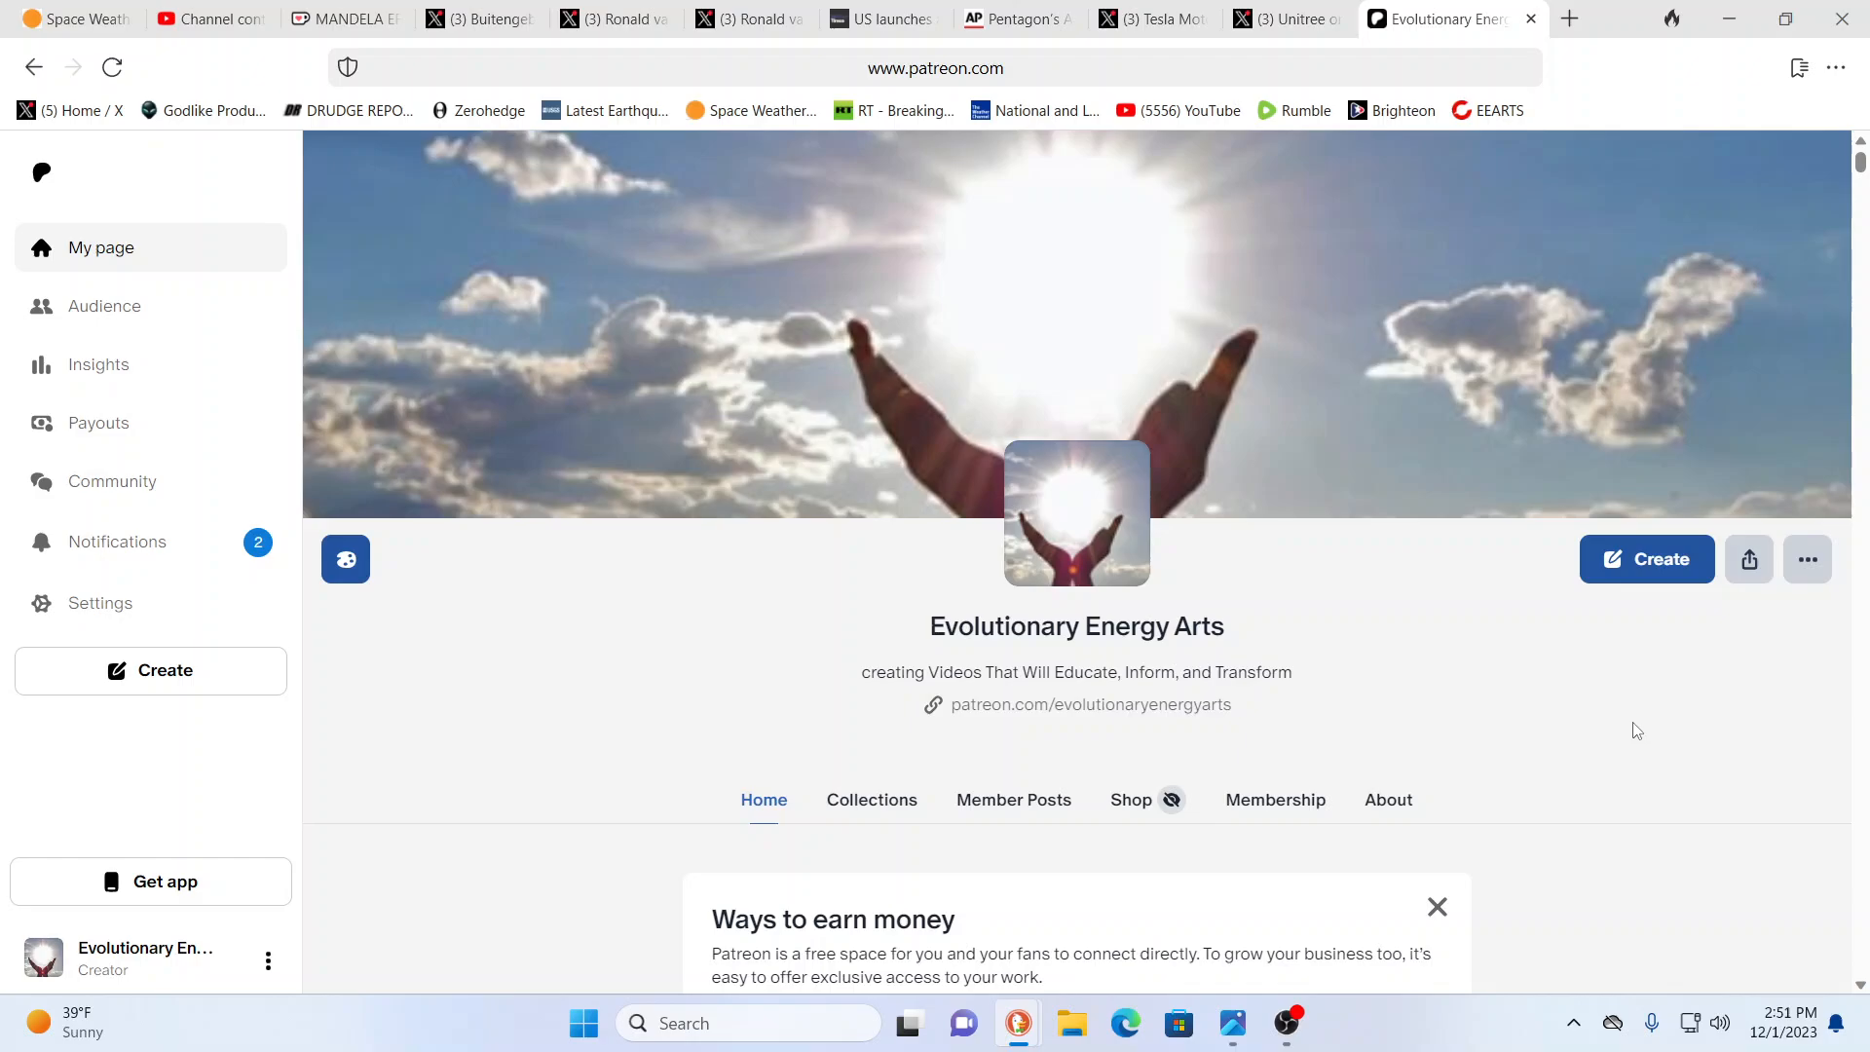
pyautogui.moveTo(1534, 695)
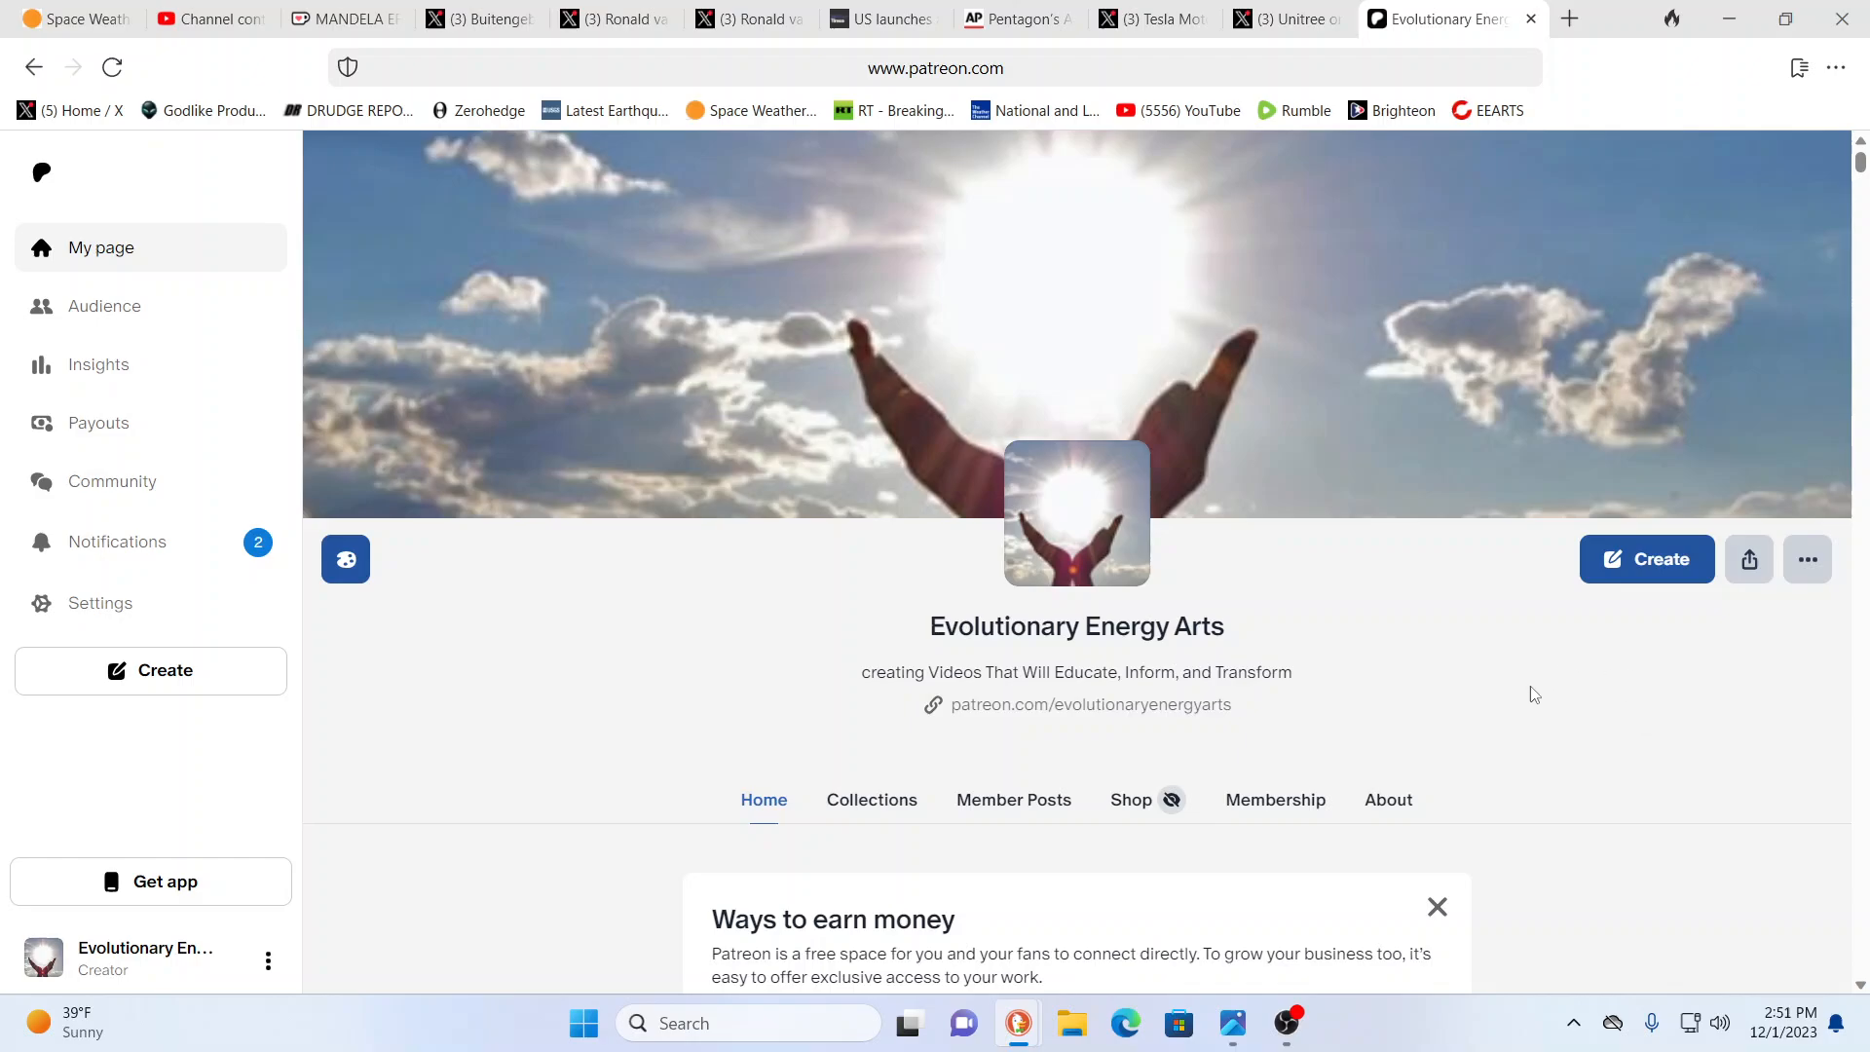
pyautogui.moveTo(1544, 665)
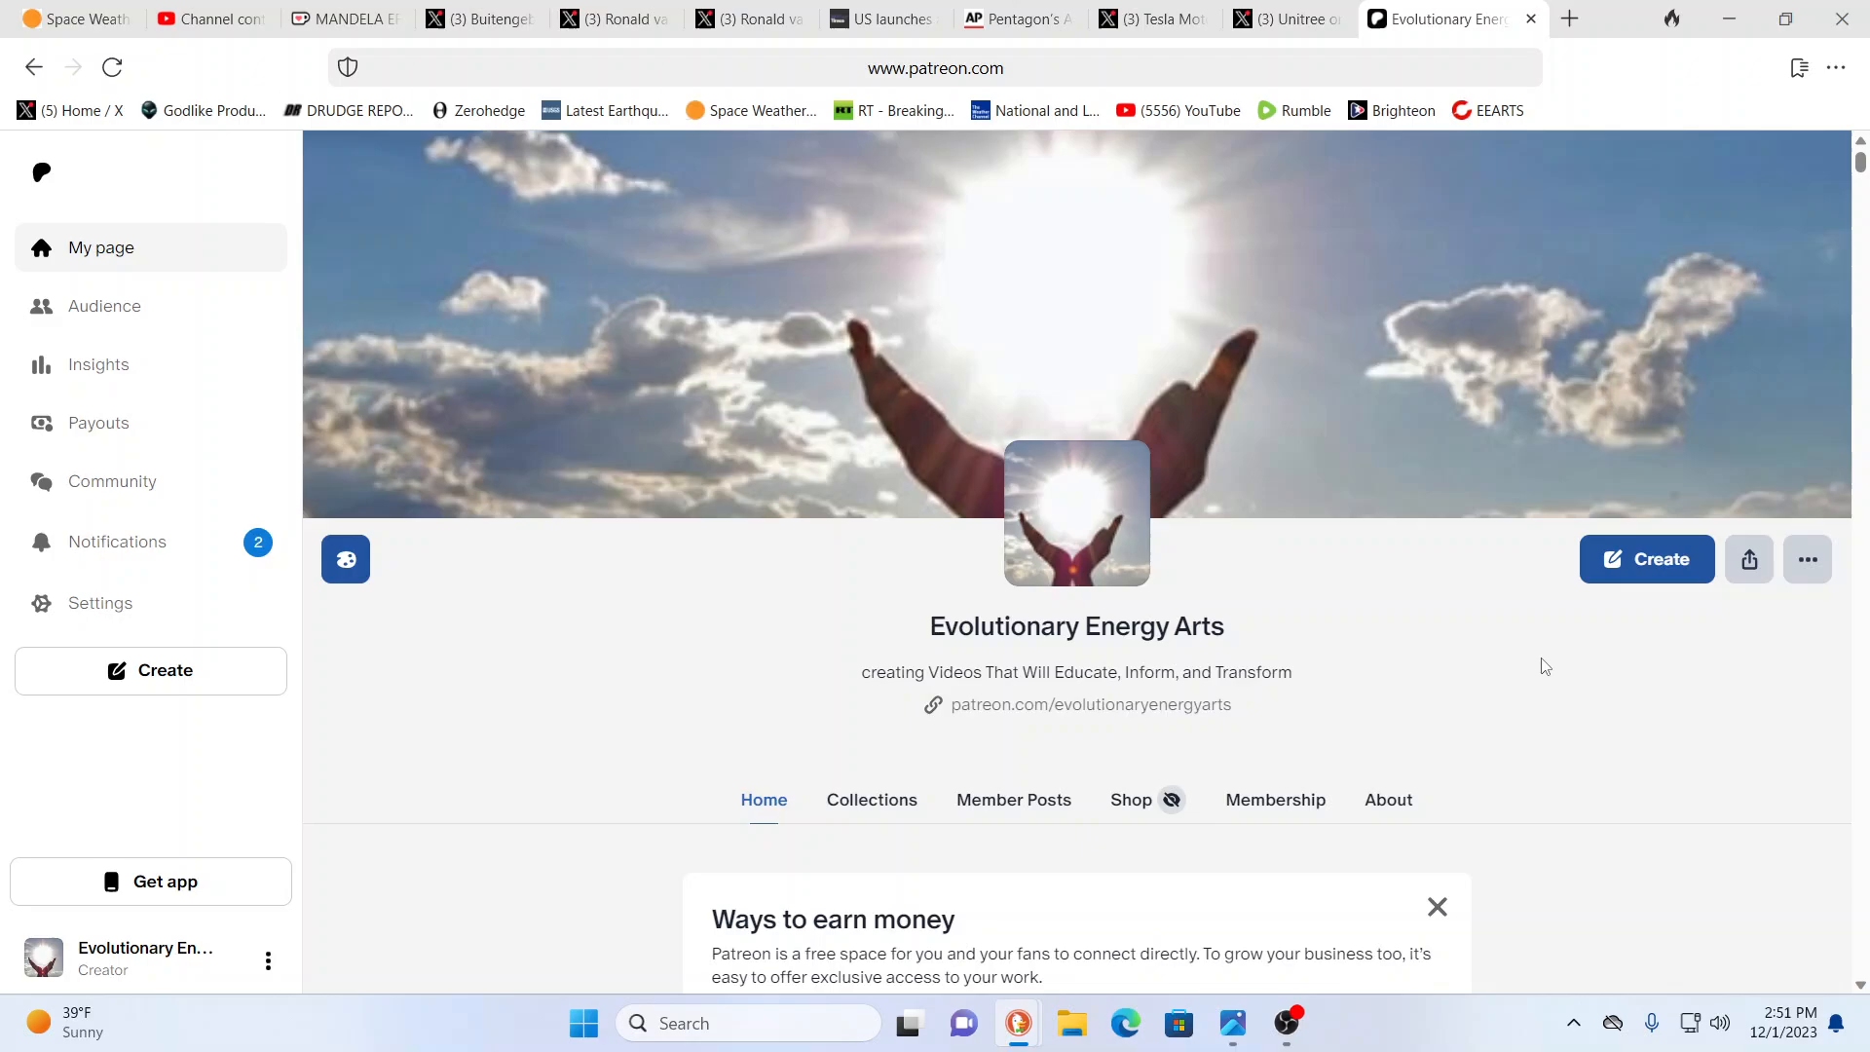
pyautogui.moveTo(1540, 664)
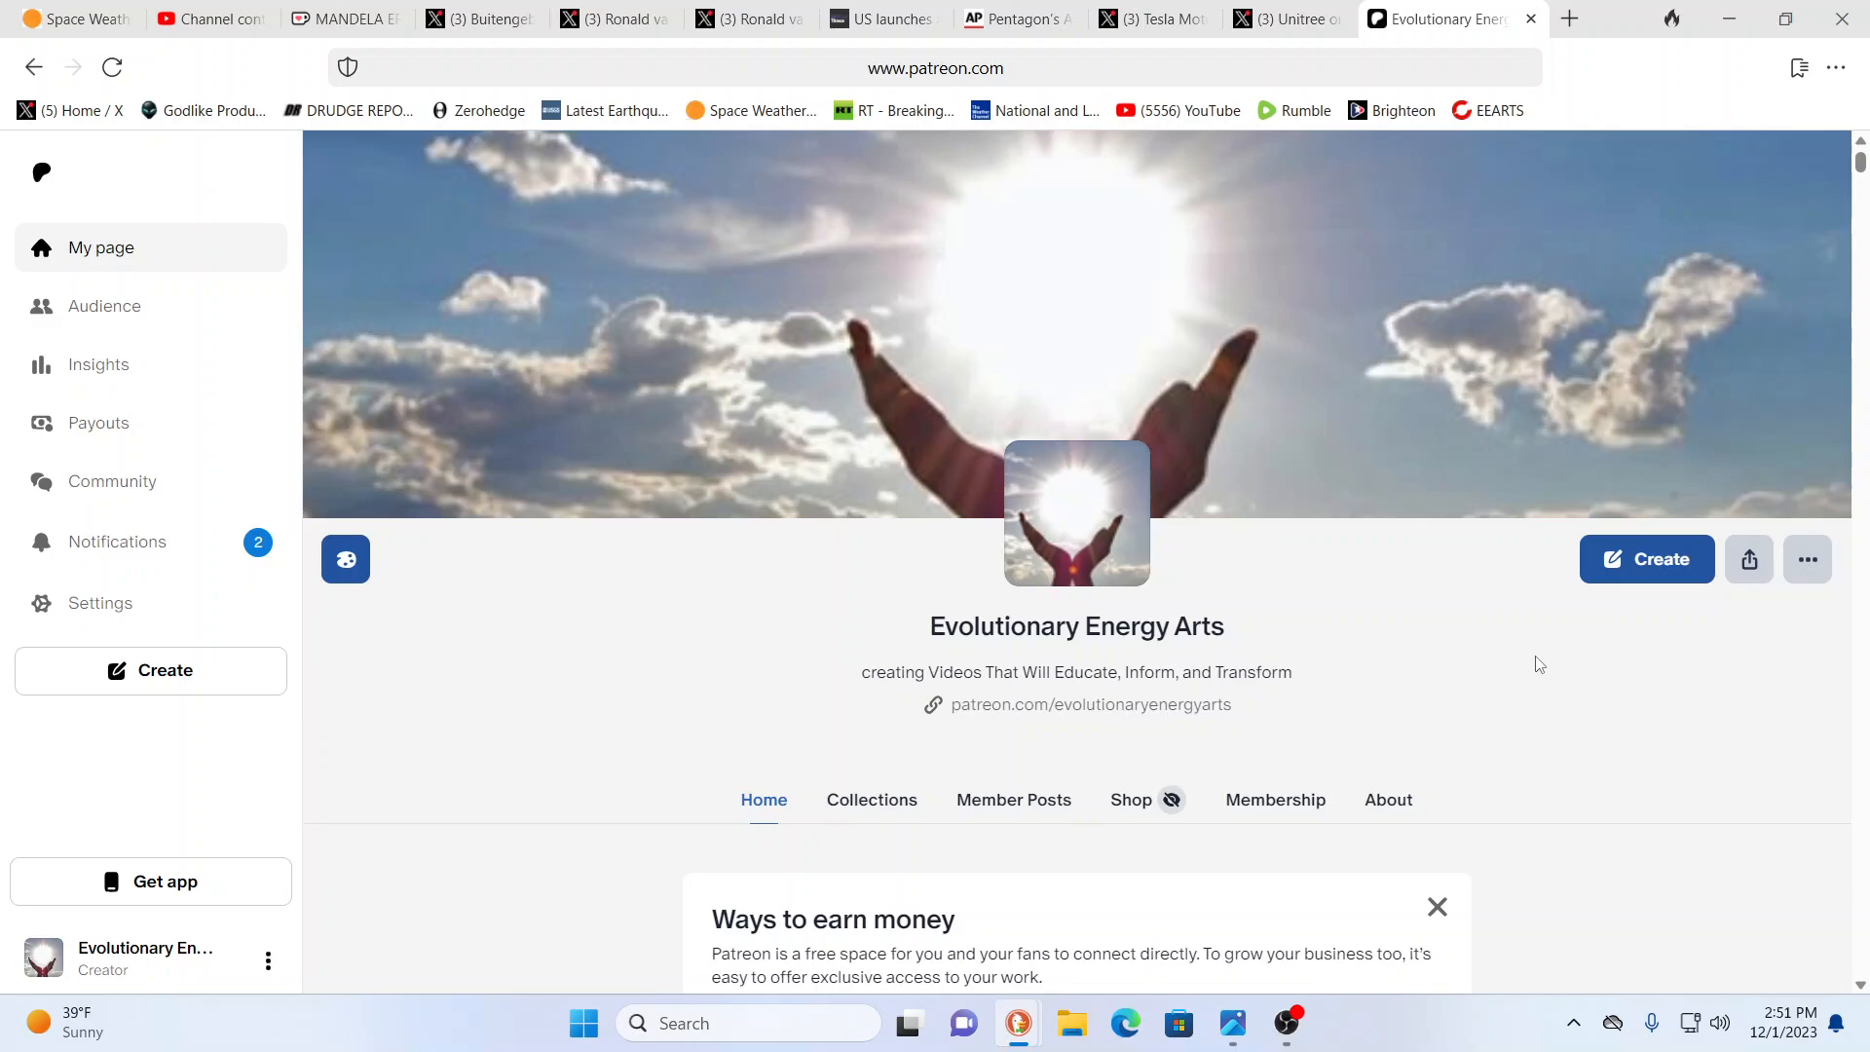
pyautogui.moveTo(1393, 370)
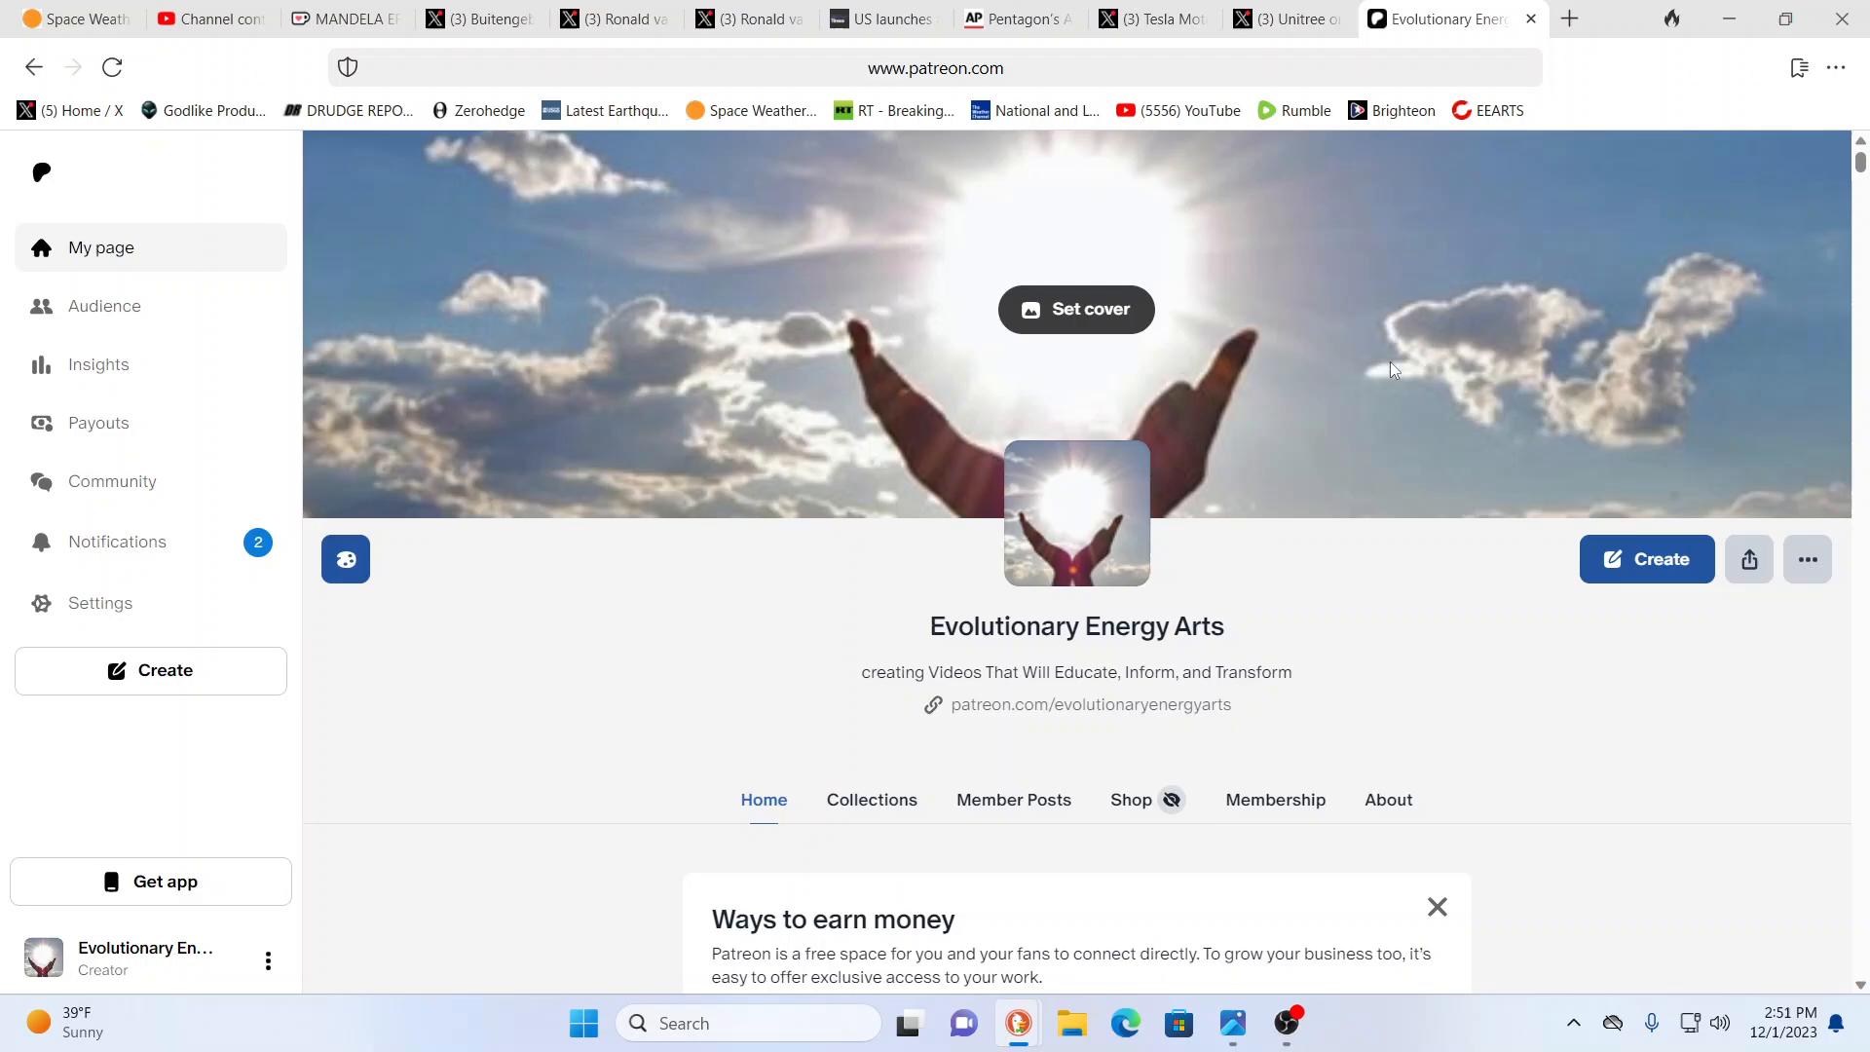
# Step: Switch from the Patreon creator page to the Unitree H1 humanoid robot post on X
pyautogui.click(1281, 19)
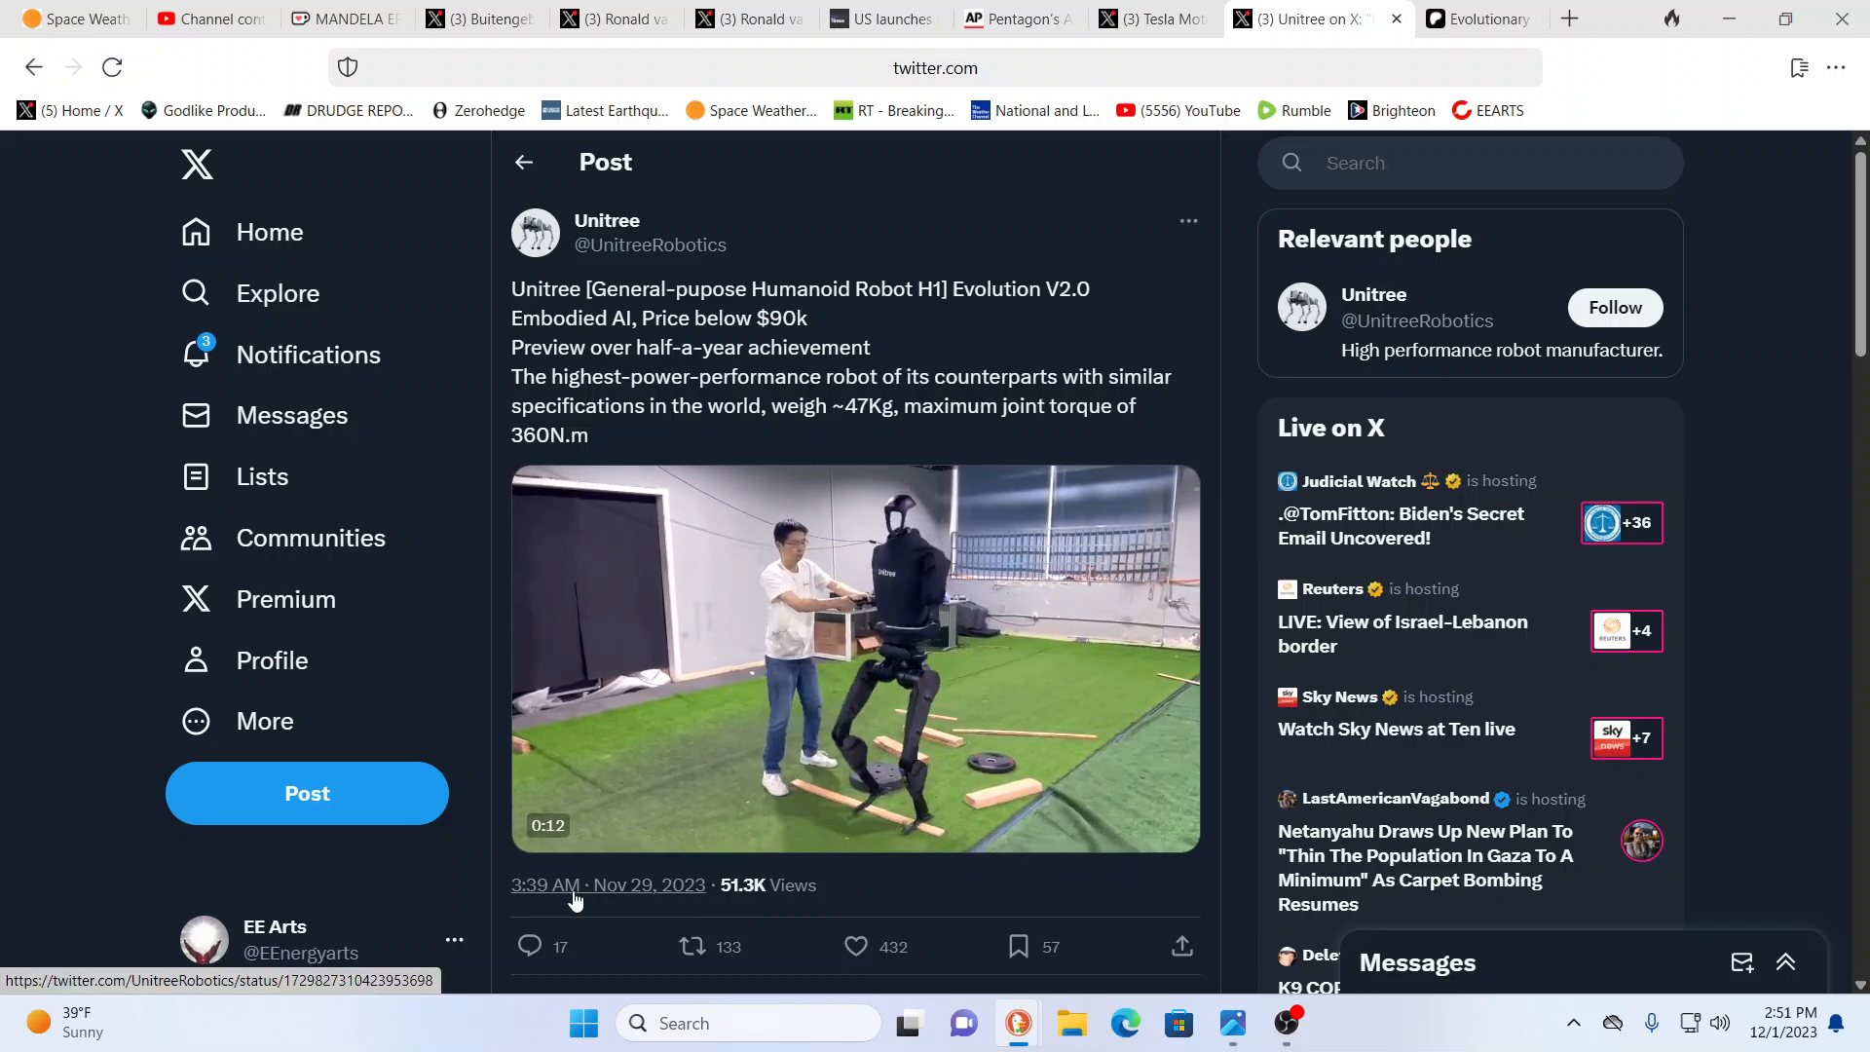
# Step: Play the Unitree robot video, then bring up the Tesla Motors Community post
pyautogui.click(855, 659)
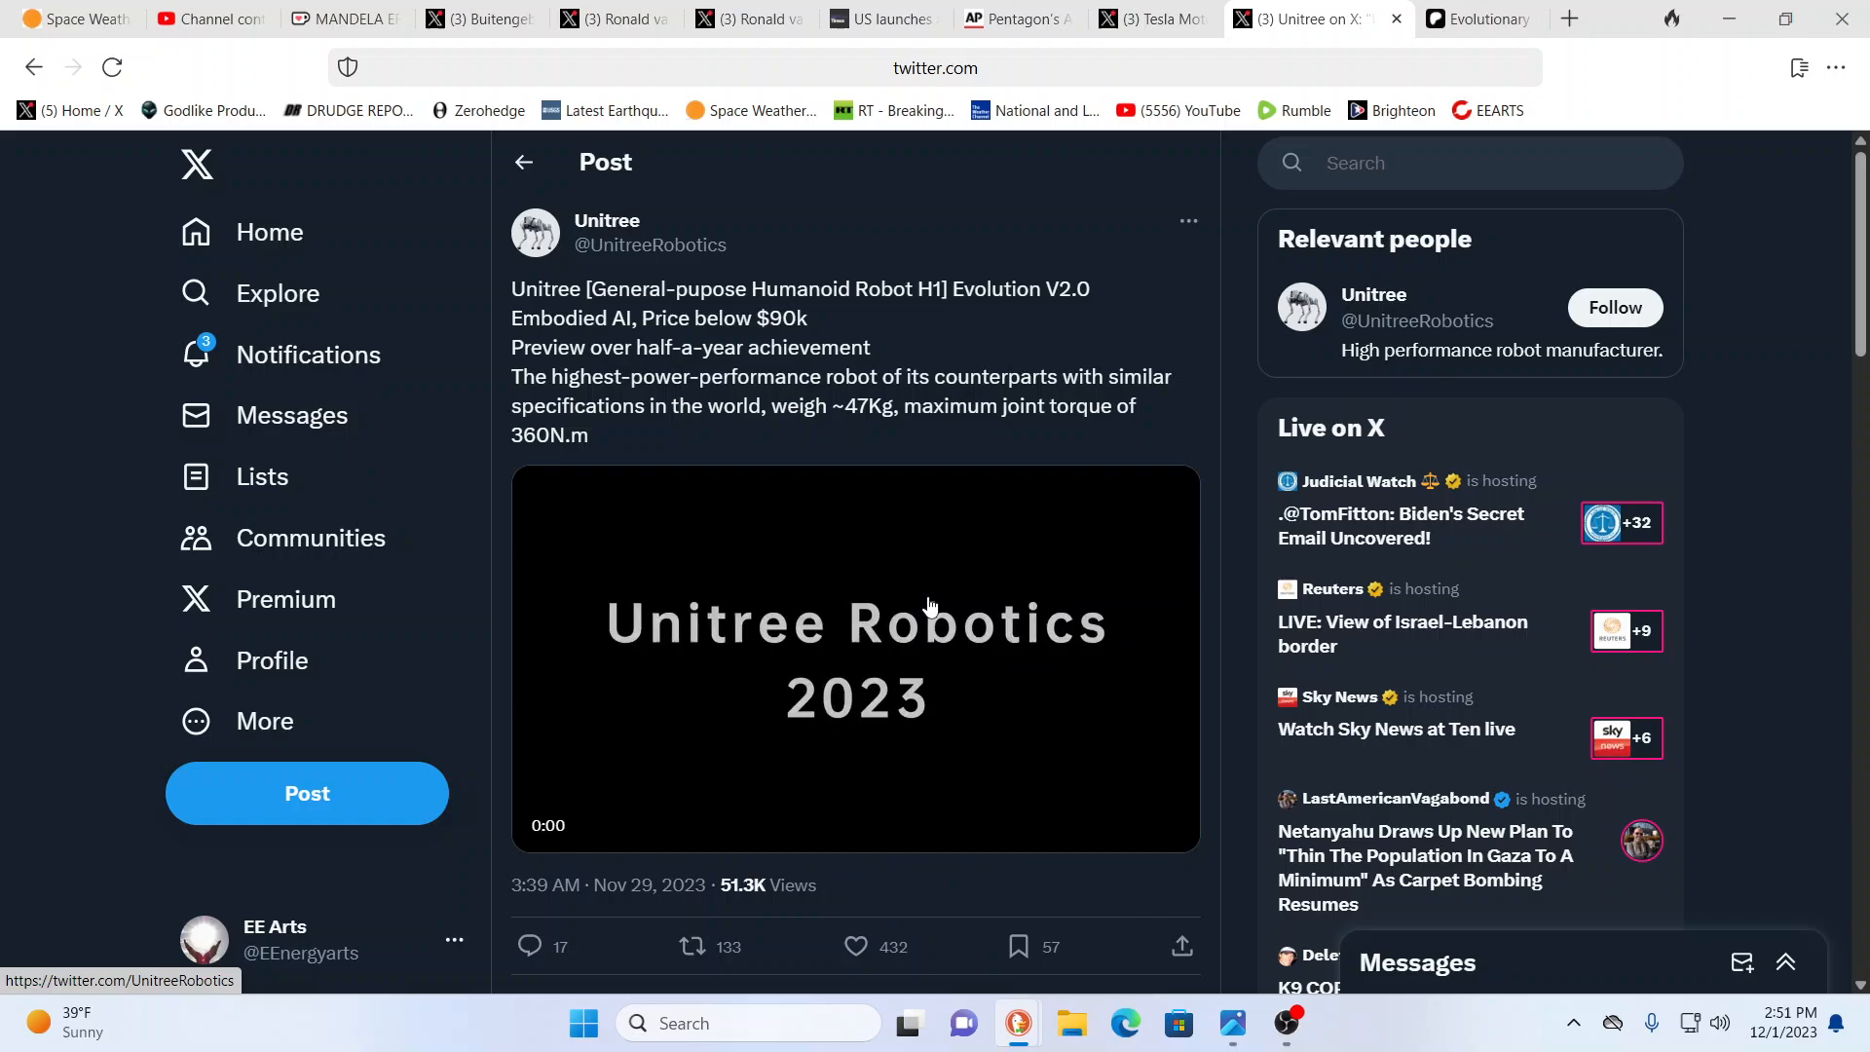
pyautogui.click(855, 659)
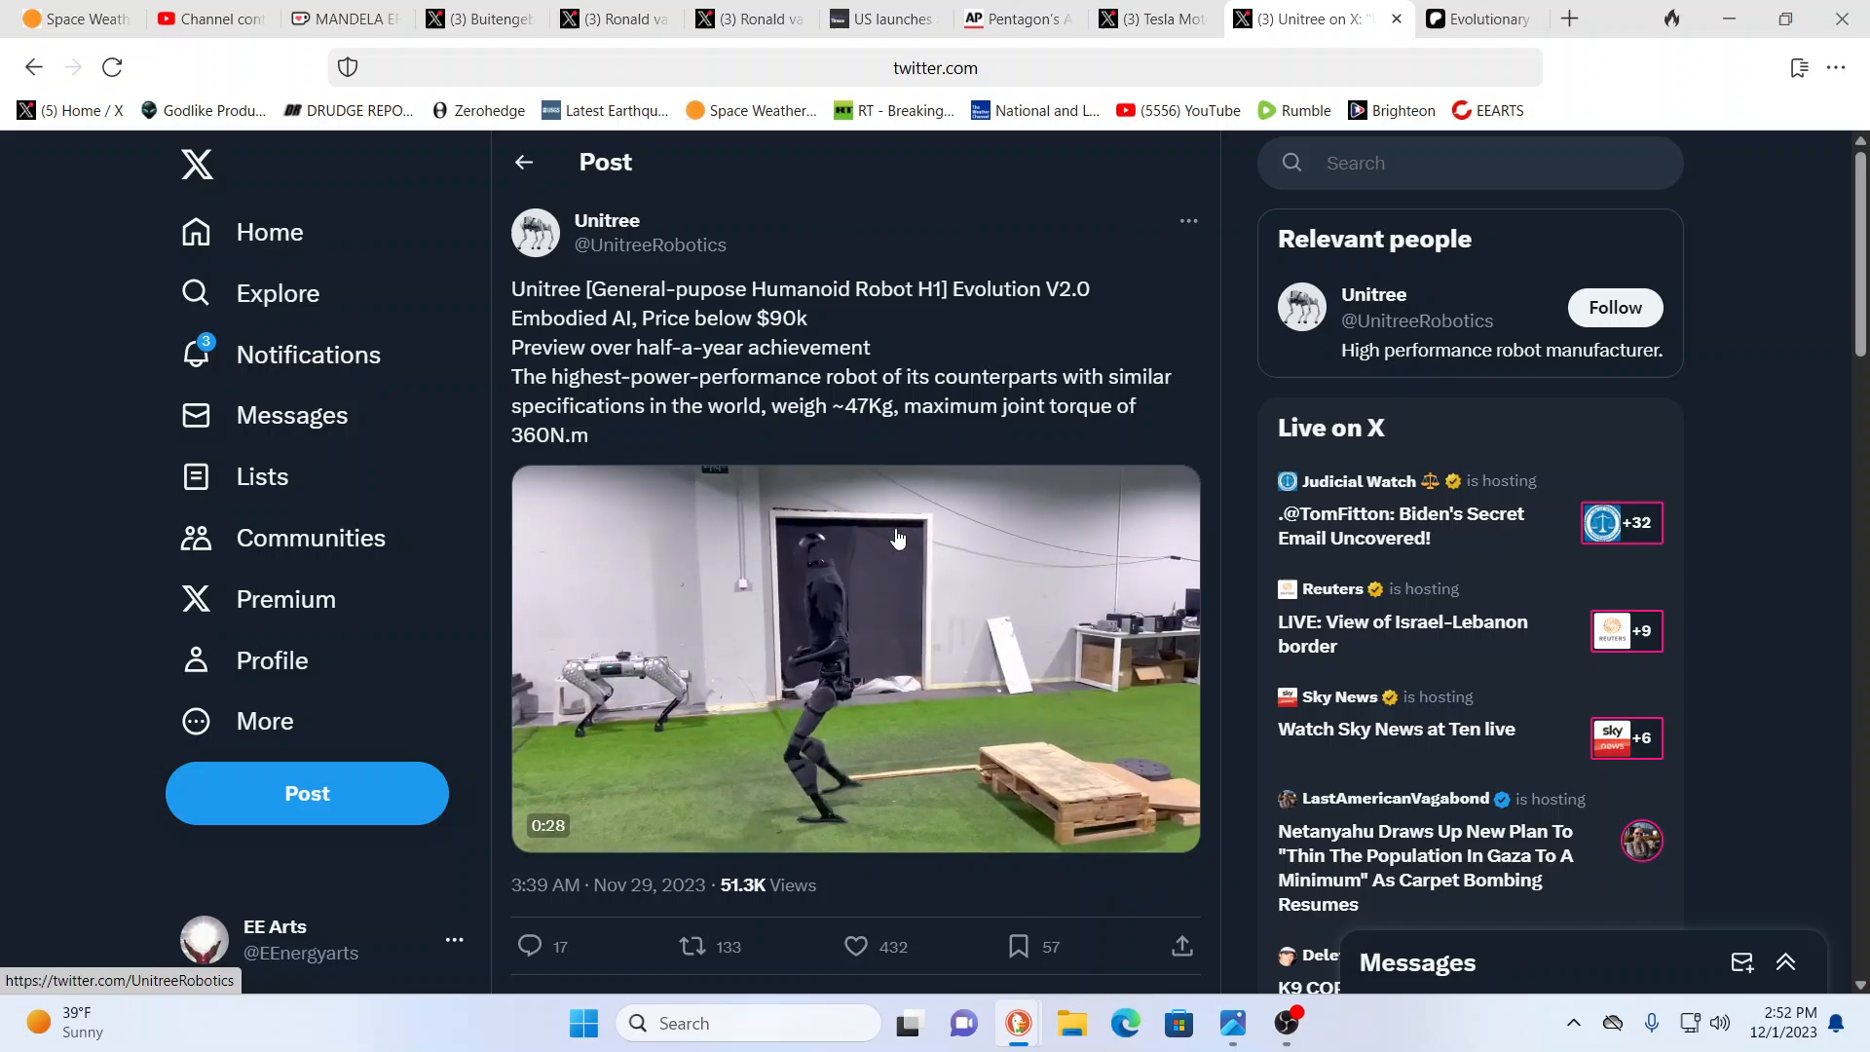
pyautogui.click(855, 658)
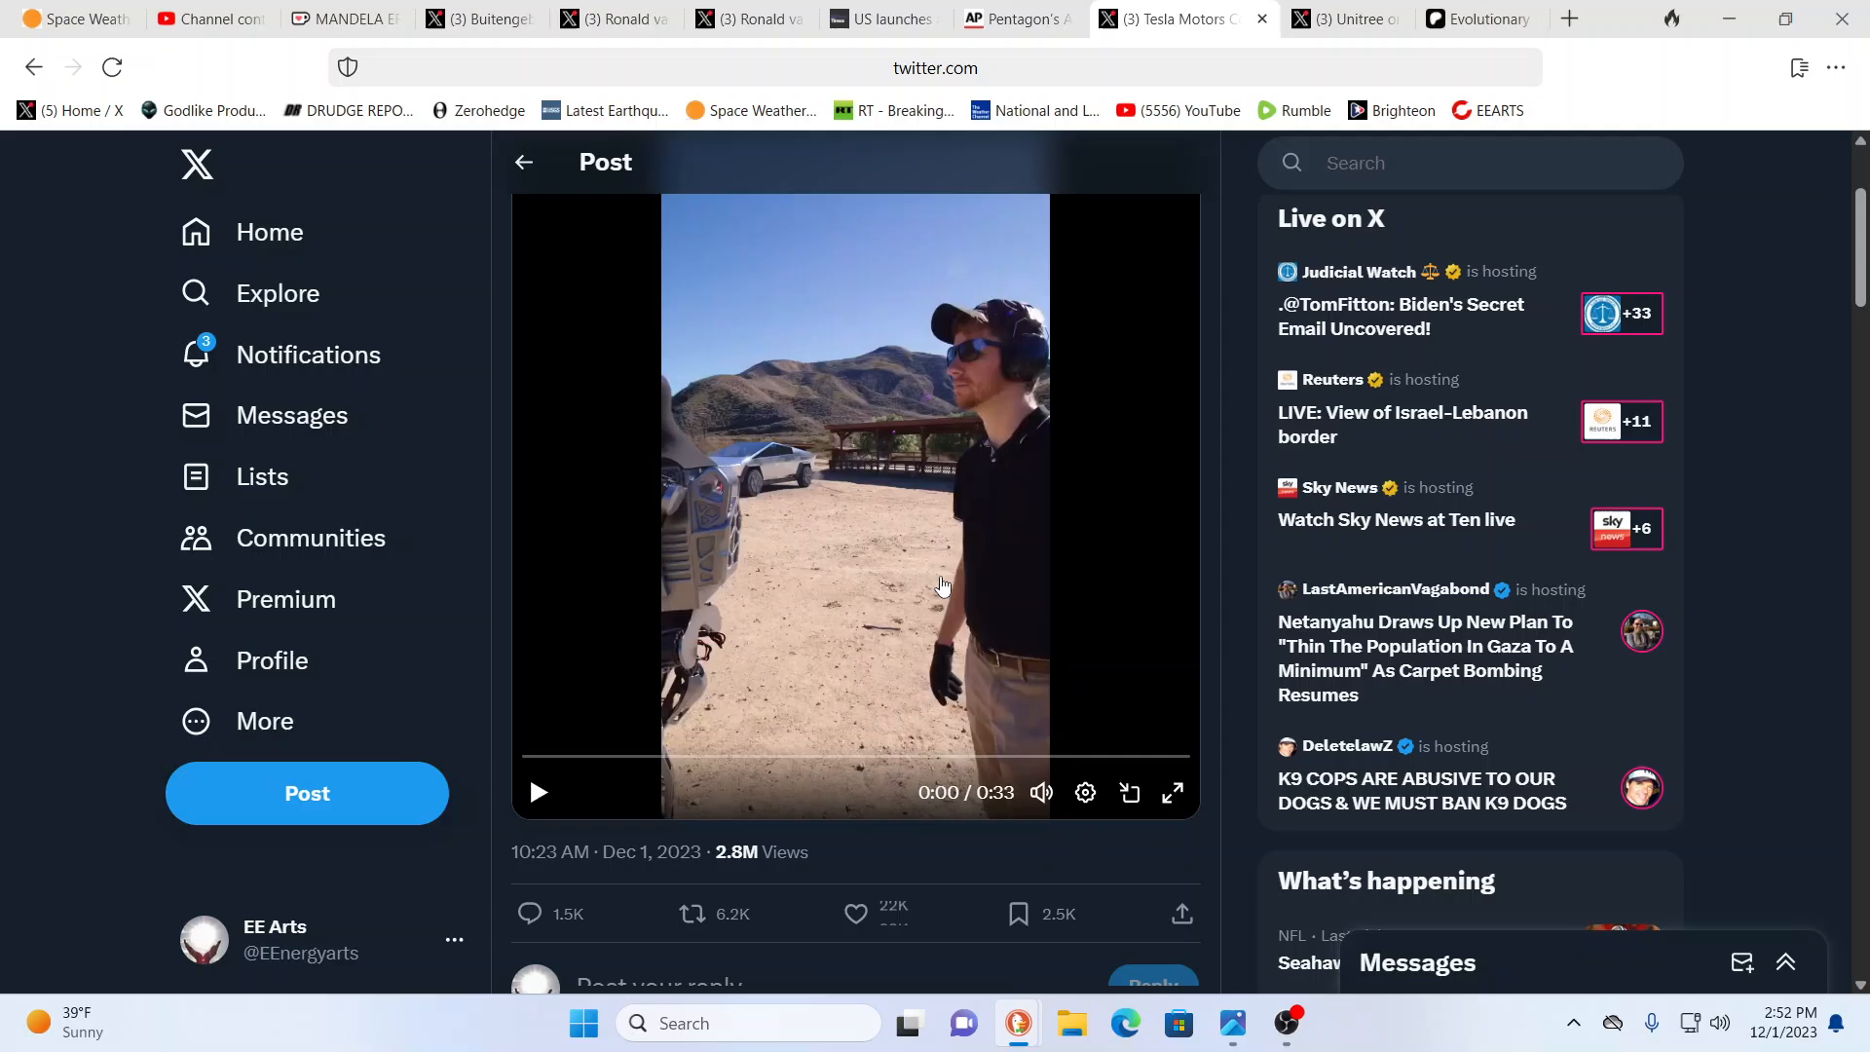
# Step: Start the Teslabot Cybertruck bulletproof-testing video in the Tesla Motors Community post
pyautogui.click(1171, 792)
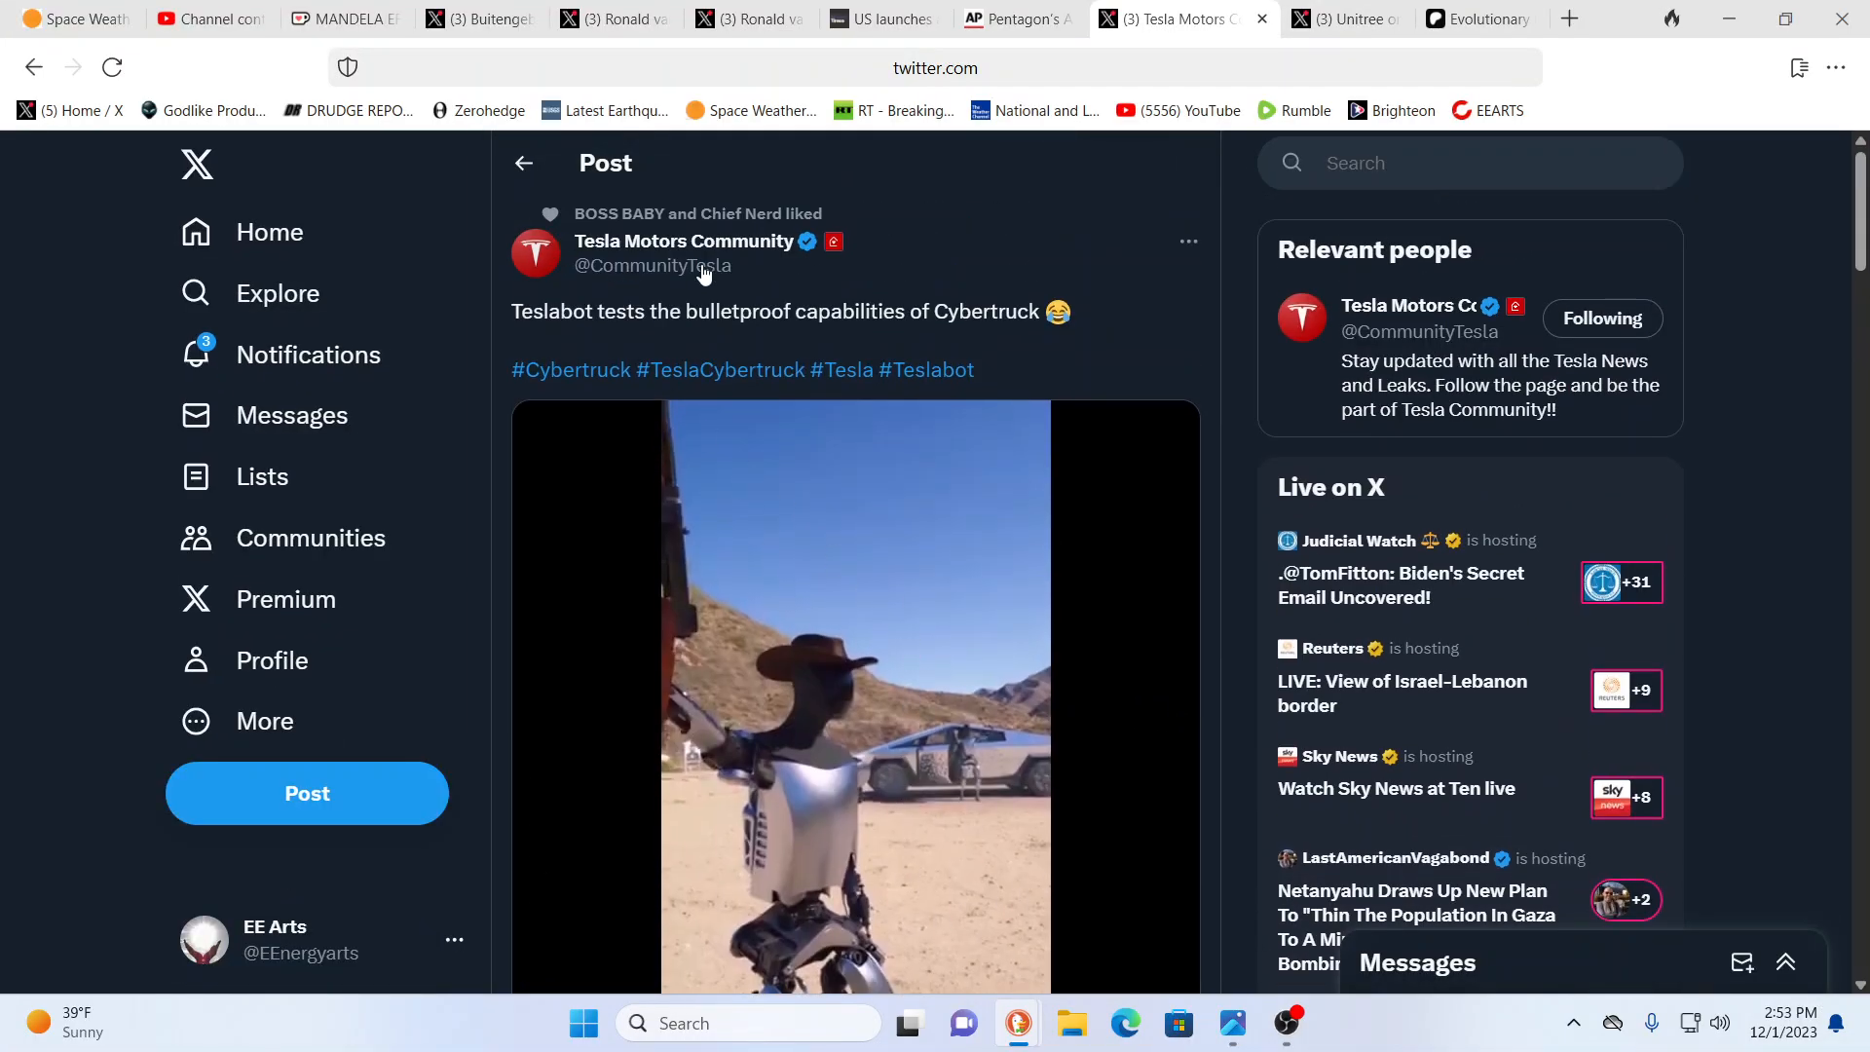
# Step: Scroll down slightly and watch the Teslabot video to 0:33
pyautogui.scroll(-3)
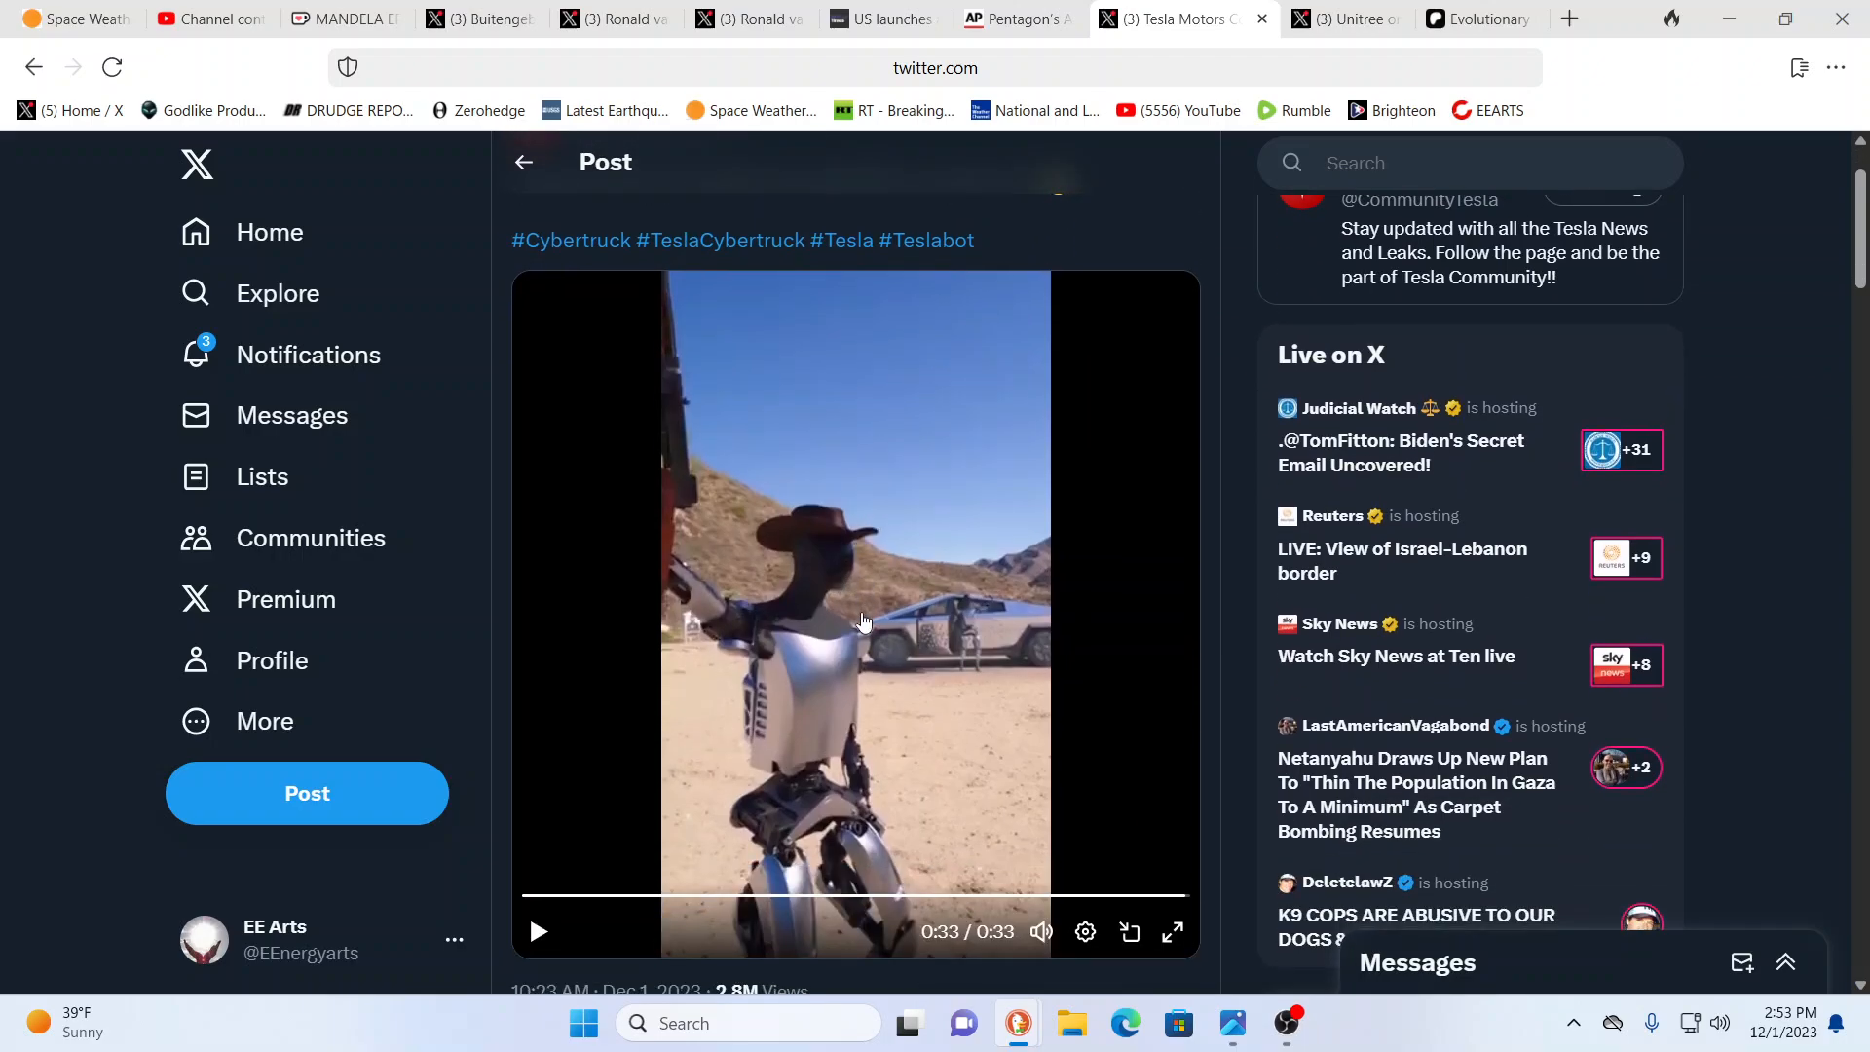
pyautogui.moveTo(940, 671)
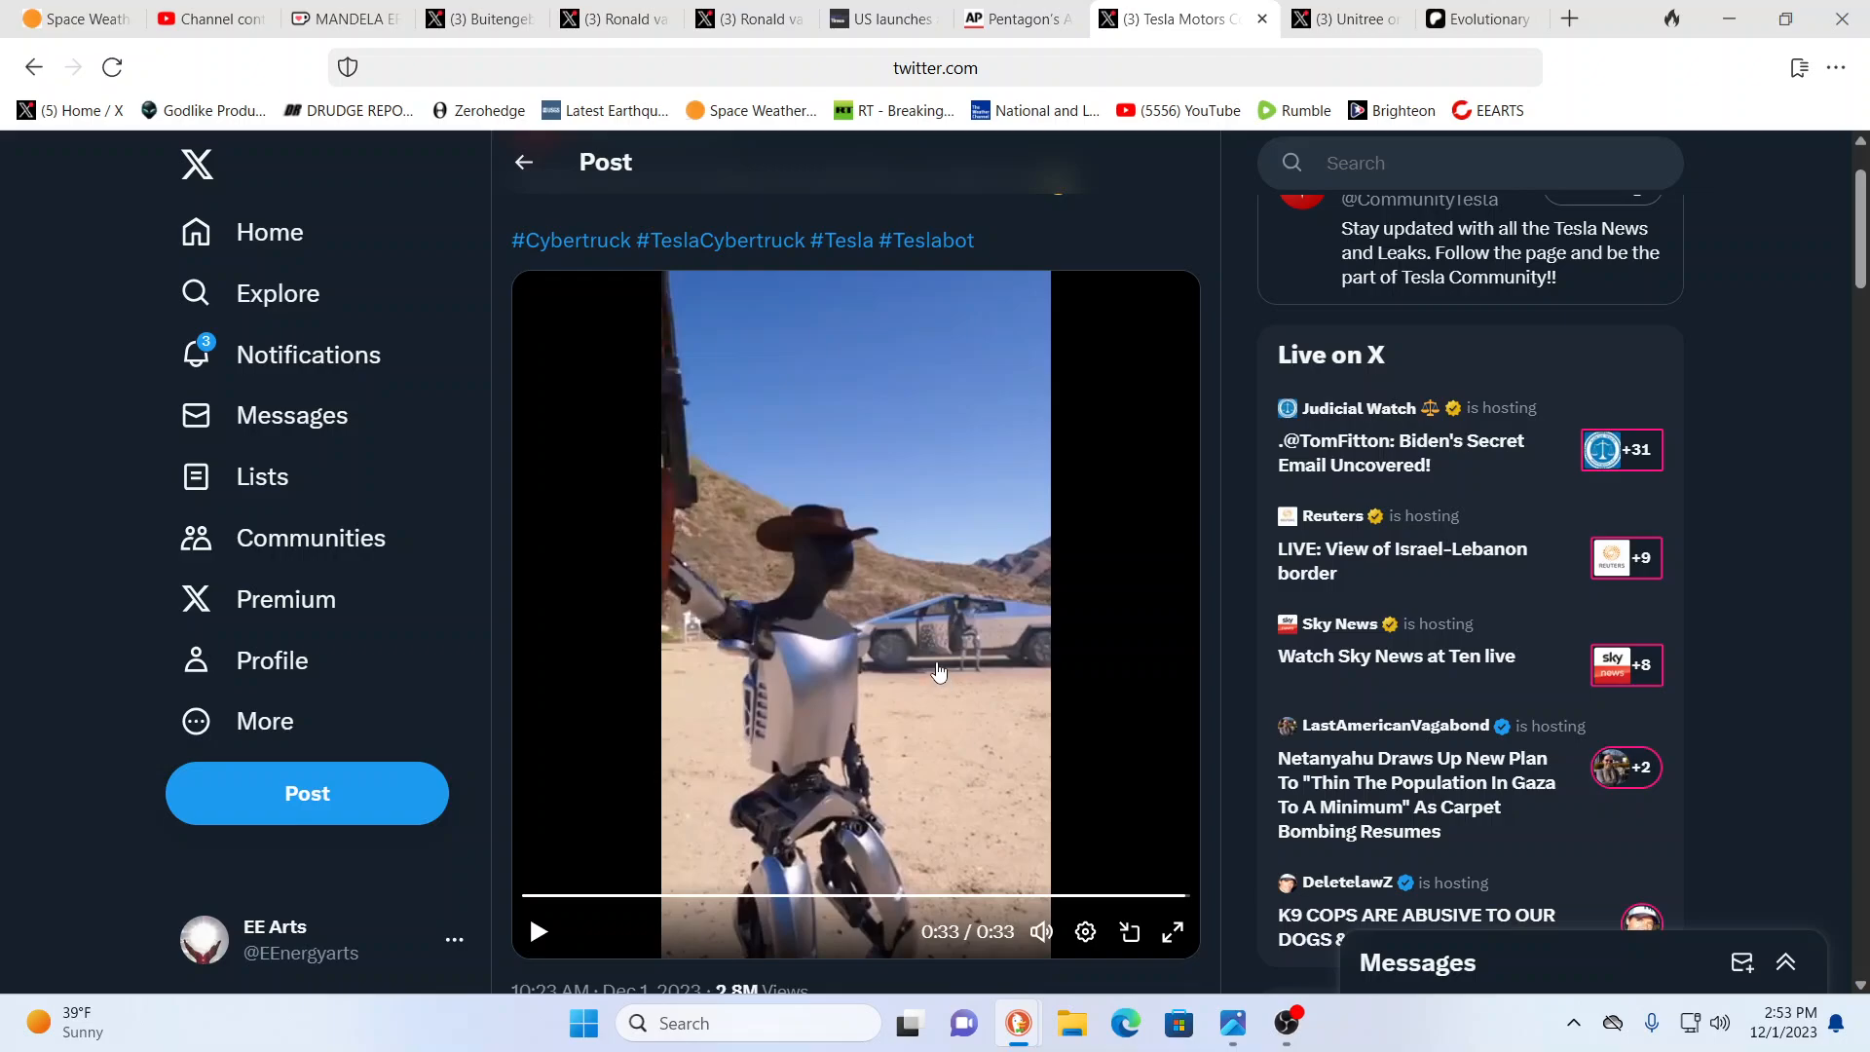
pyautogui.moveTo(936, 666)
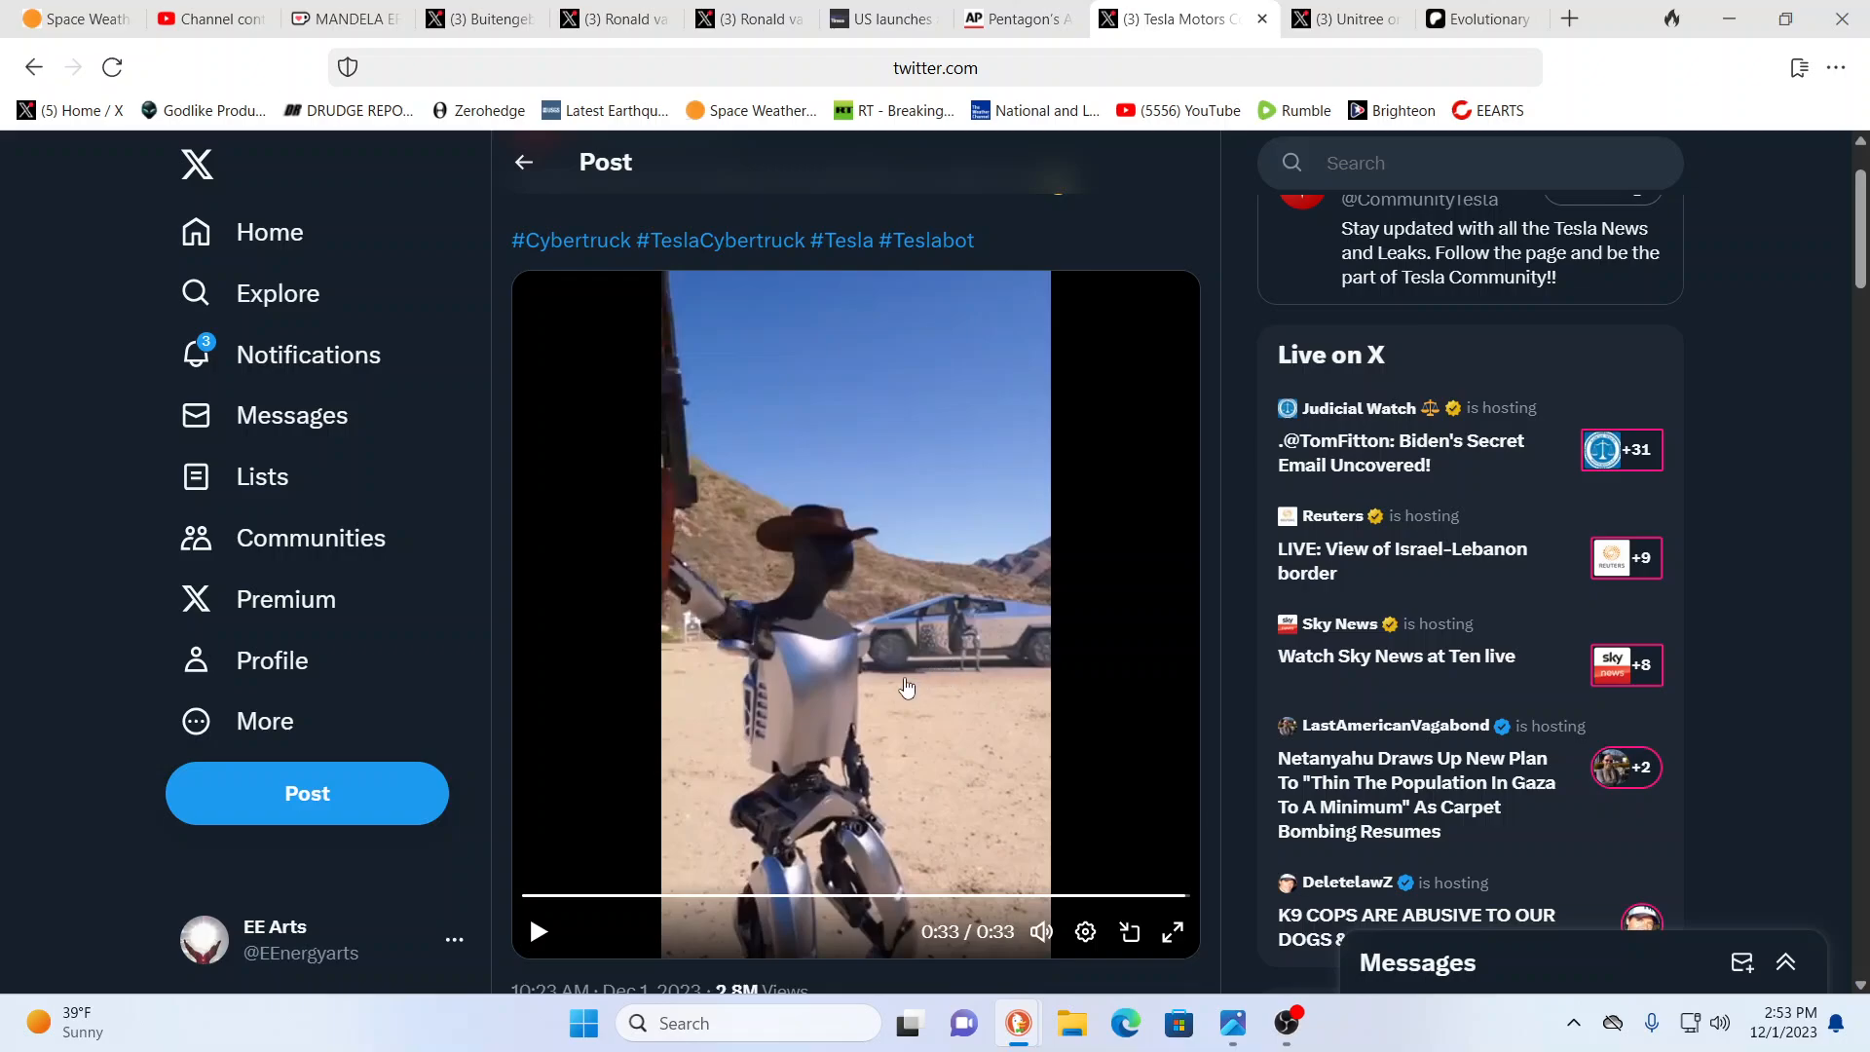
pyautogui.moveTo(906, 689)
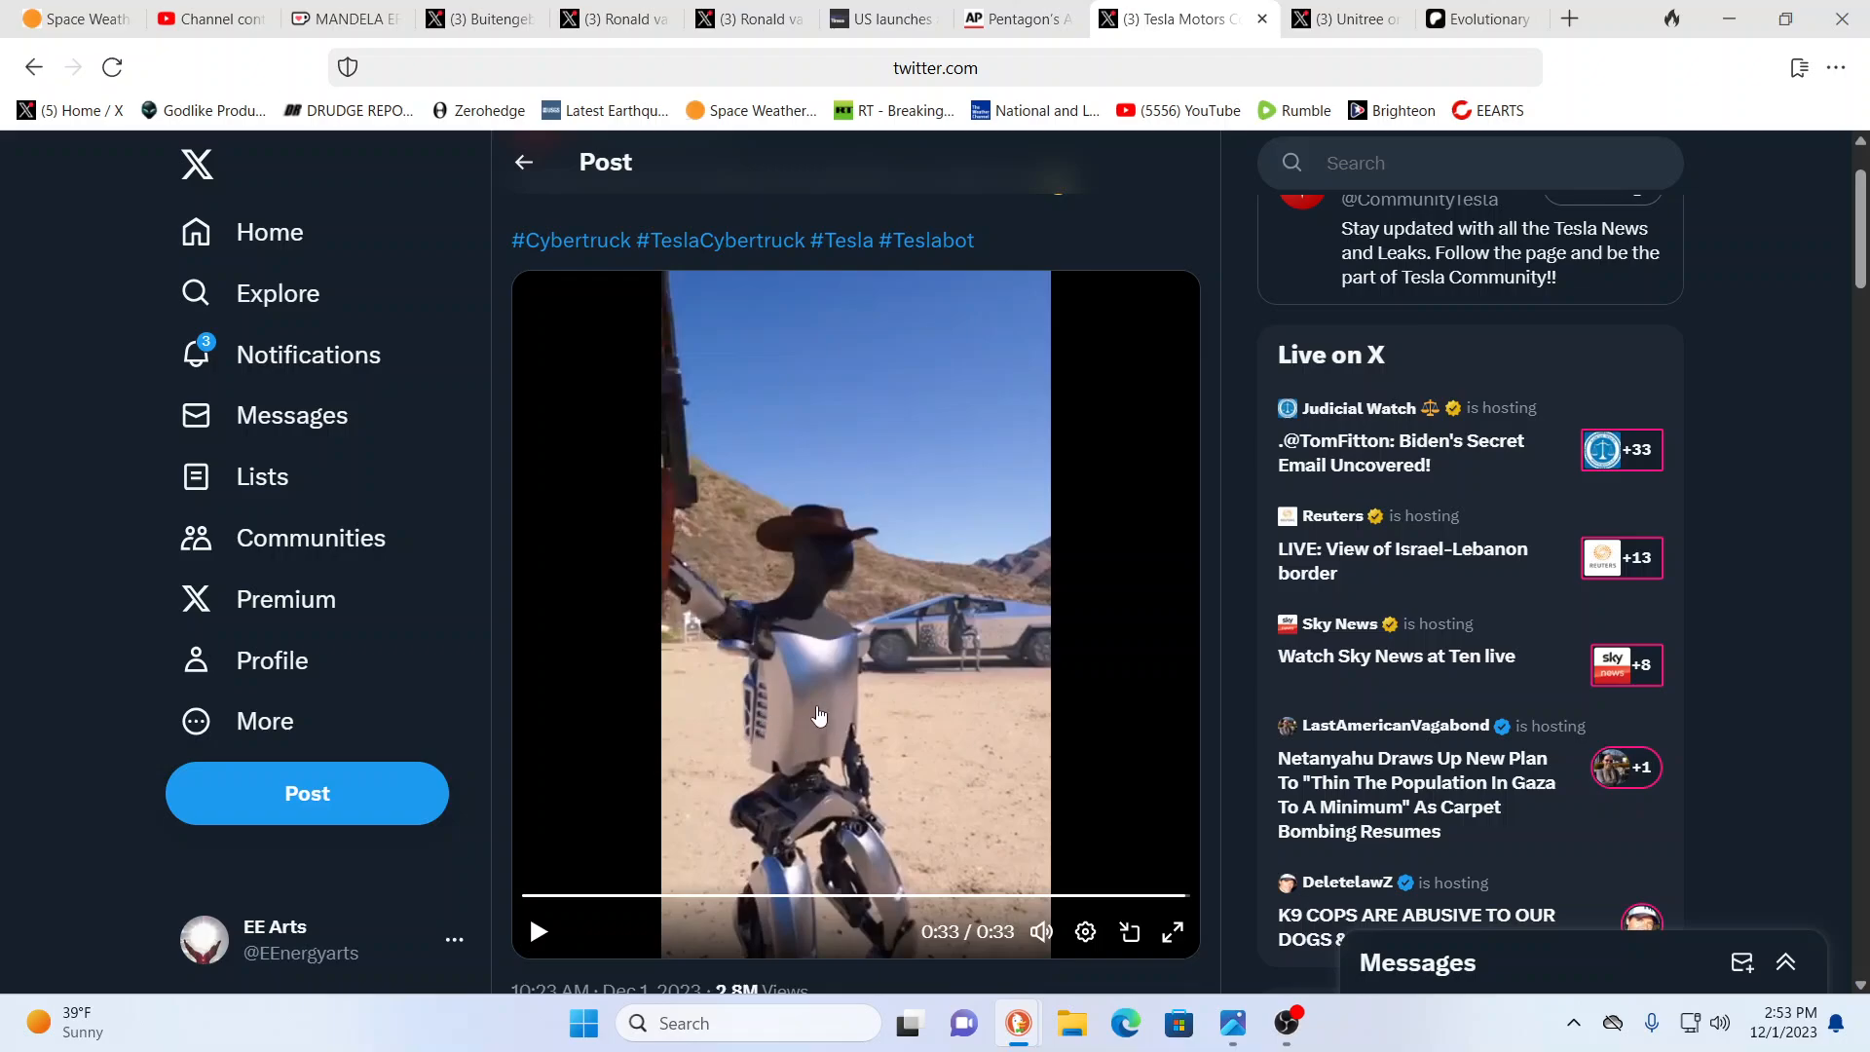
pyautogui.moveTo(853, 731)
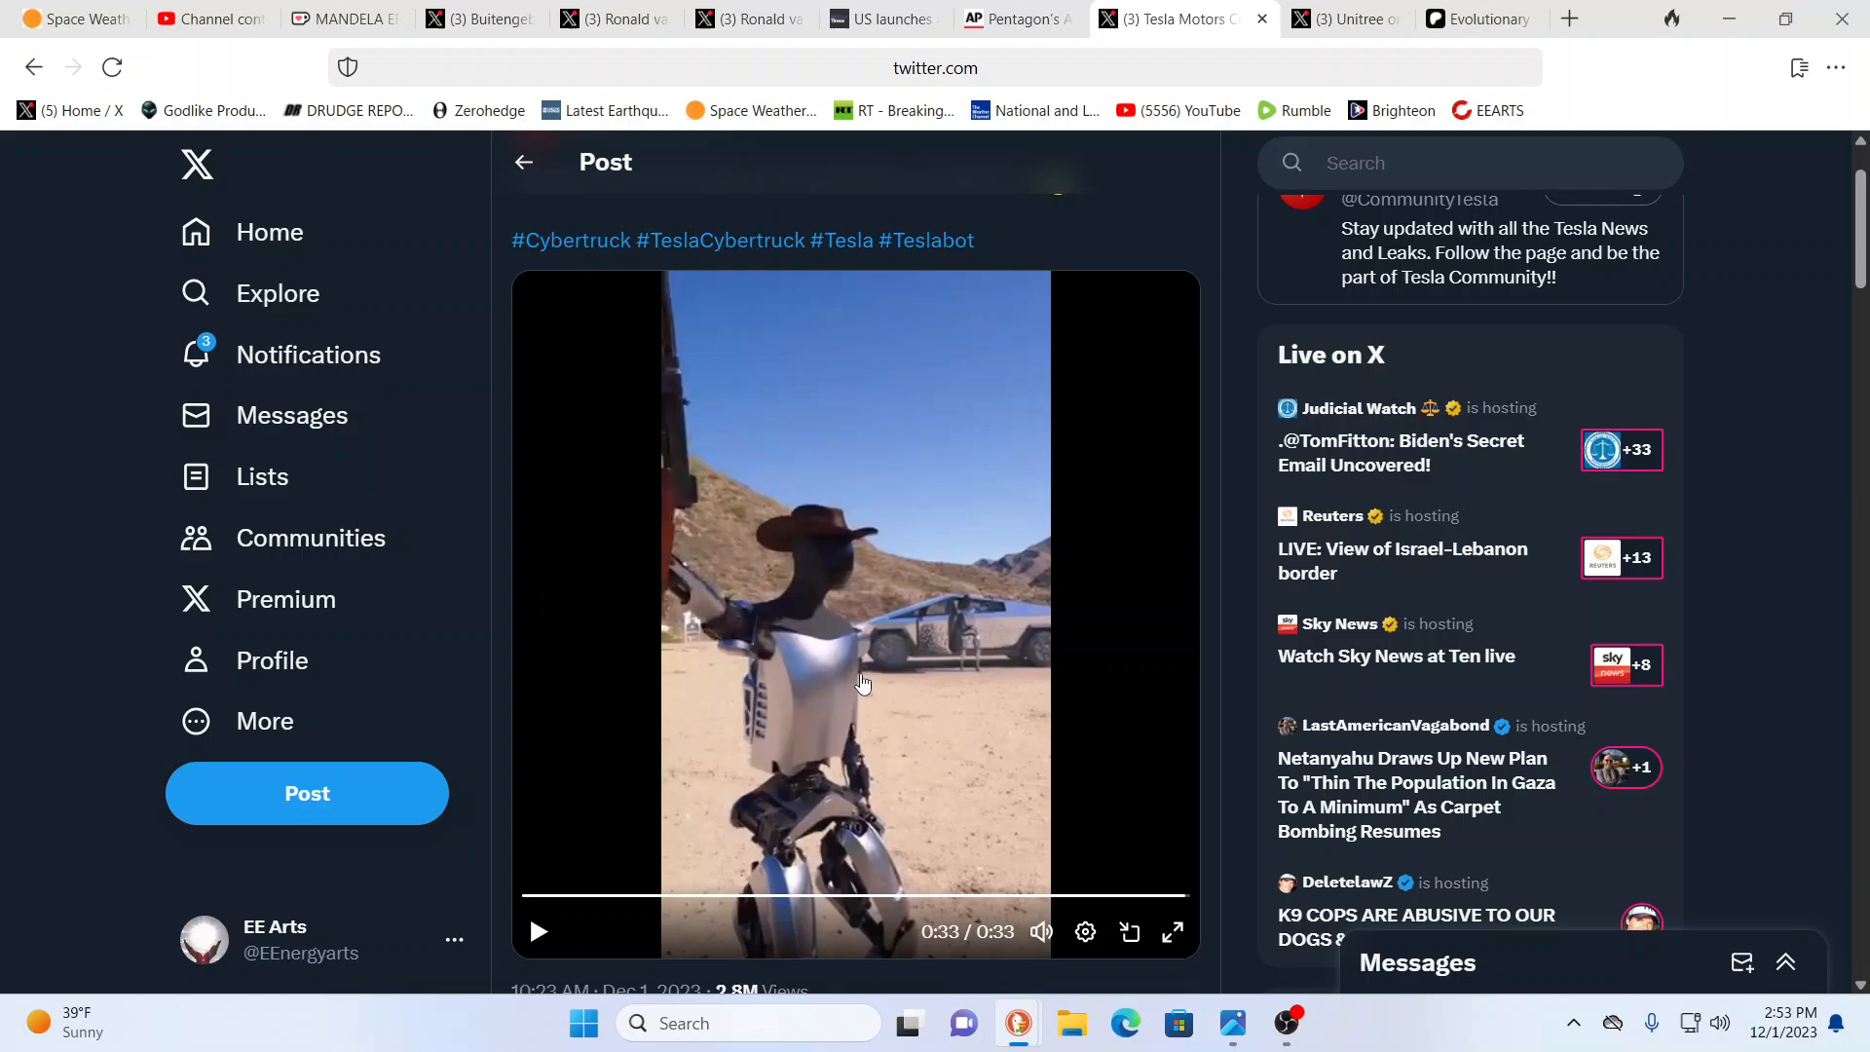
pyautogui.moveTo(817, 703)
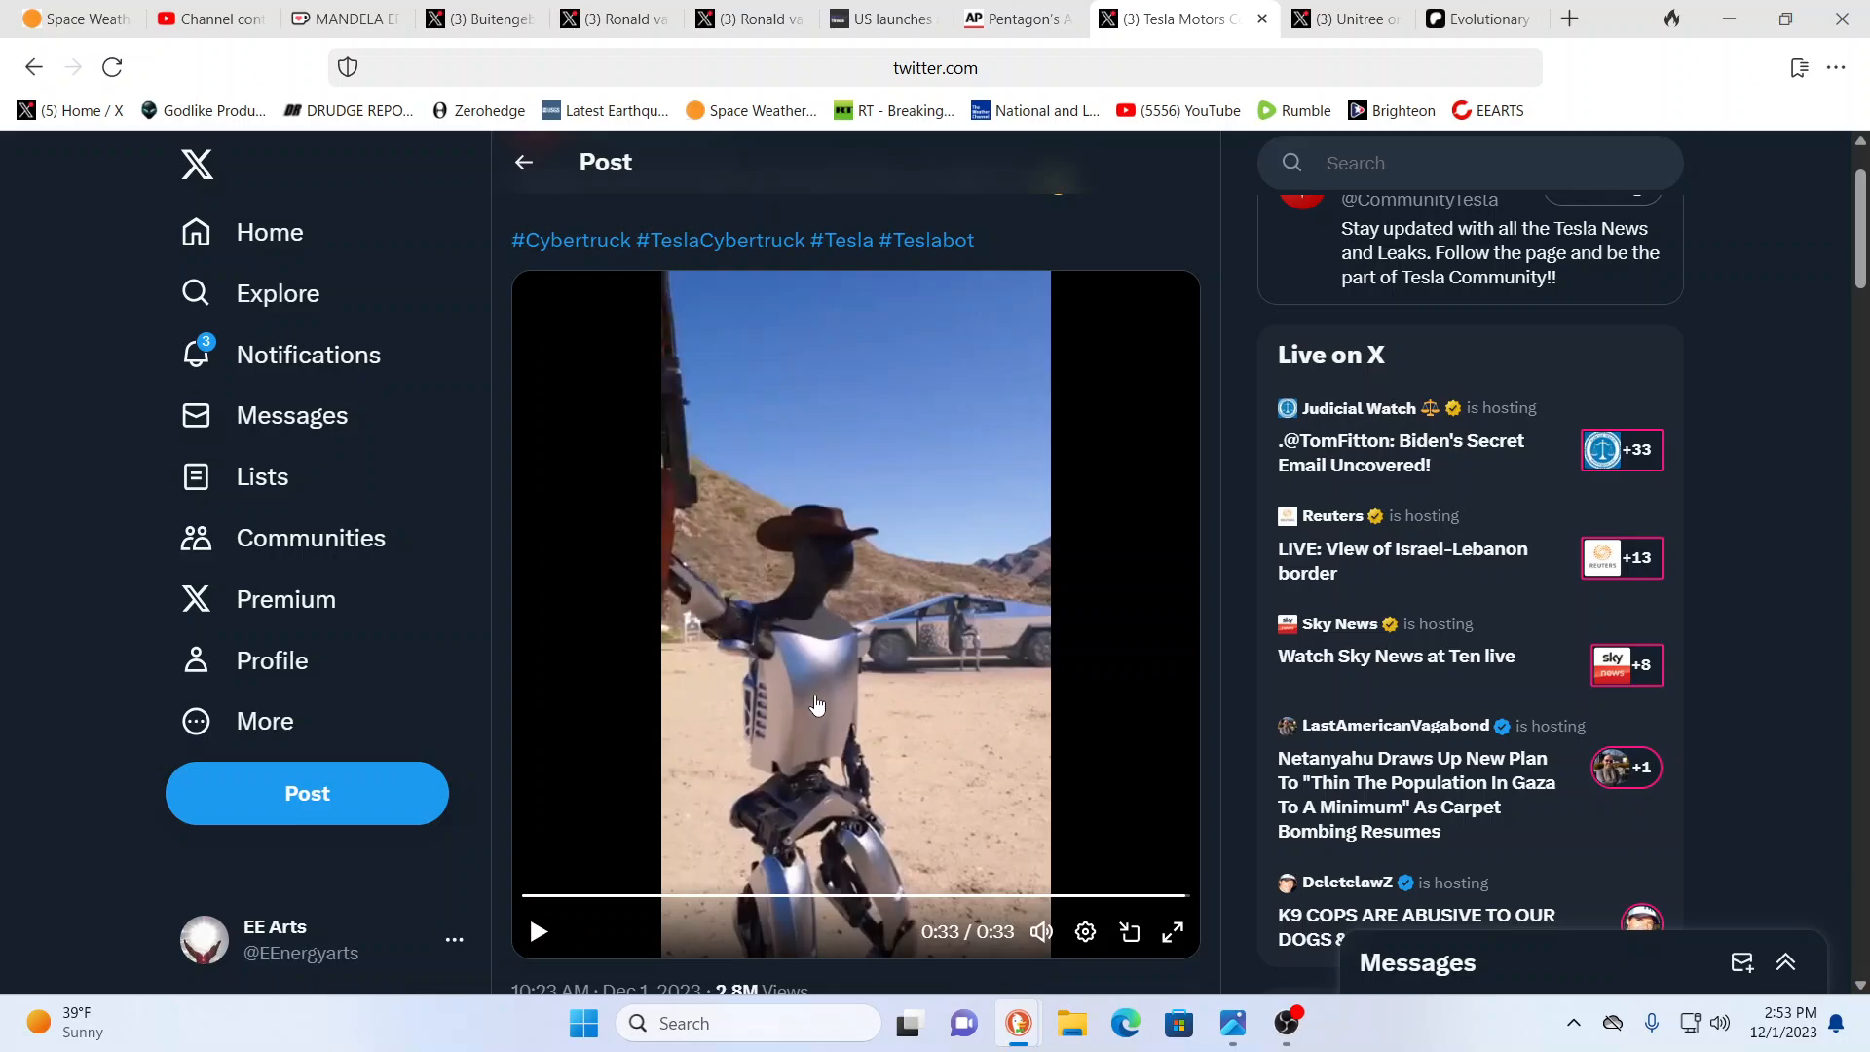
pyautogui.moveTo(982, 954)
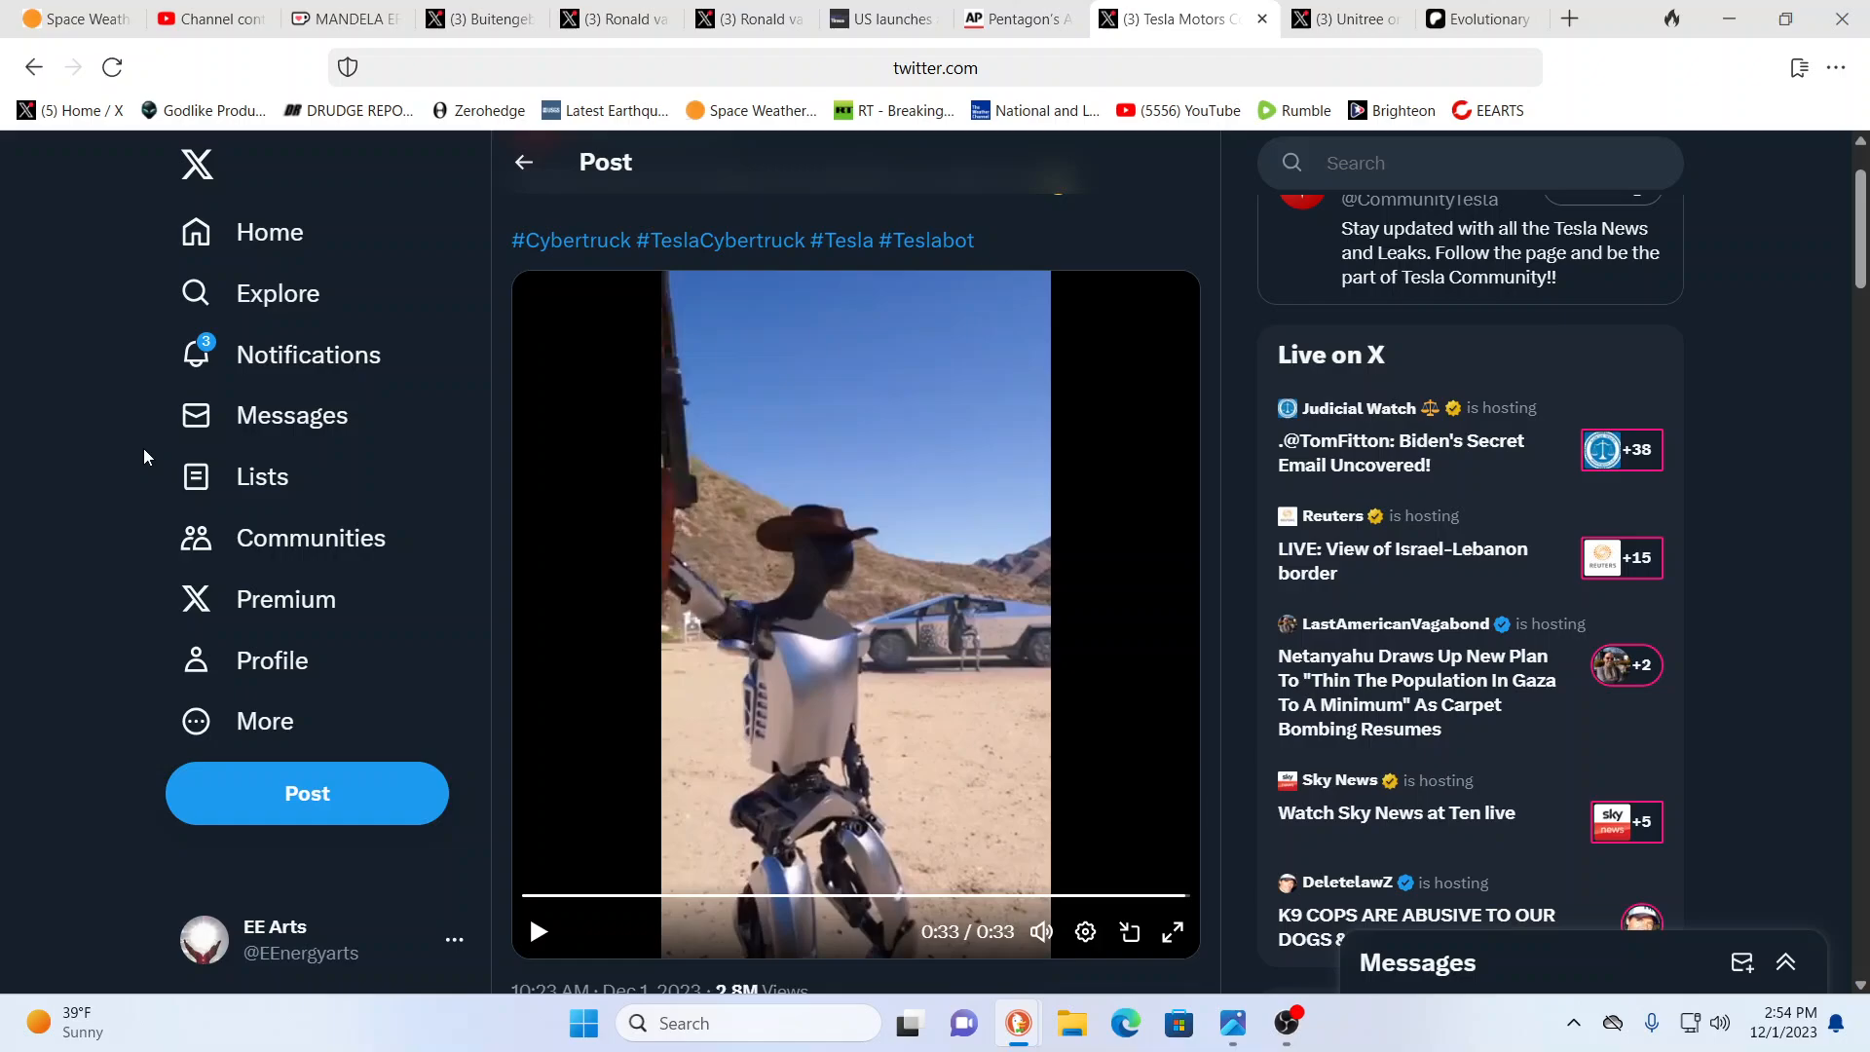
pyautogui.moveTo(641, 451)
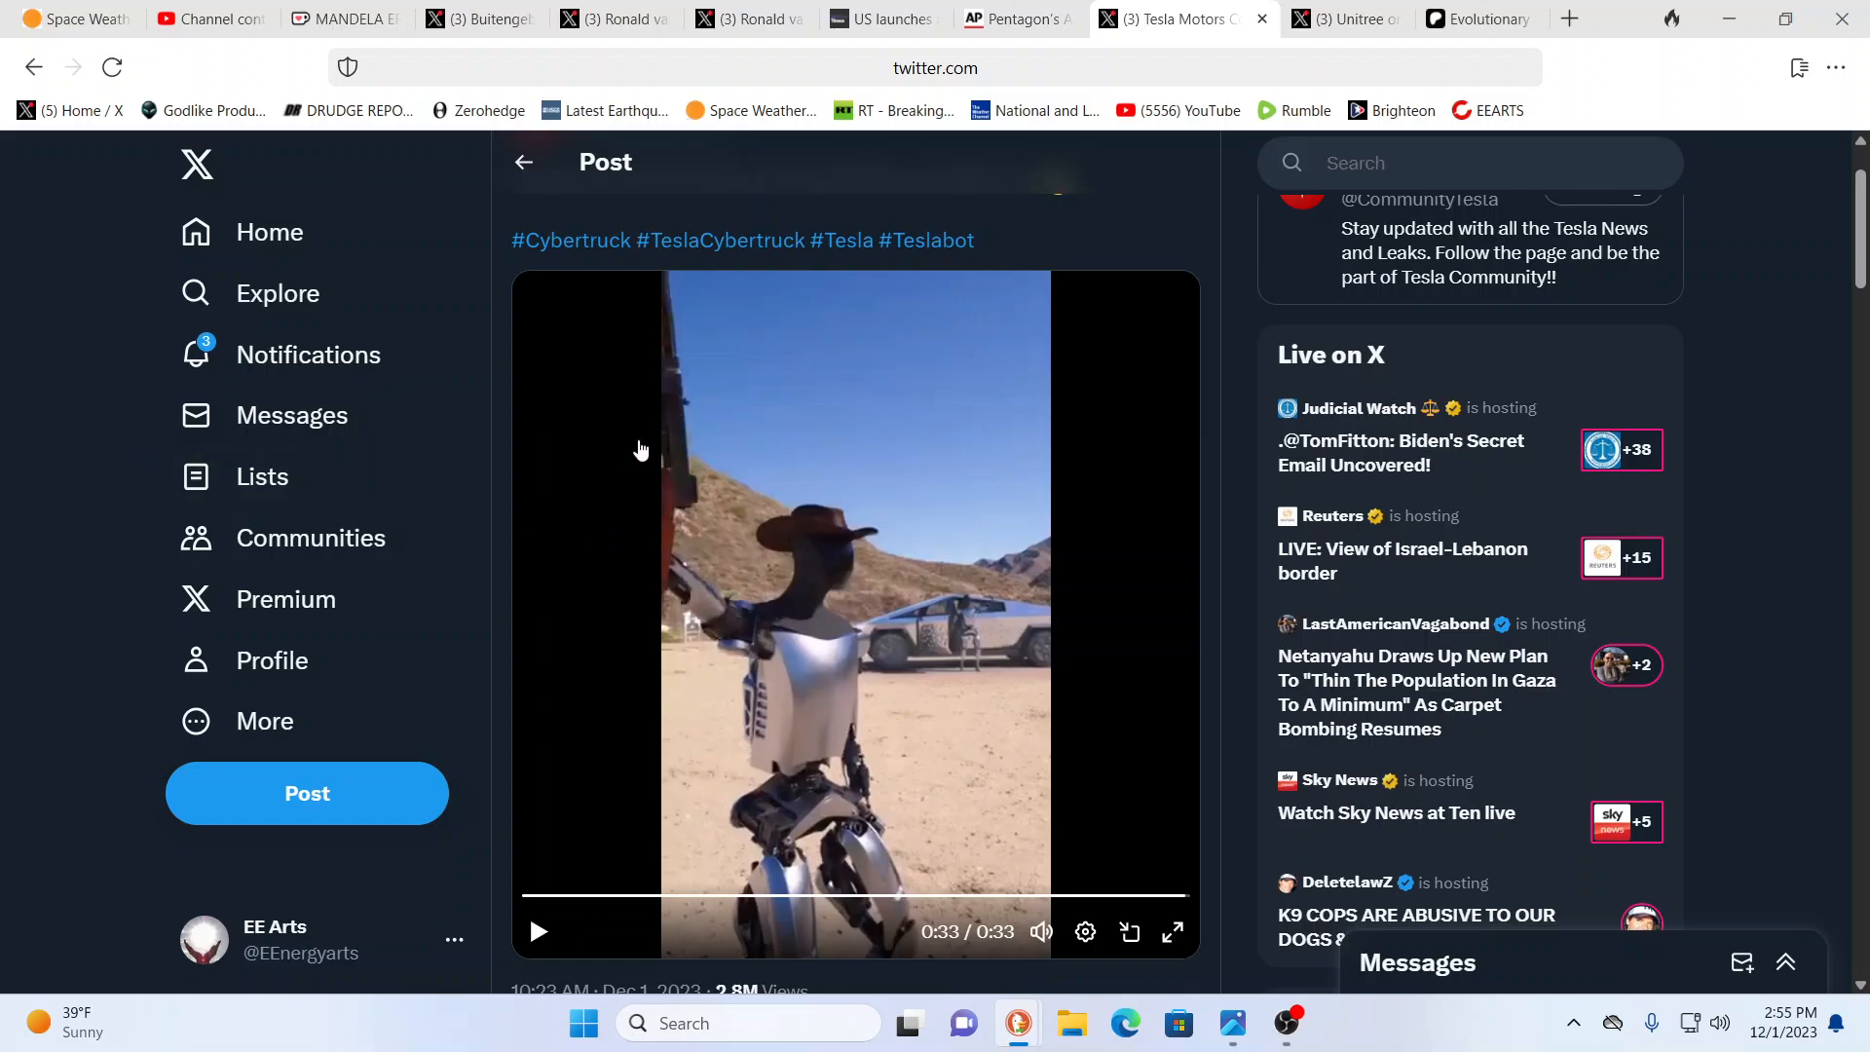
pyautogui.moveTo(1005, 750)
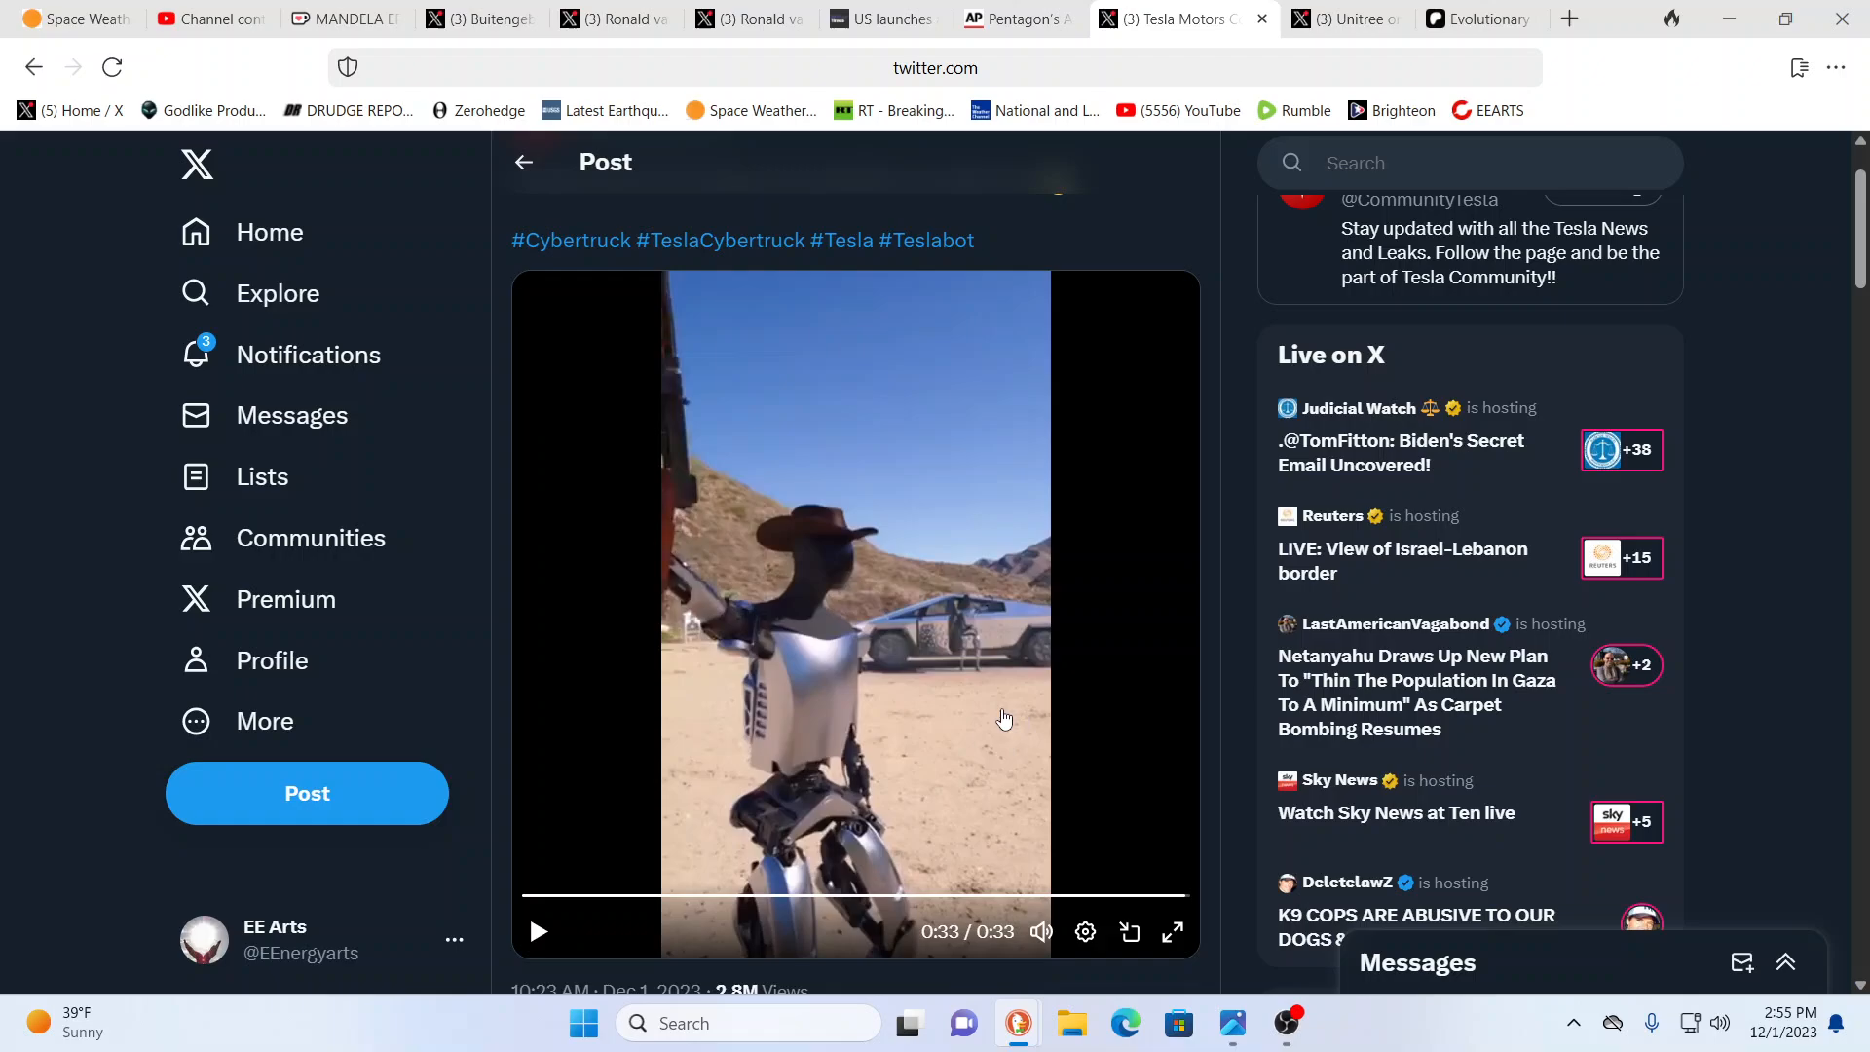
pyautogui.moveTo(972, 680)
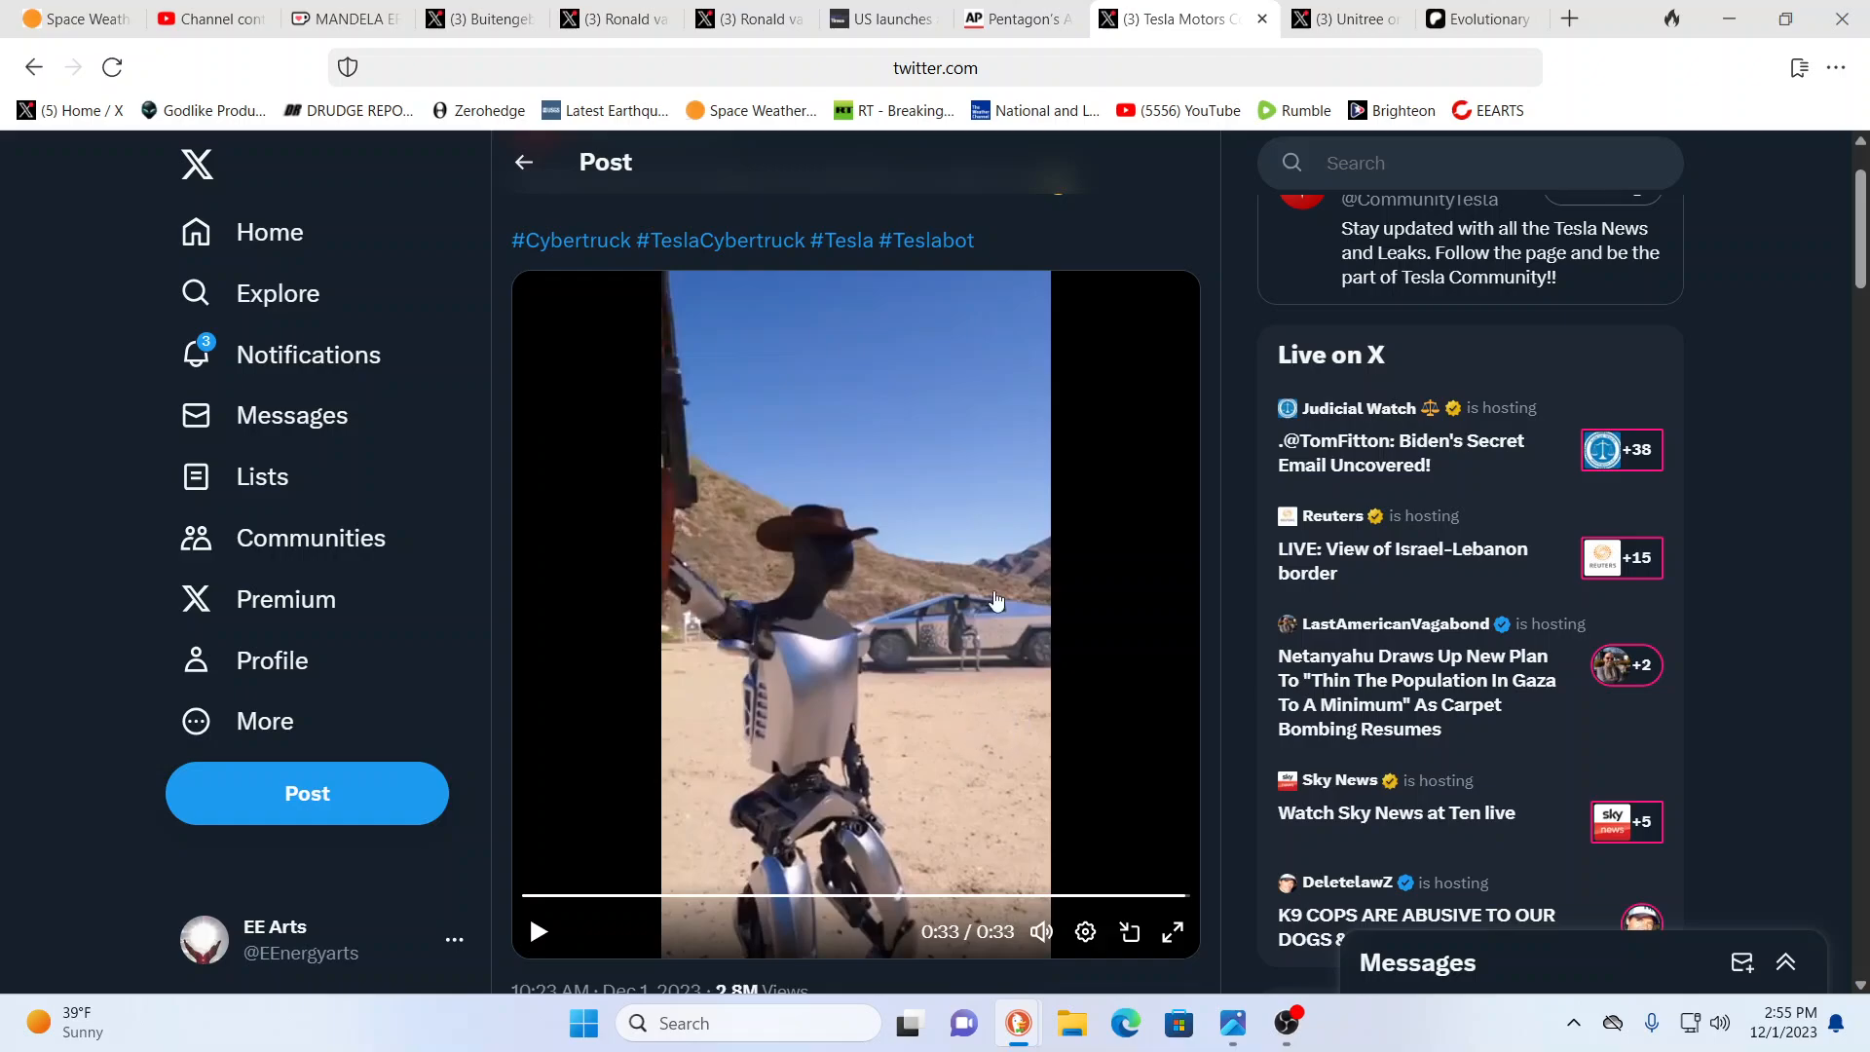
pyautogui.moveTo(728, 596)
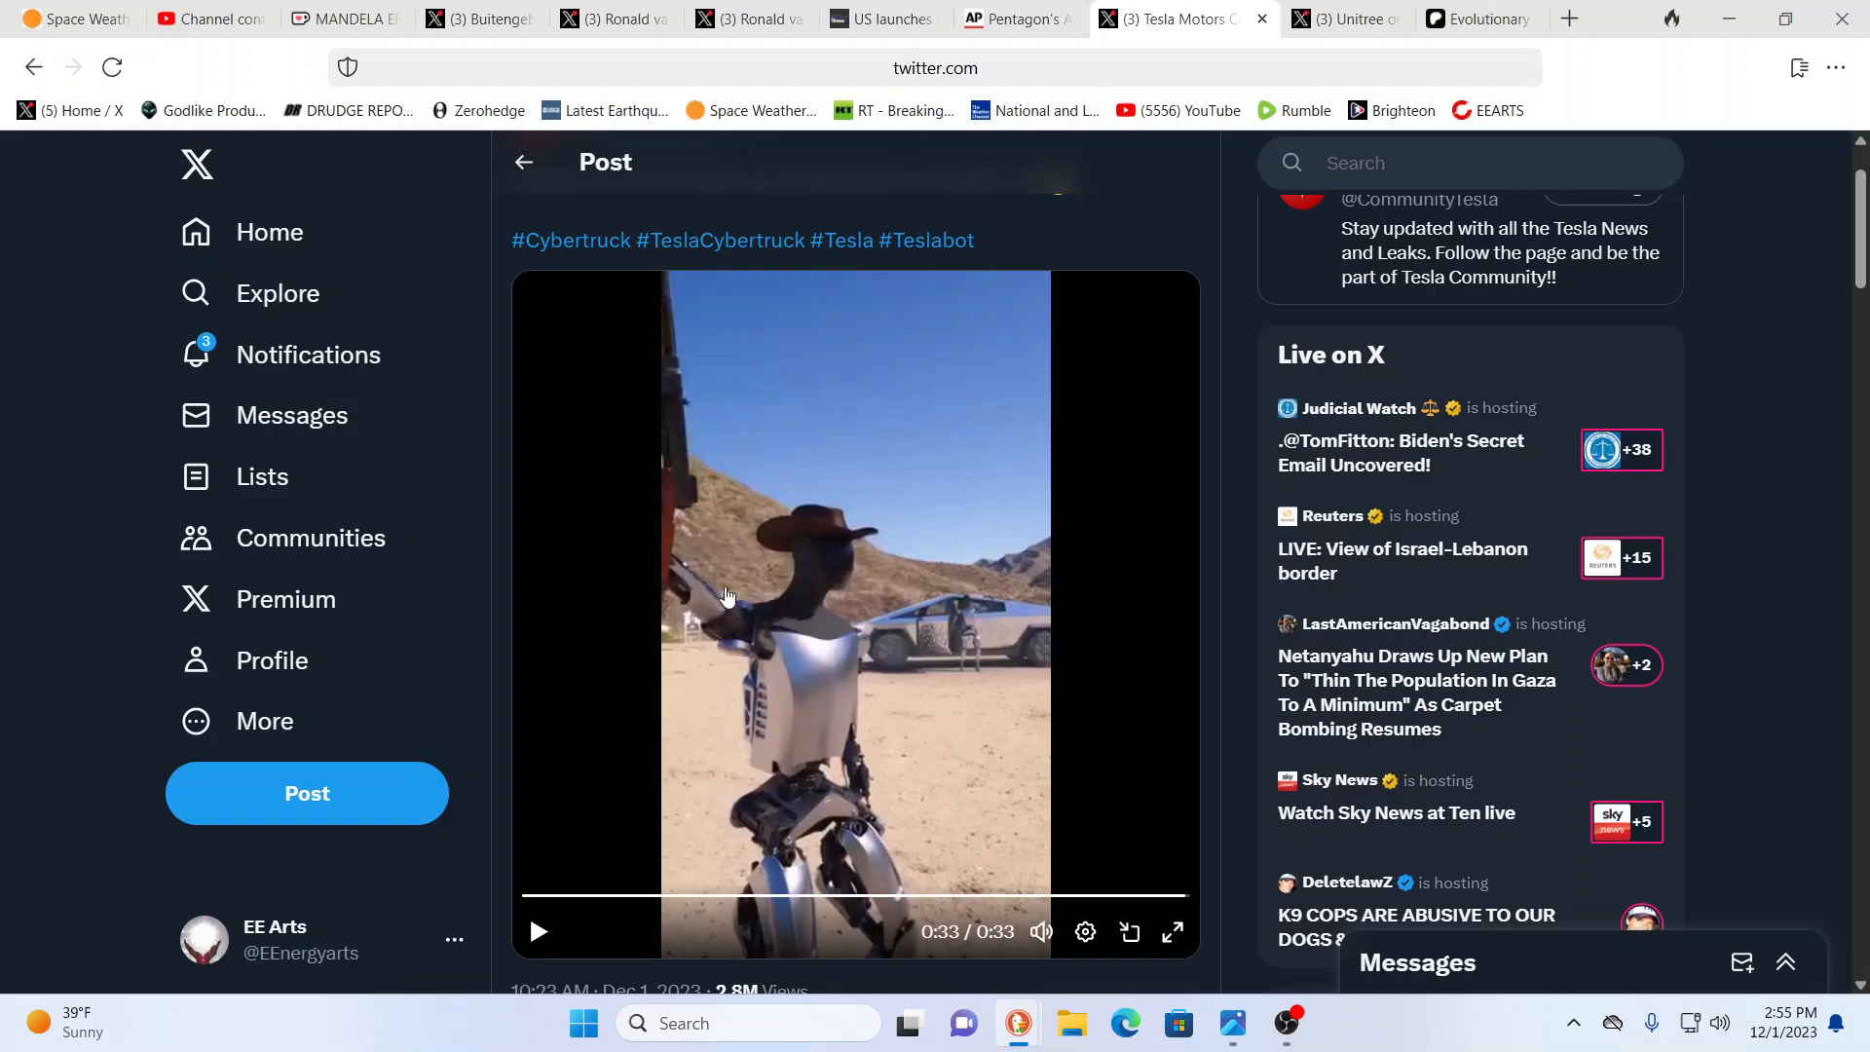
pyautogui.moveTo(853, 556)
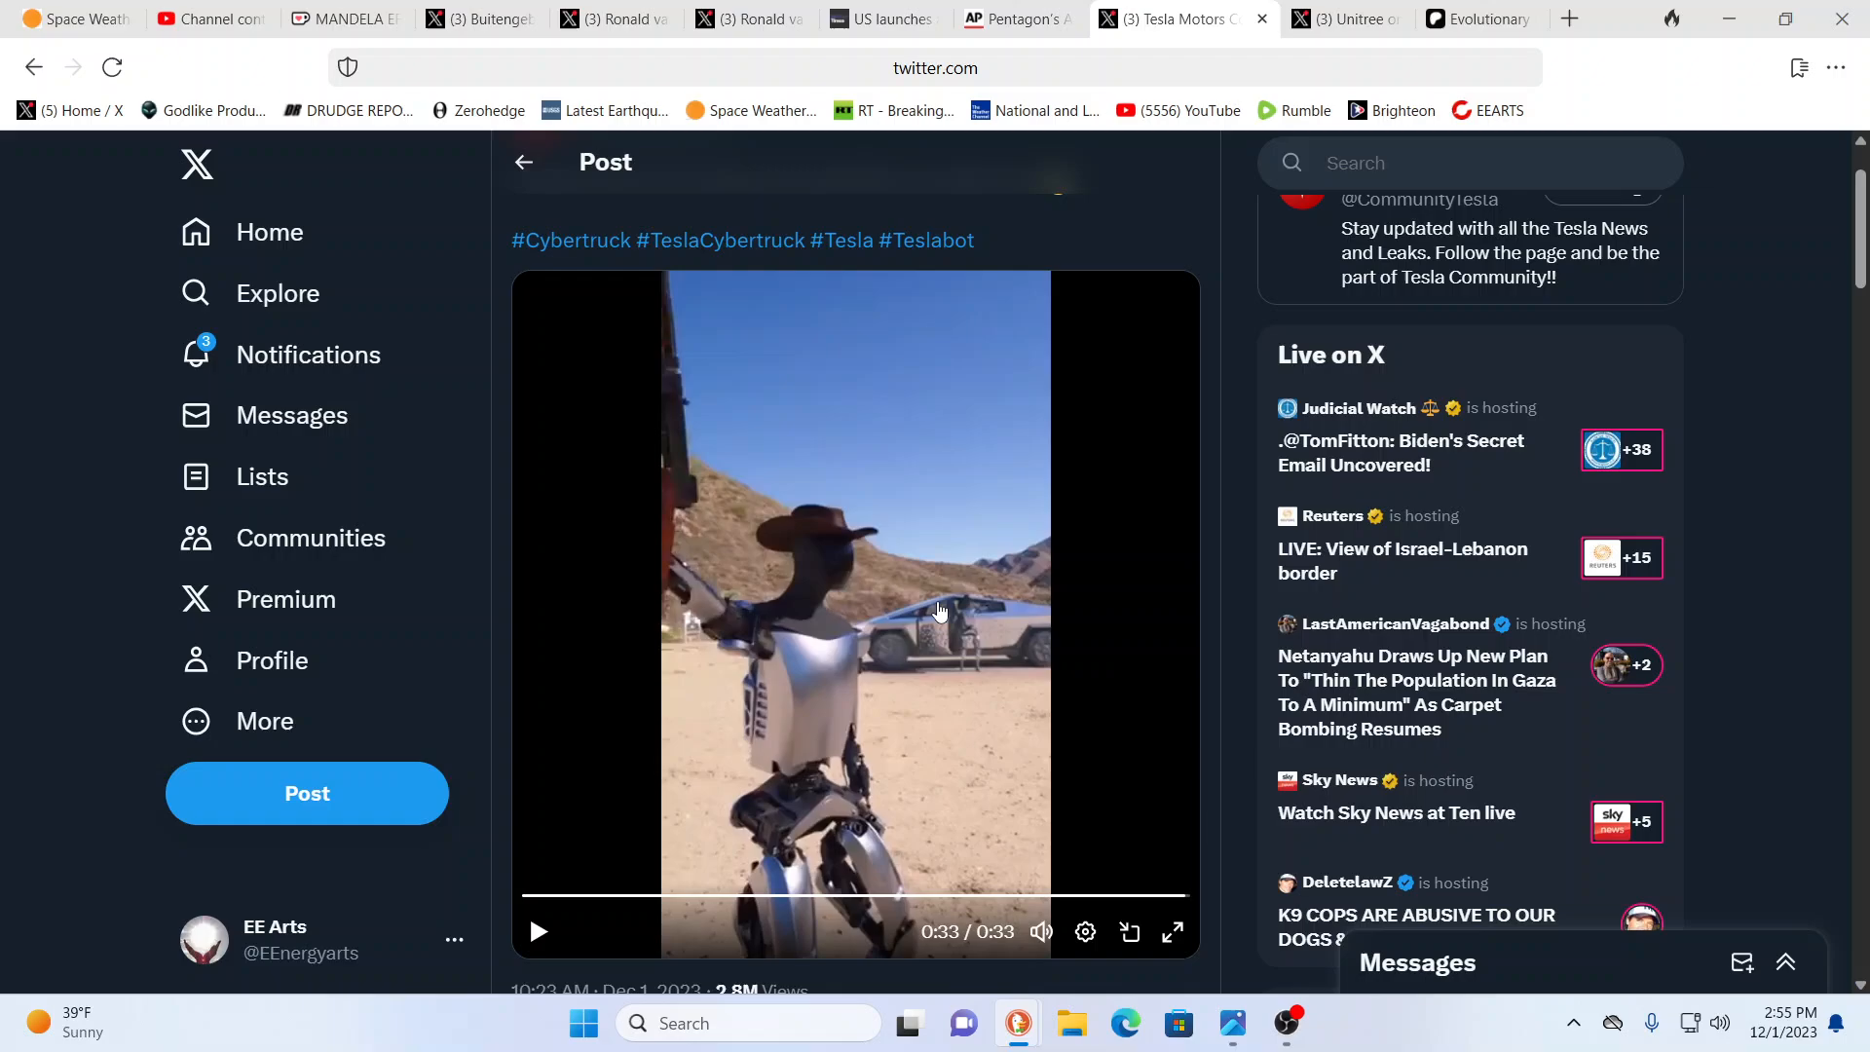
# Step: Switch to the AP News article on Pentagon AI and lethal autonomous weapons
pyautogui.click(1019, 17)
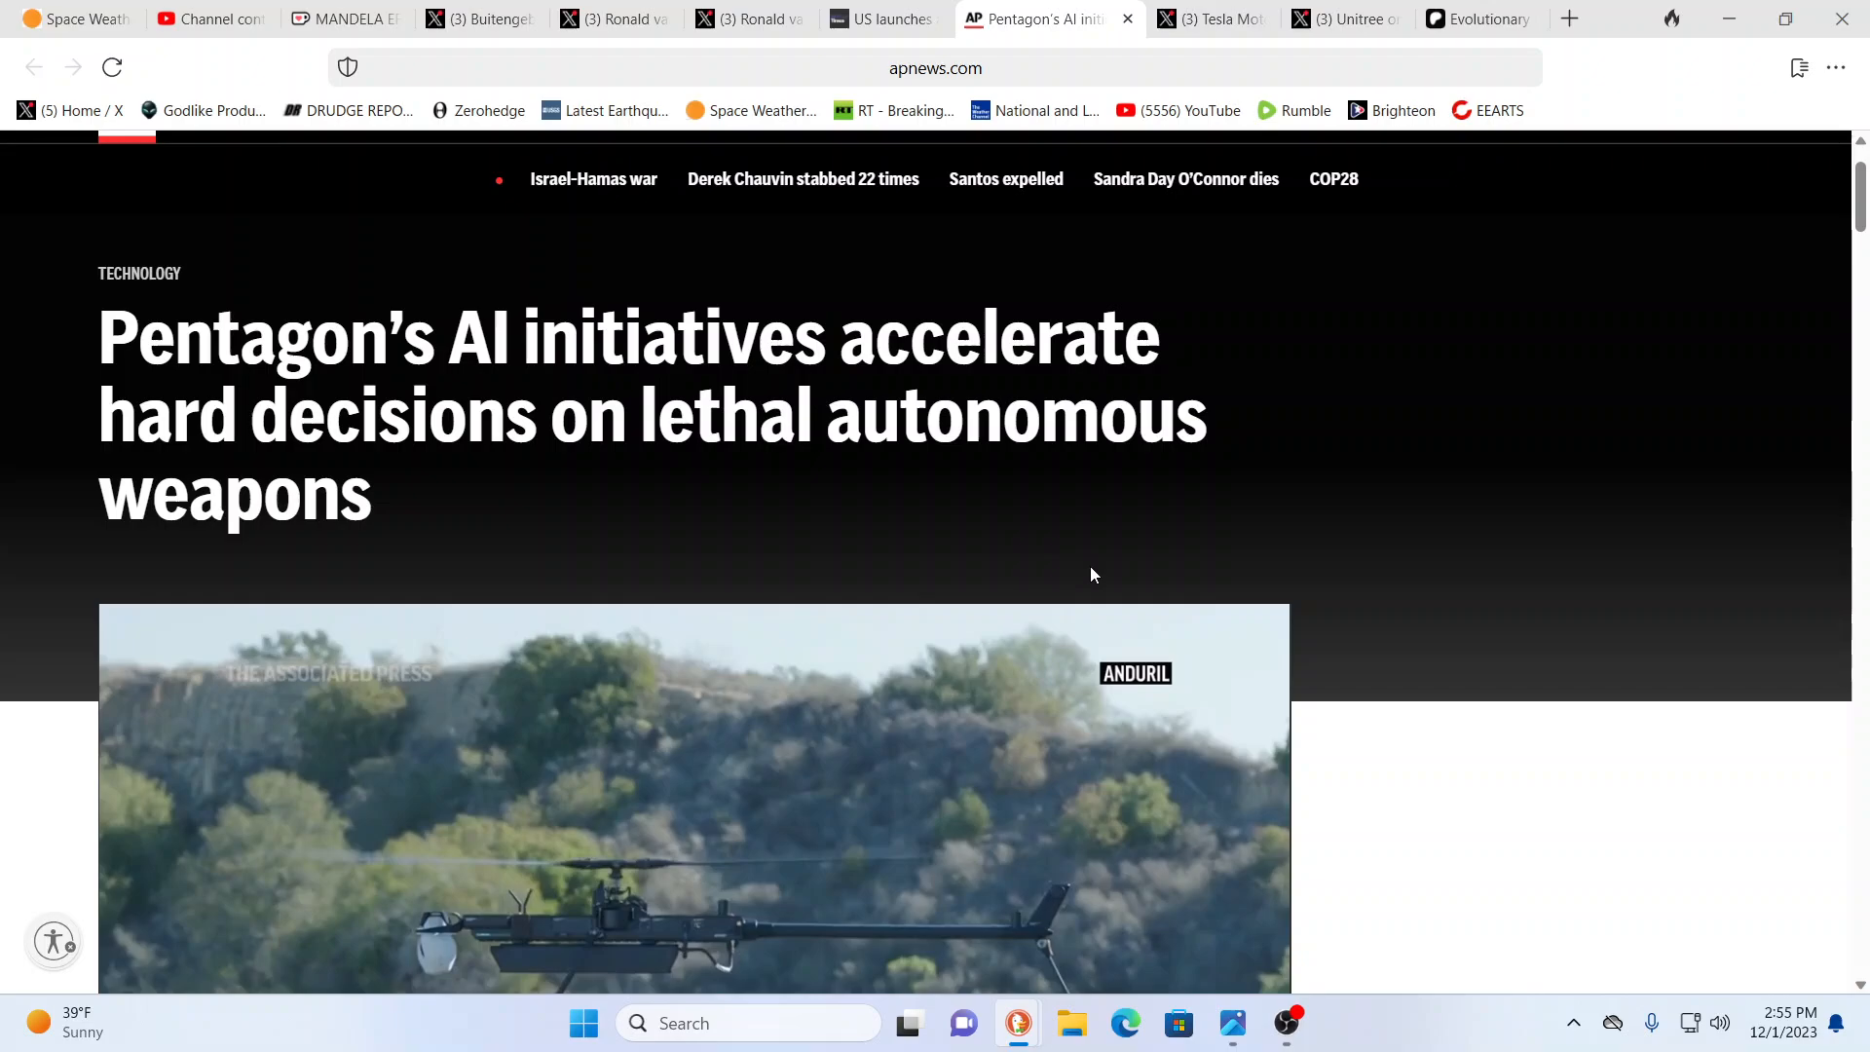
pyautogui.moveTo(1252, 637)
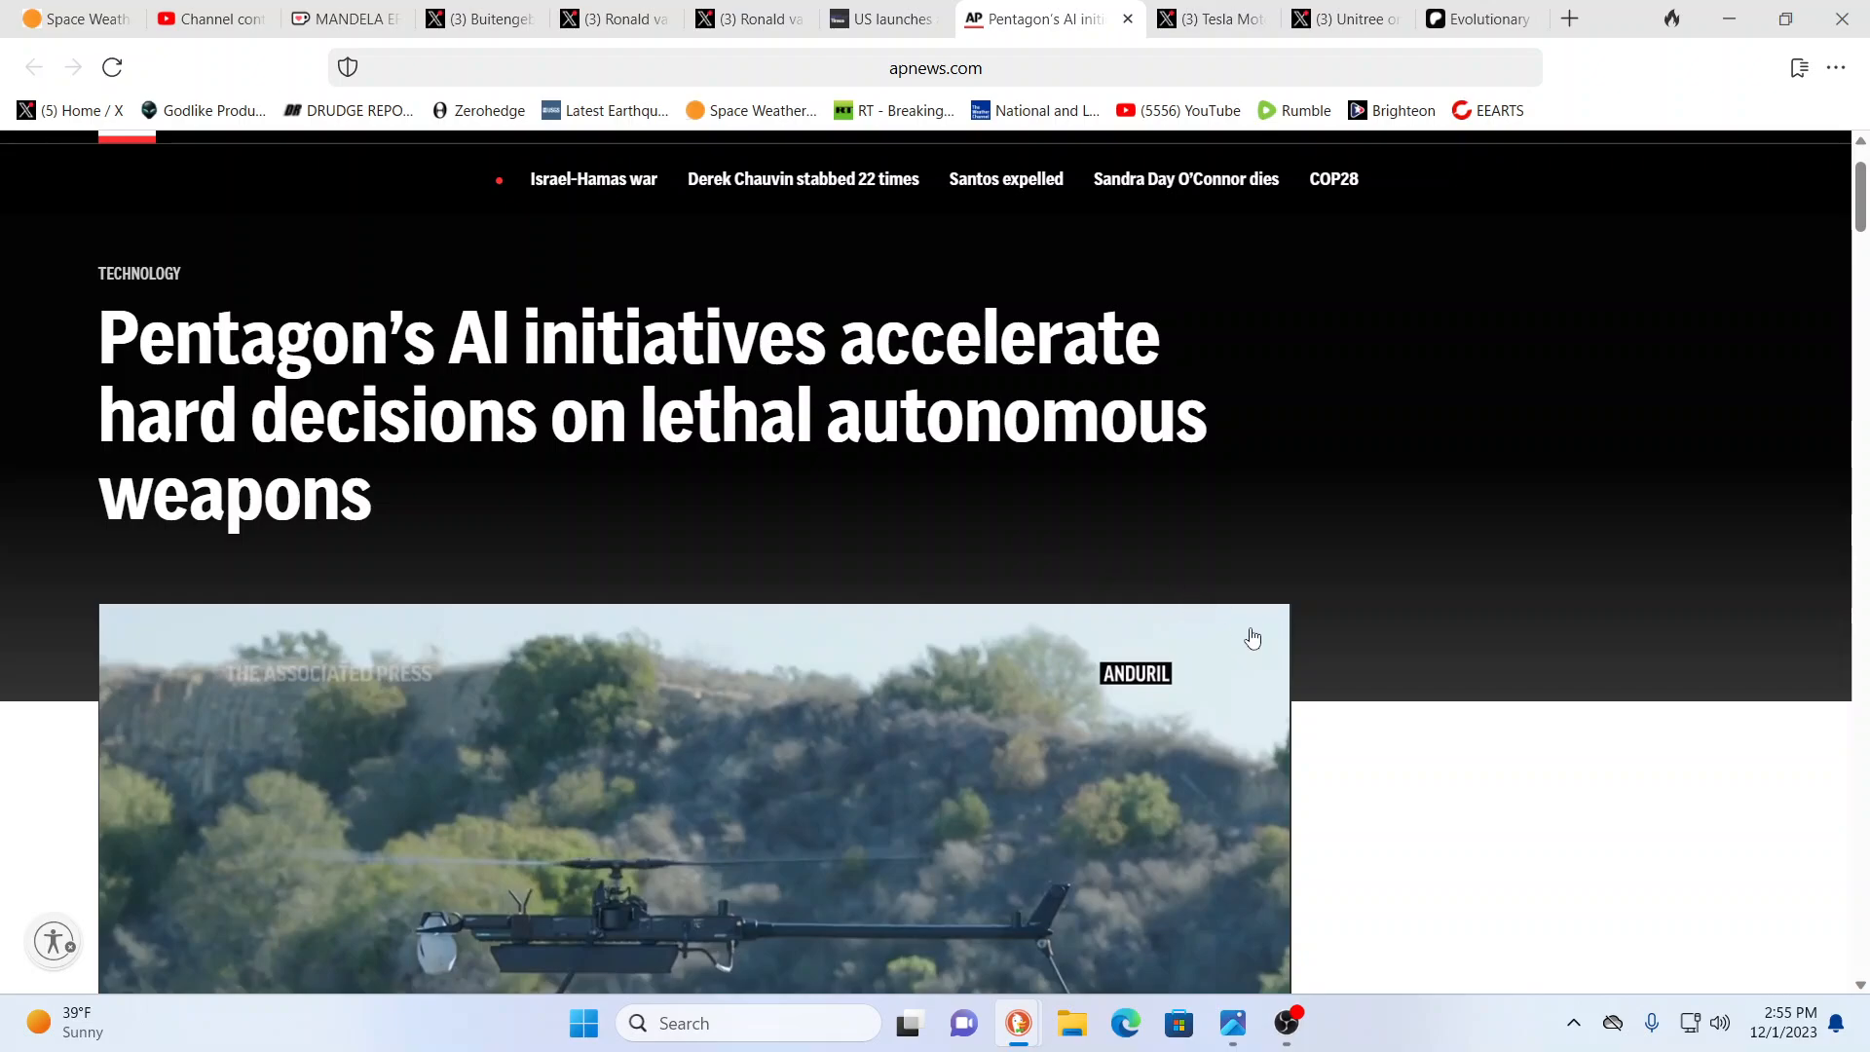
# Step: Scroll to the AP article's drone video, then open the Military Times AI initiative article
pyautogui.scroll(-3)
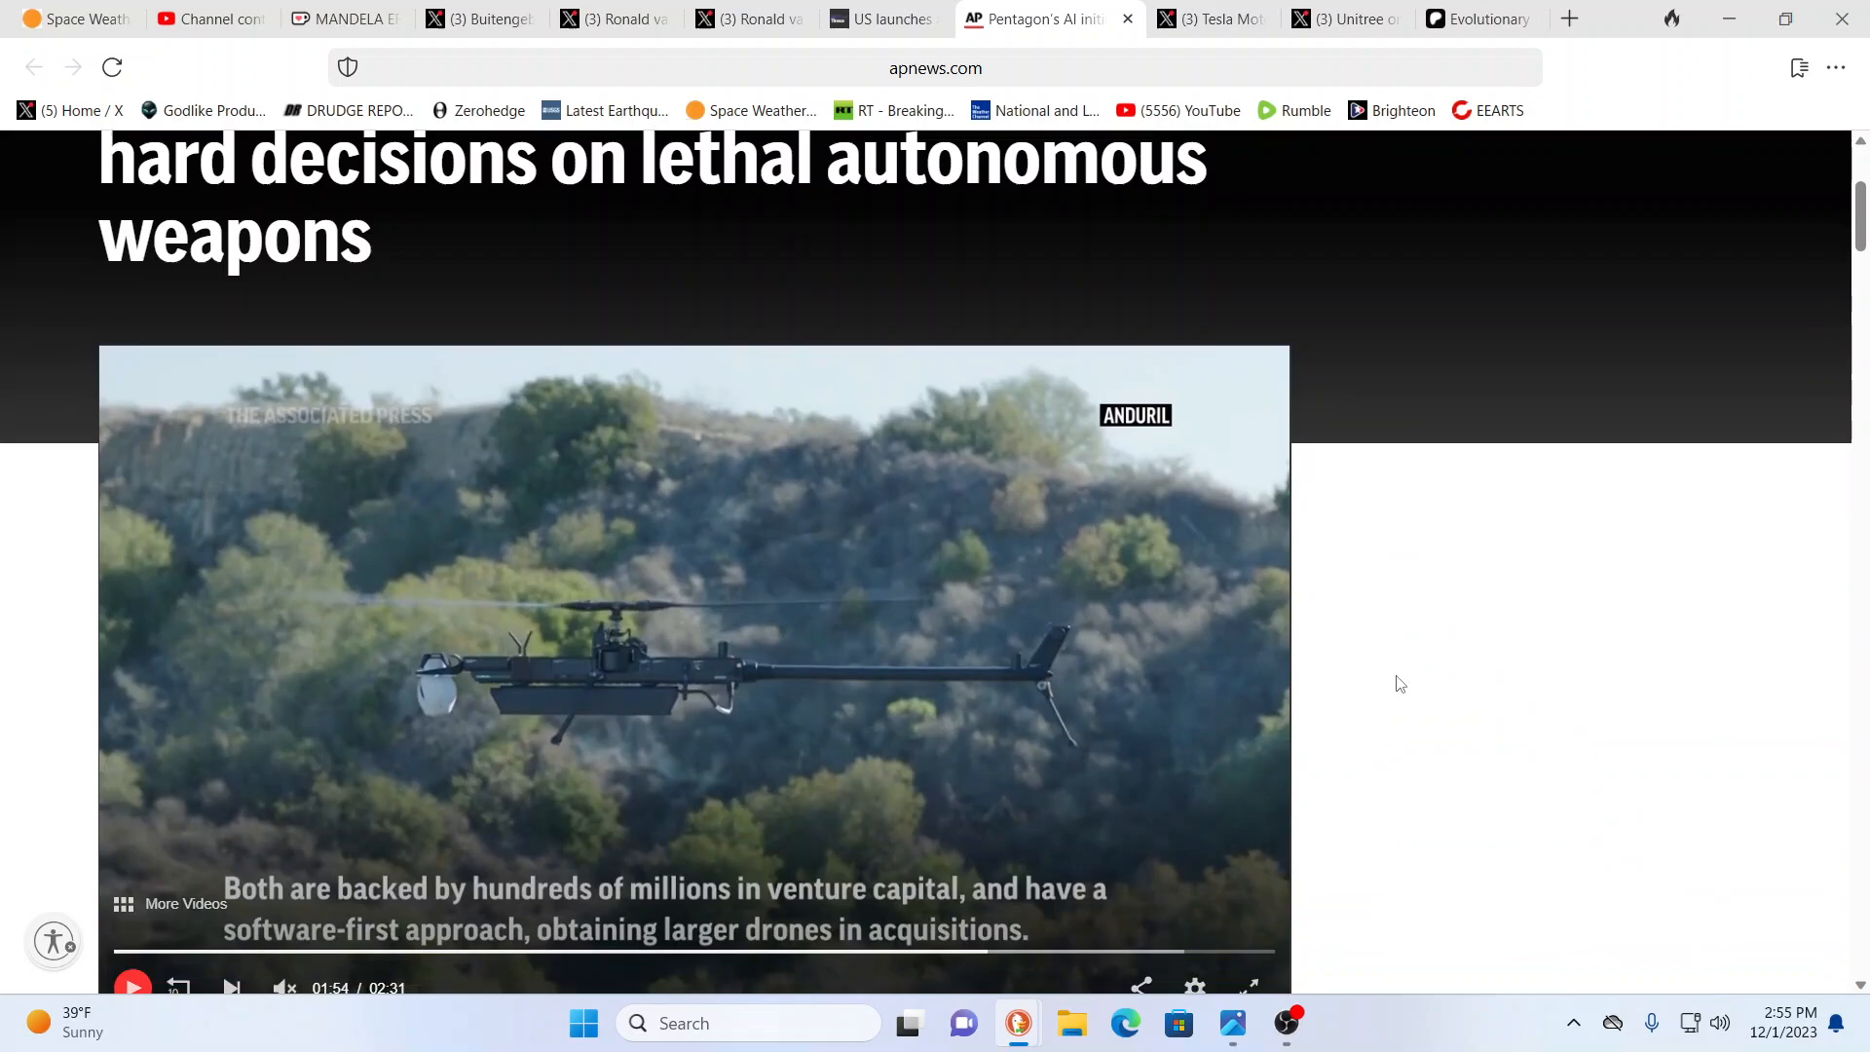
pyautogui.moveTo(1386, 573)
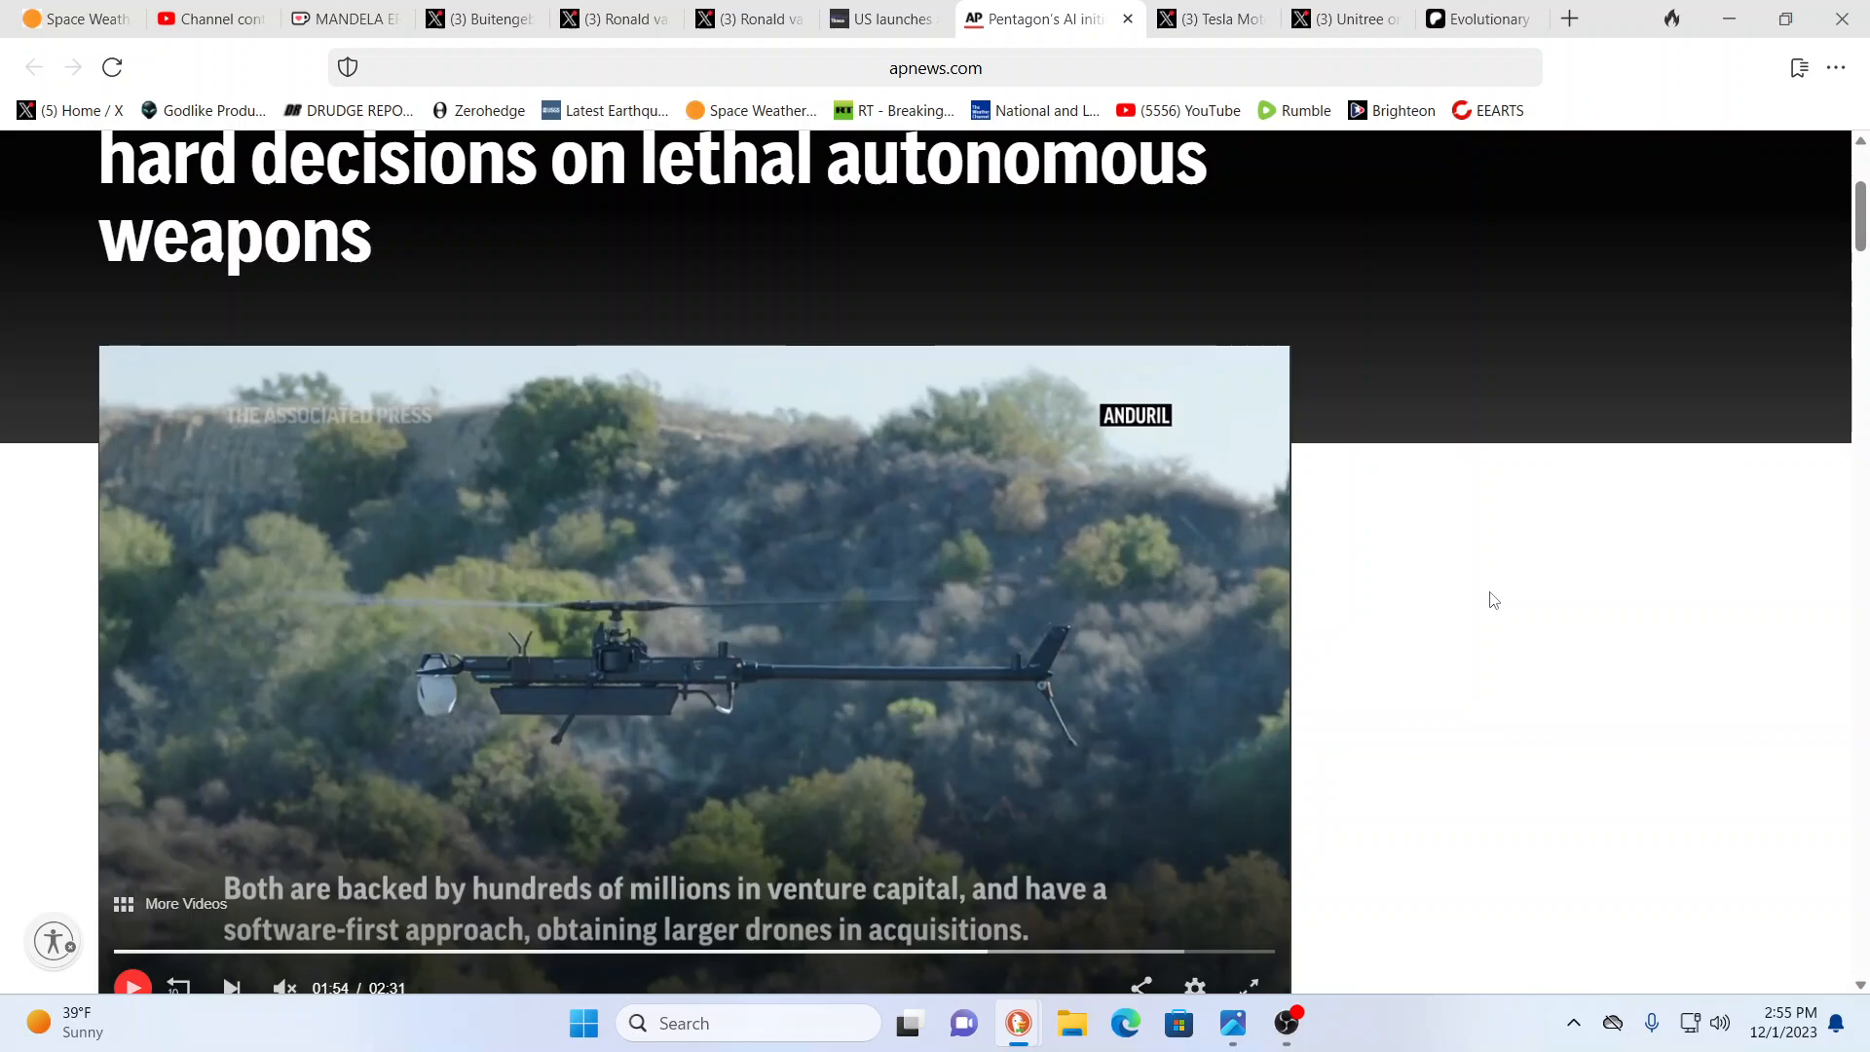
pyautogui.moveTo(1127, 228)
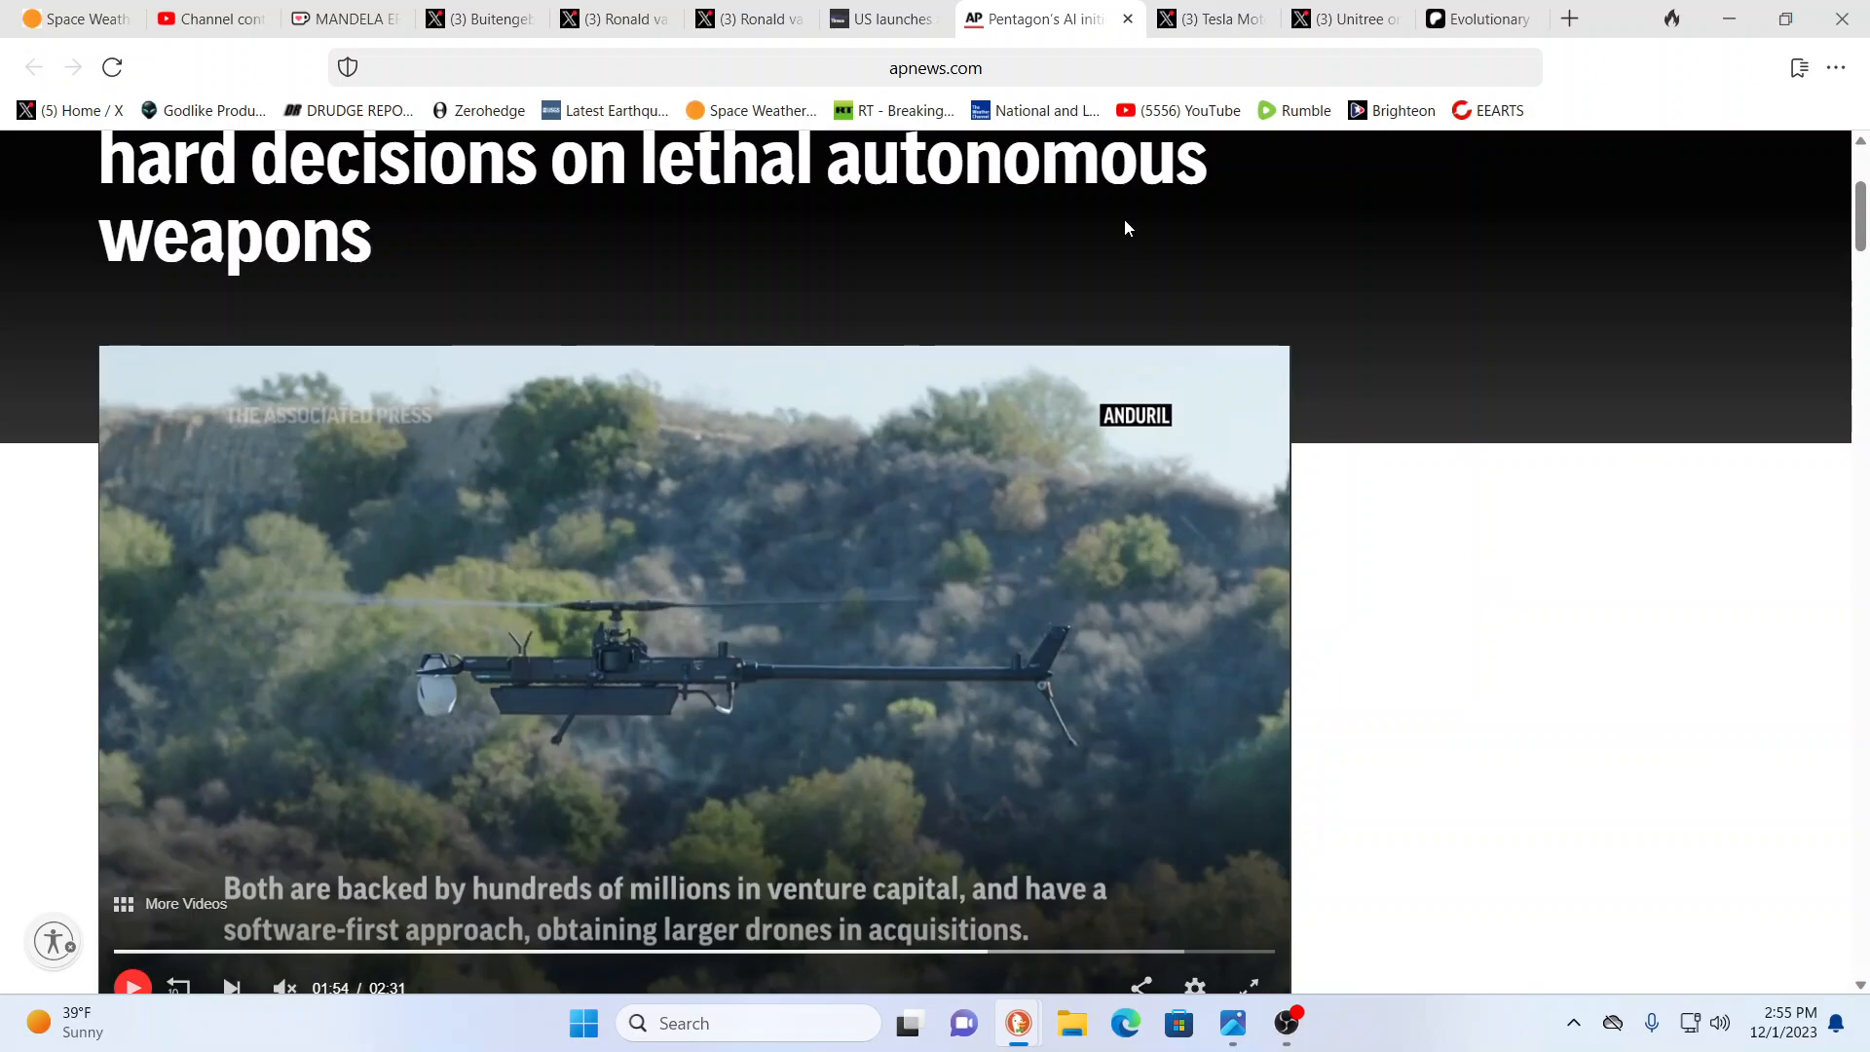
pyautogui.click(882, 19)
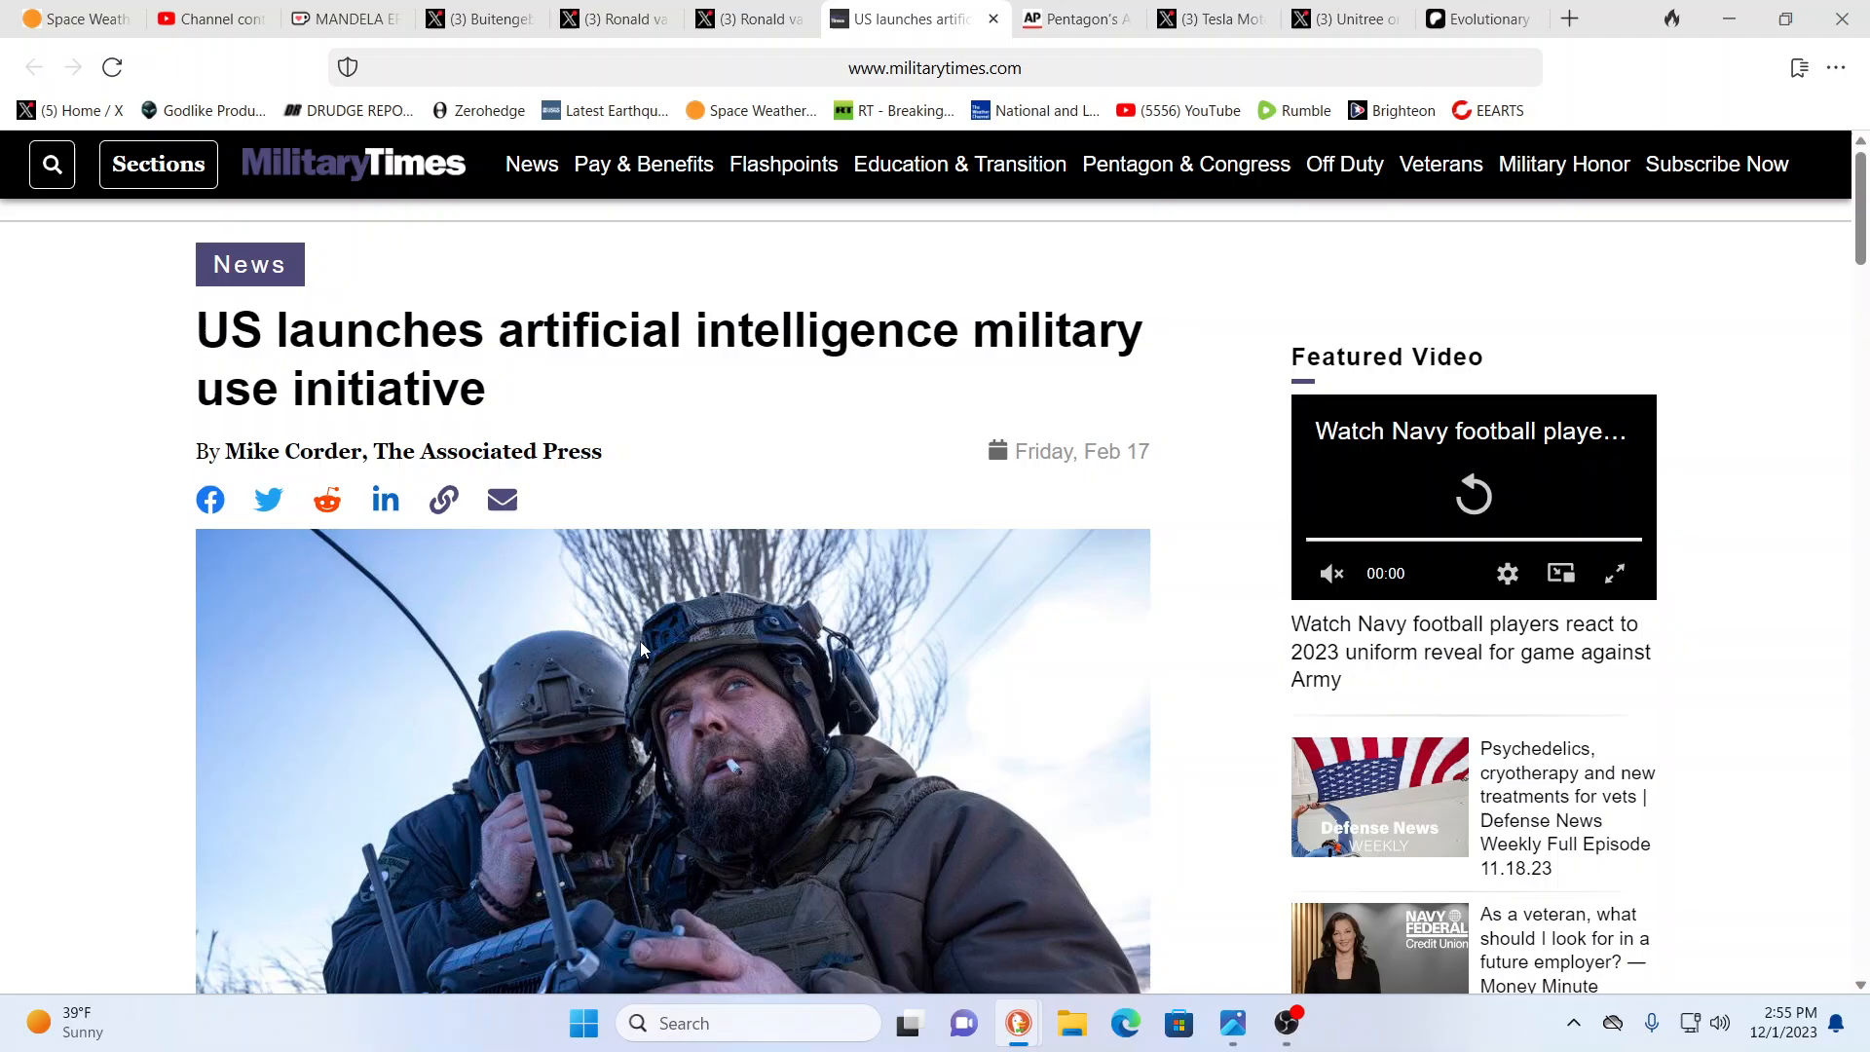
pyautogui.moveTo(641, 691)
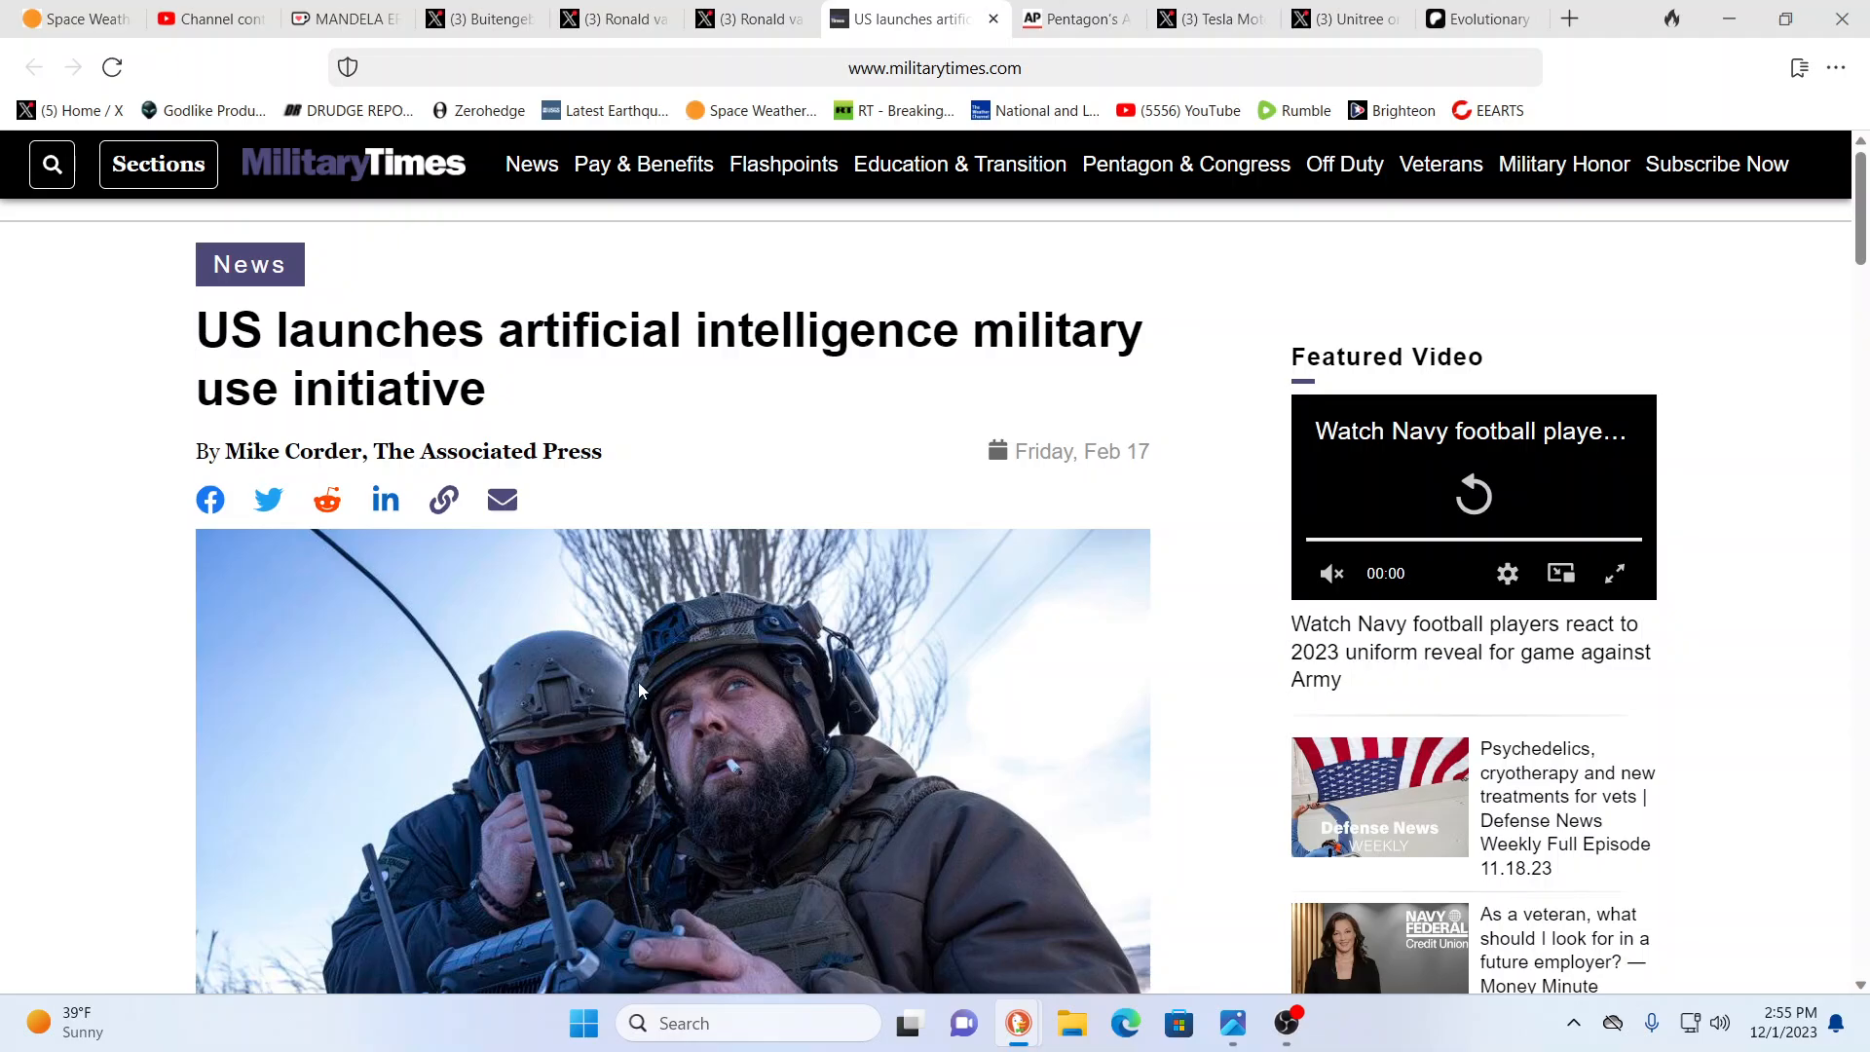
# Step: Scroll past the 12-point declaration to the Hague 60-nation call for action
pyautogui.scroll(-3)
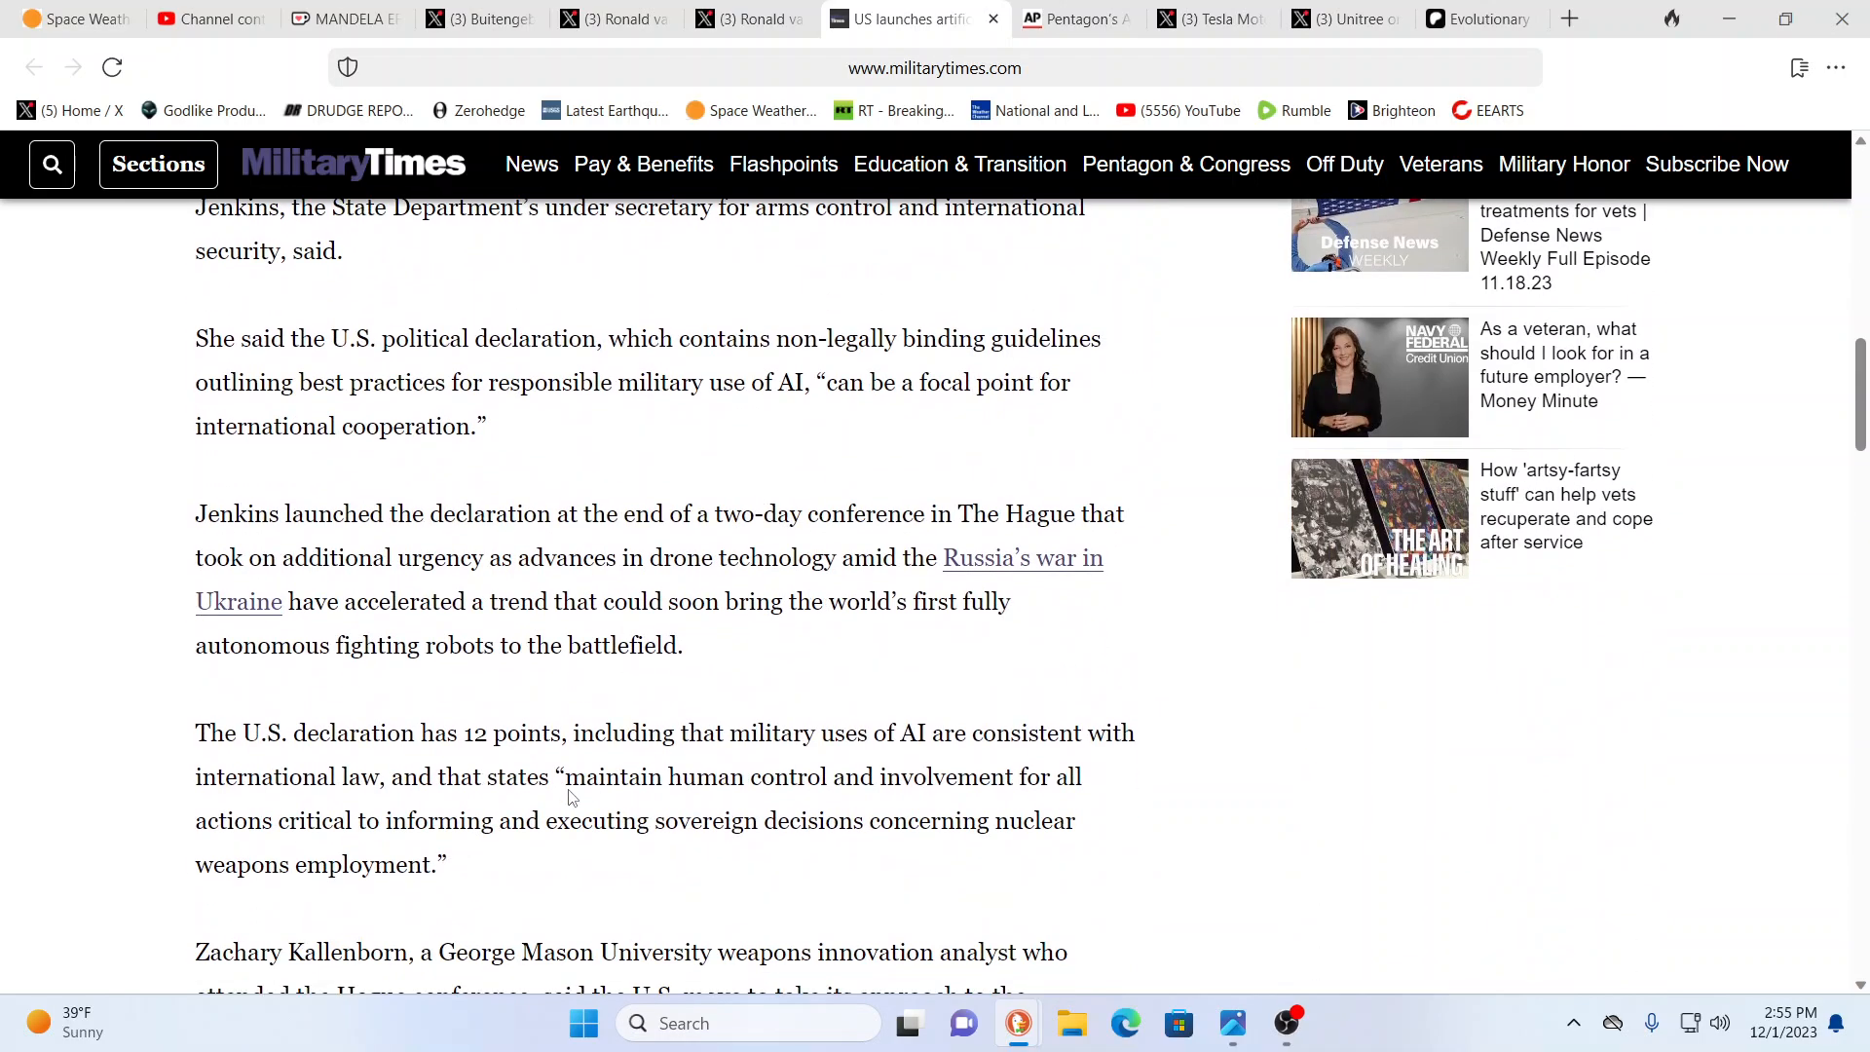
pyautogui.scroll(-3)
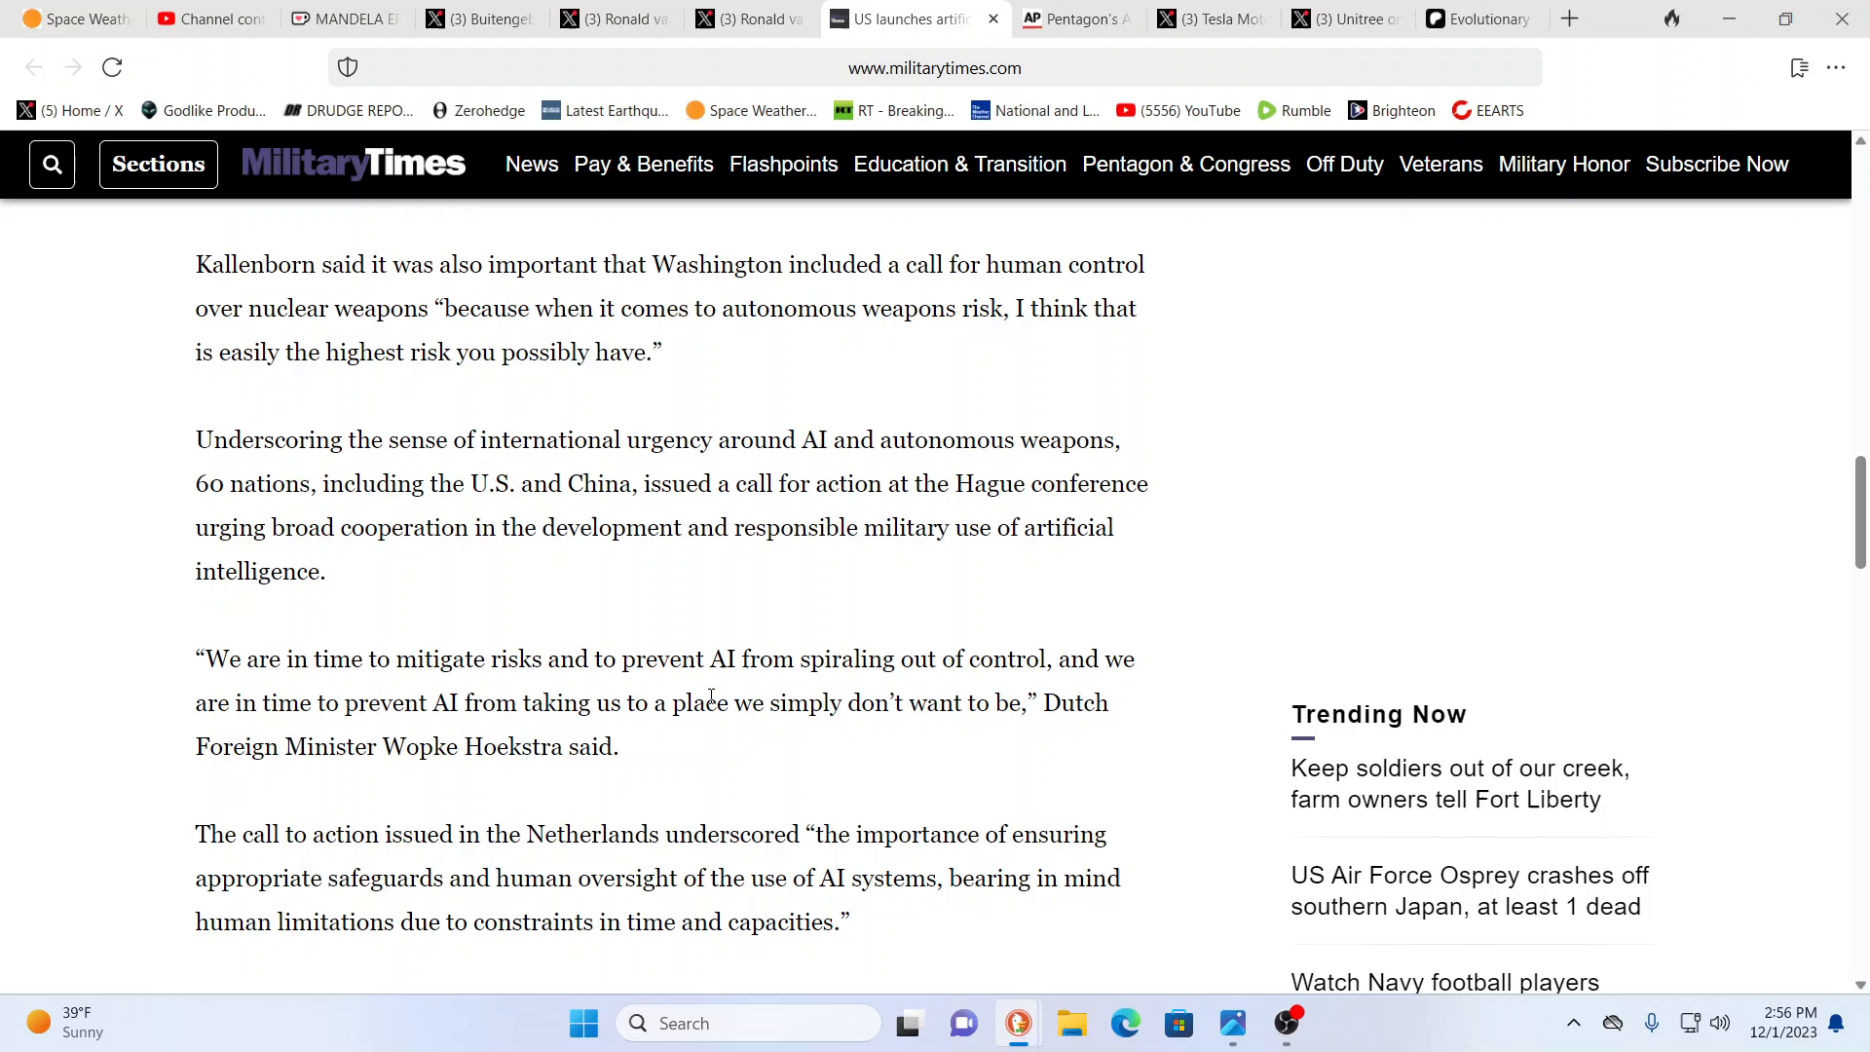
pyautogui.moveTo(763, 596)
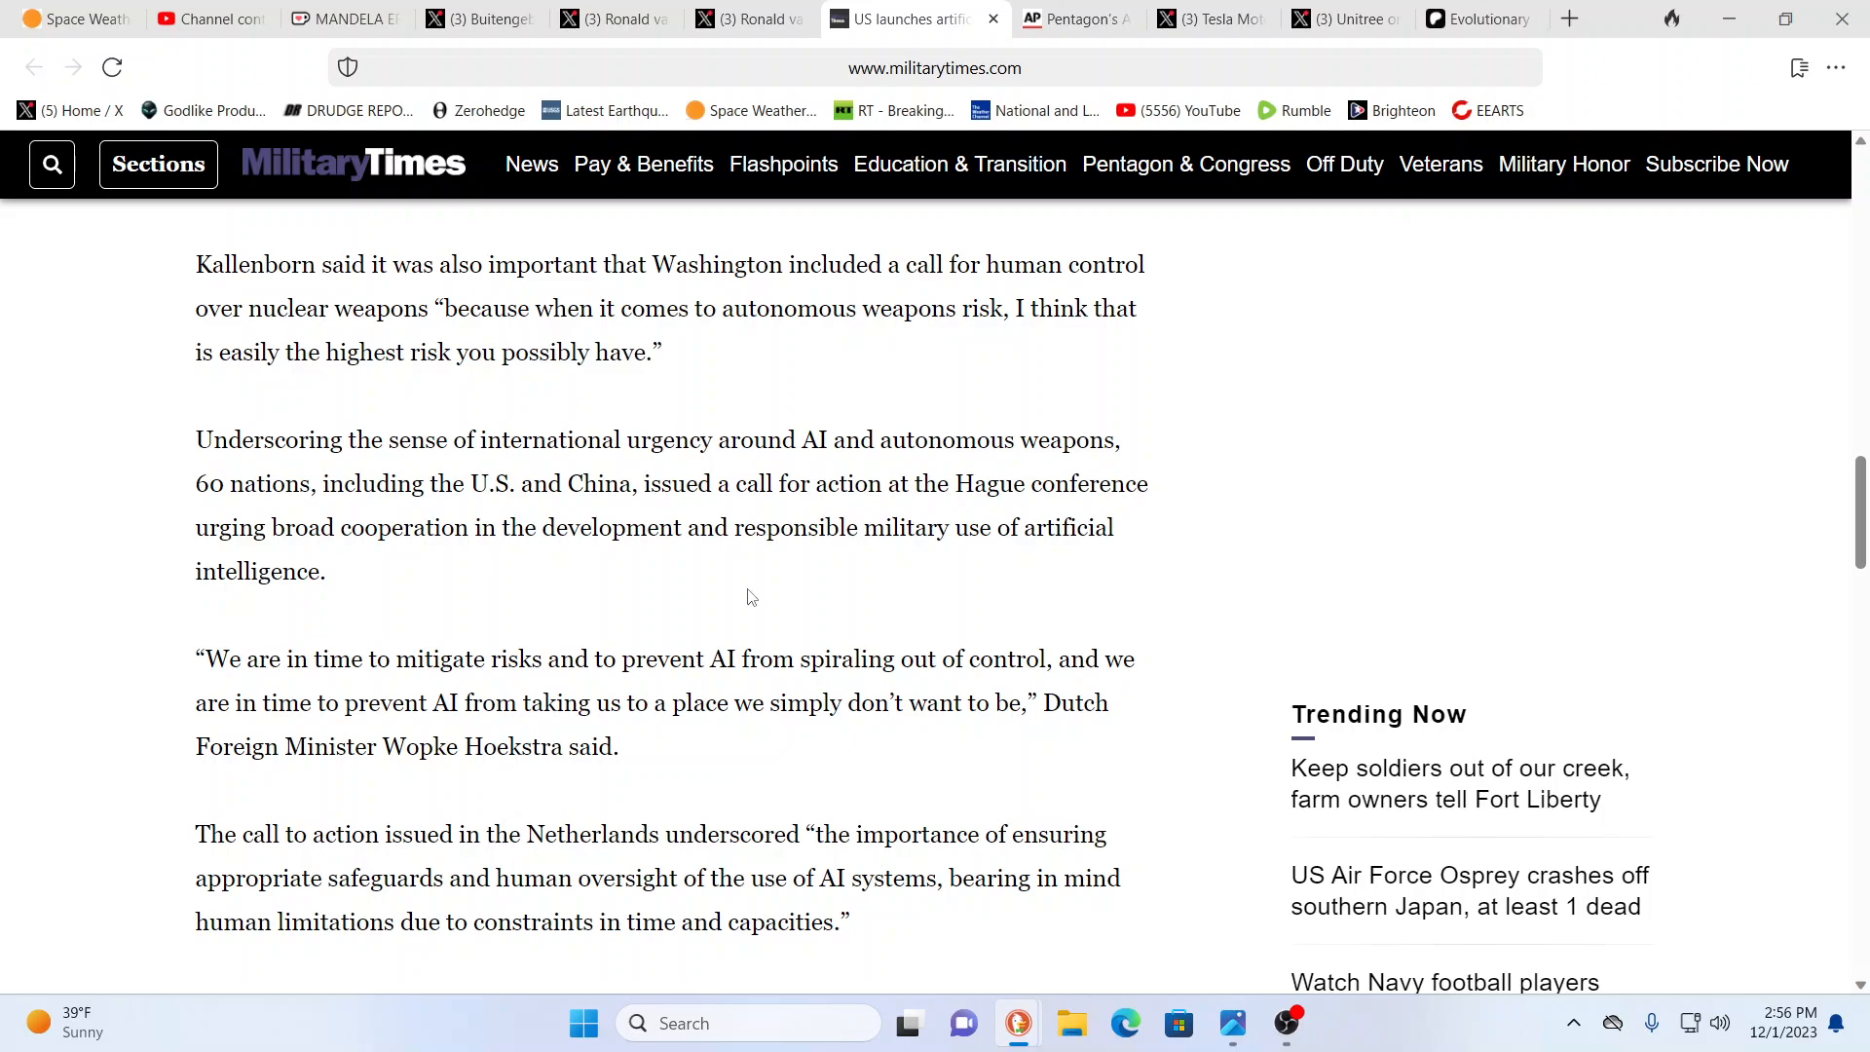
pyautogui.moveTo(740, 595)
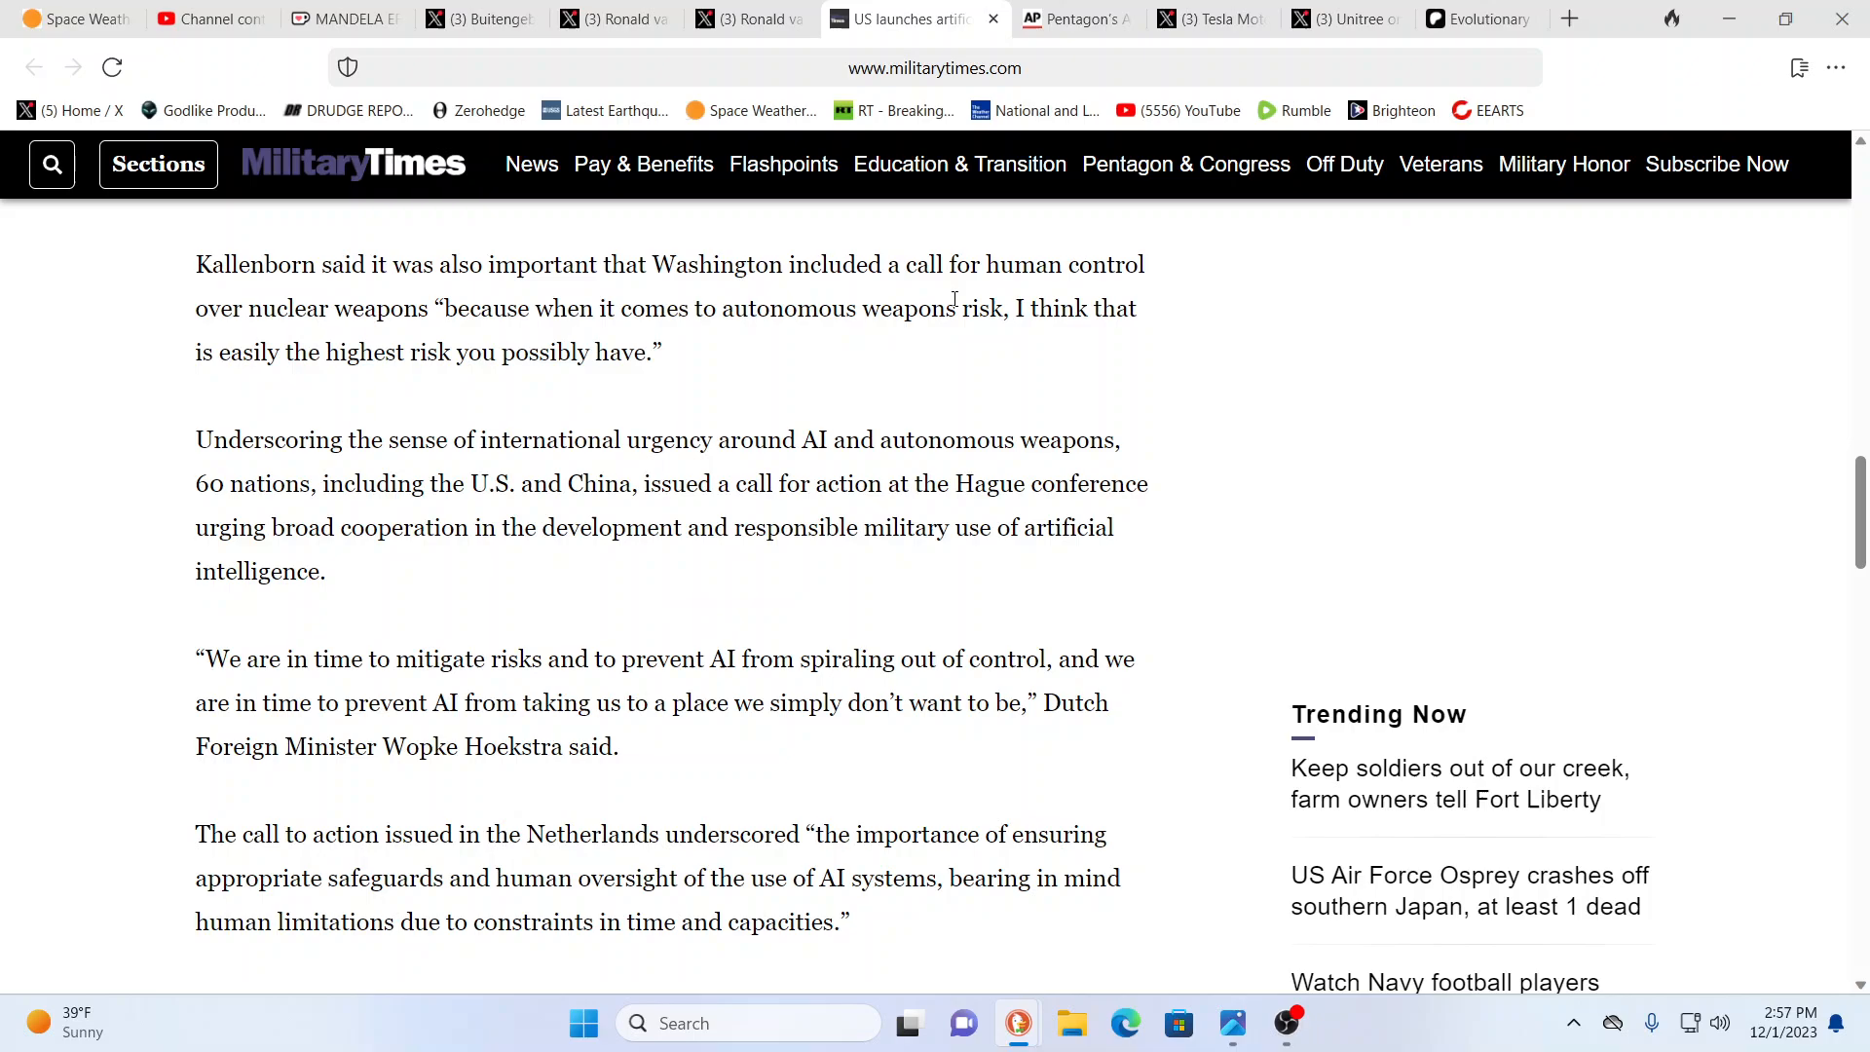
# Step: Scroll down to the passage on drones attacking targets without human help
pyautogui.scroll(-3)
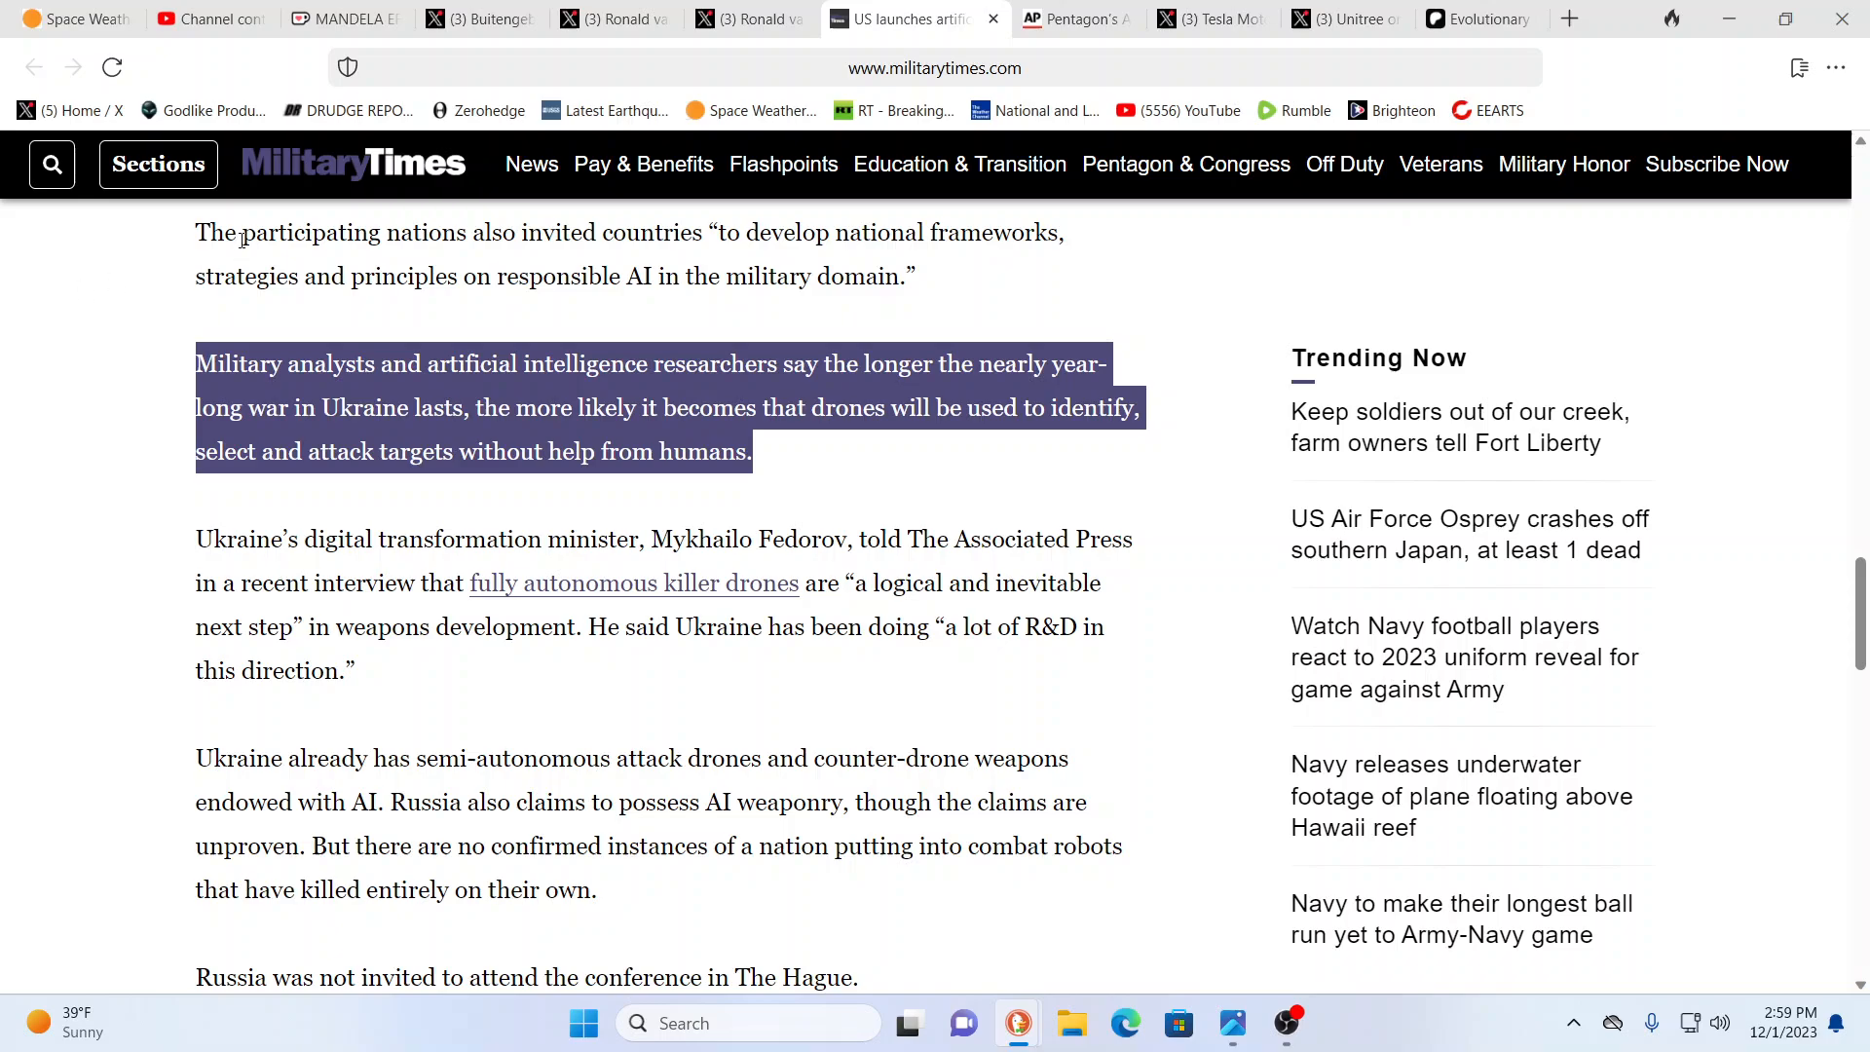
pyautogui.moveTo(1287, 239)
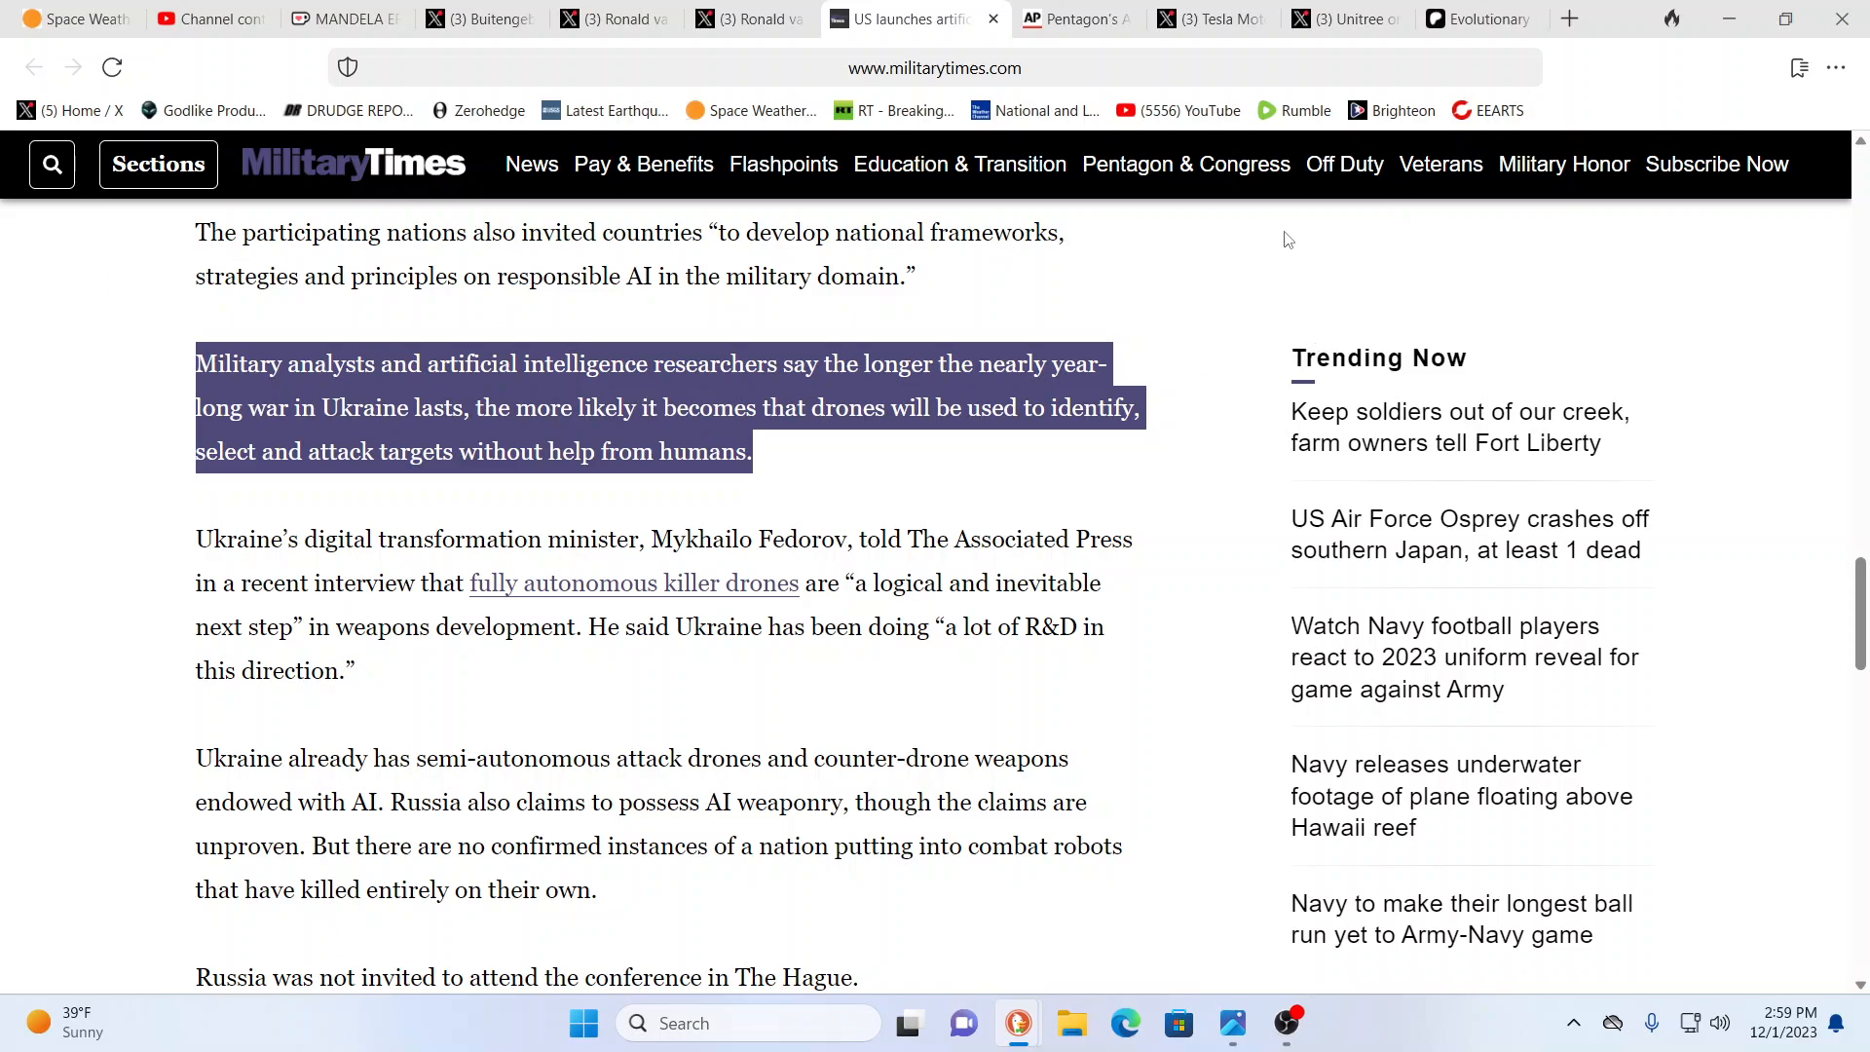
pyautogui.moveTo(1119, 305)
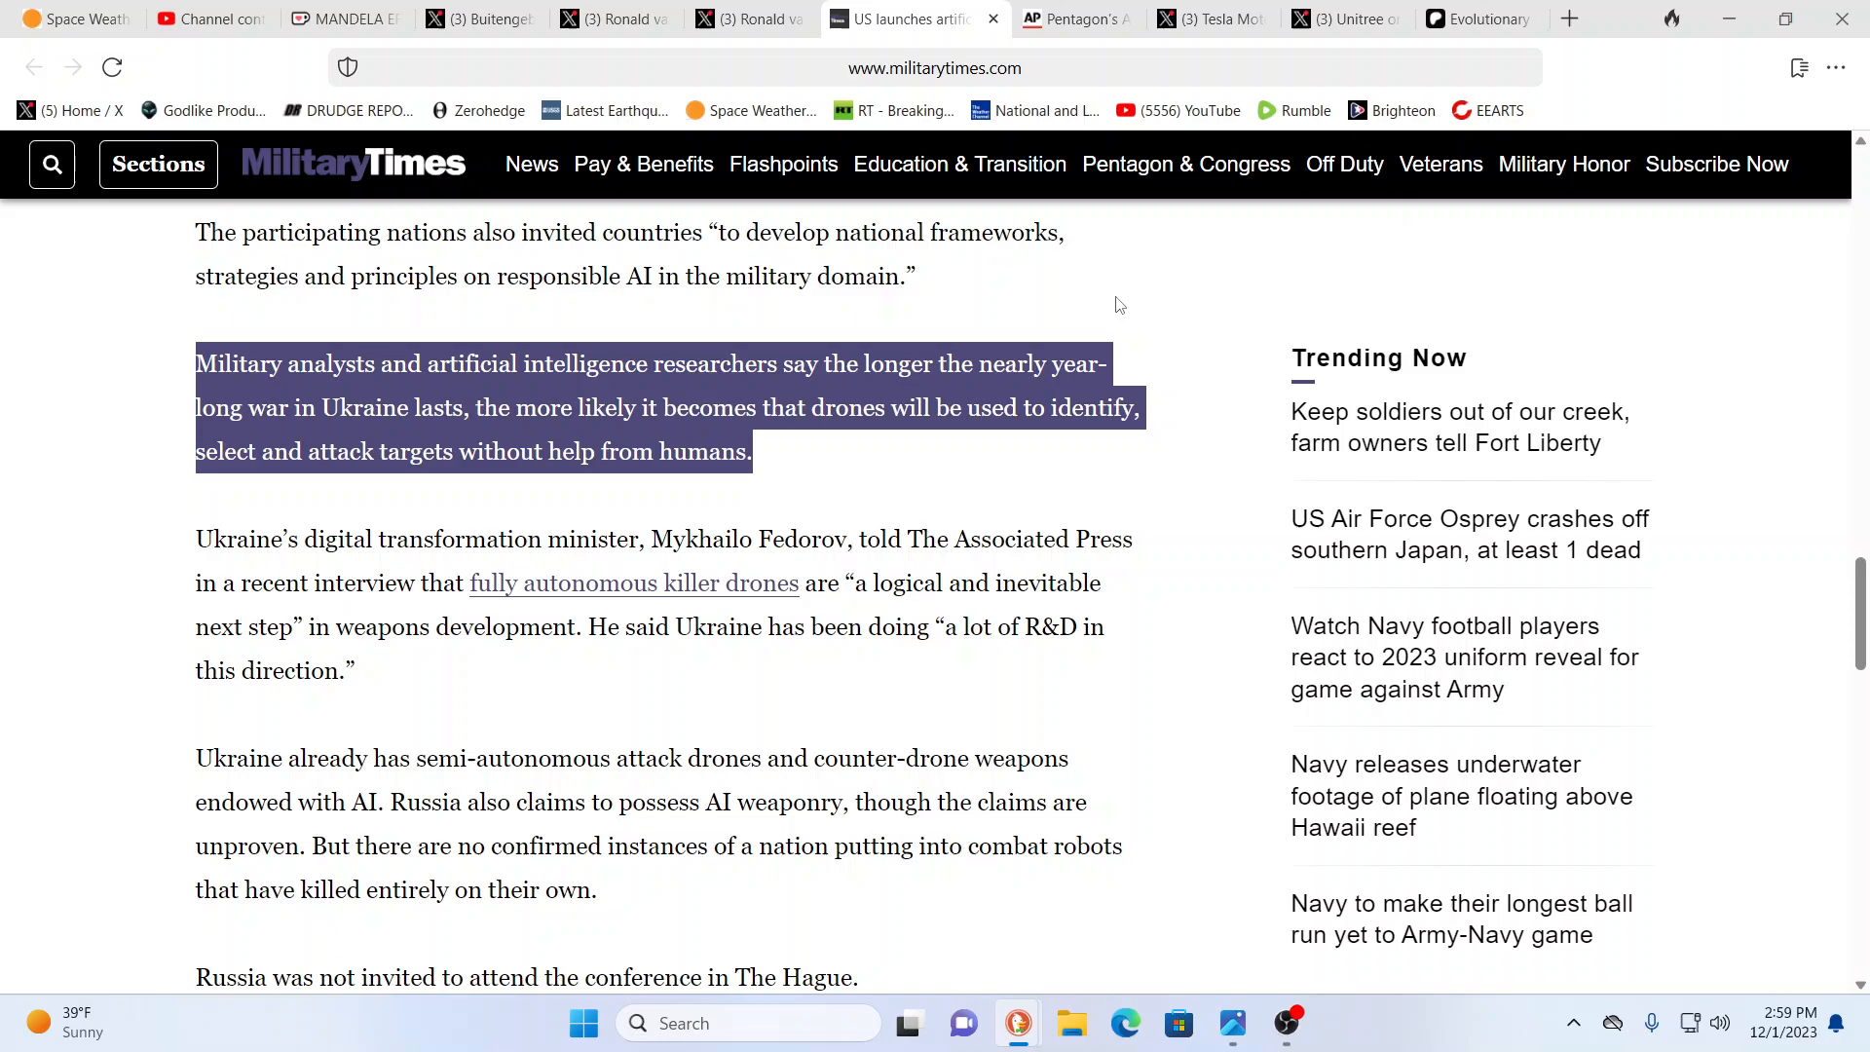
# Step: Switch to the Gigadgets Stanford underwater humanoid robot video post on X
pyautogui.click(751, 20)
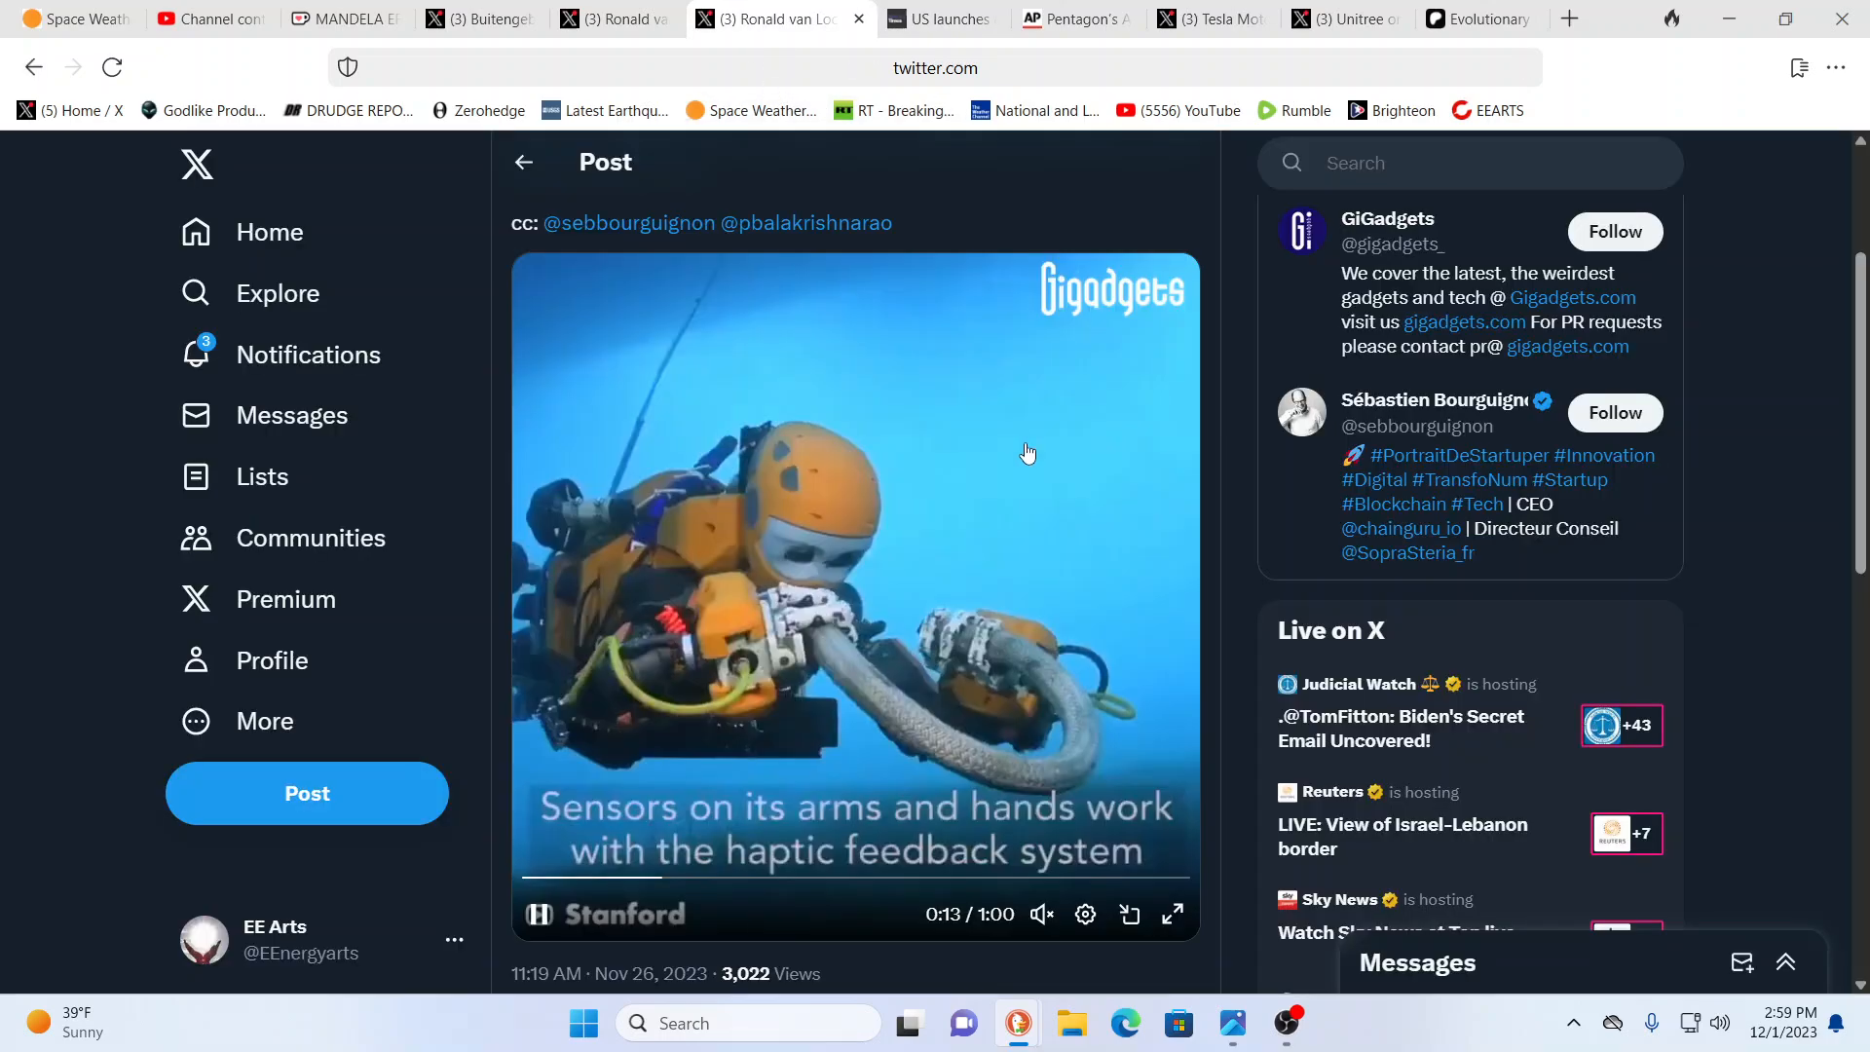
pyautogui.moveTo(1142, 589)
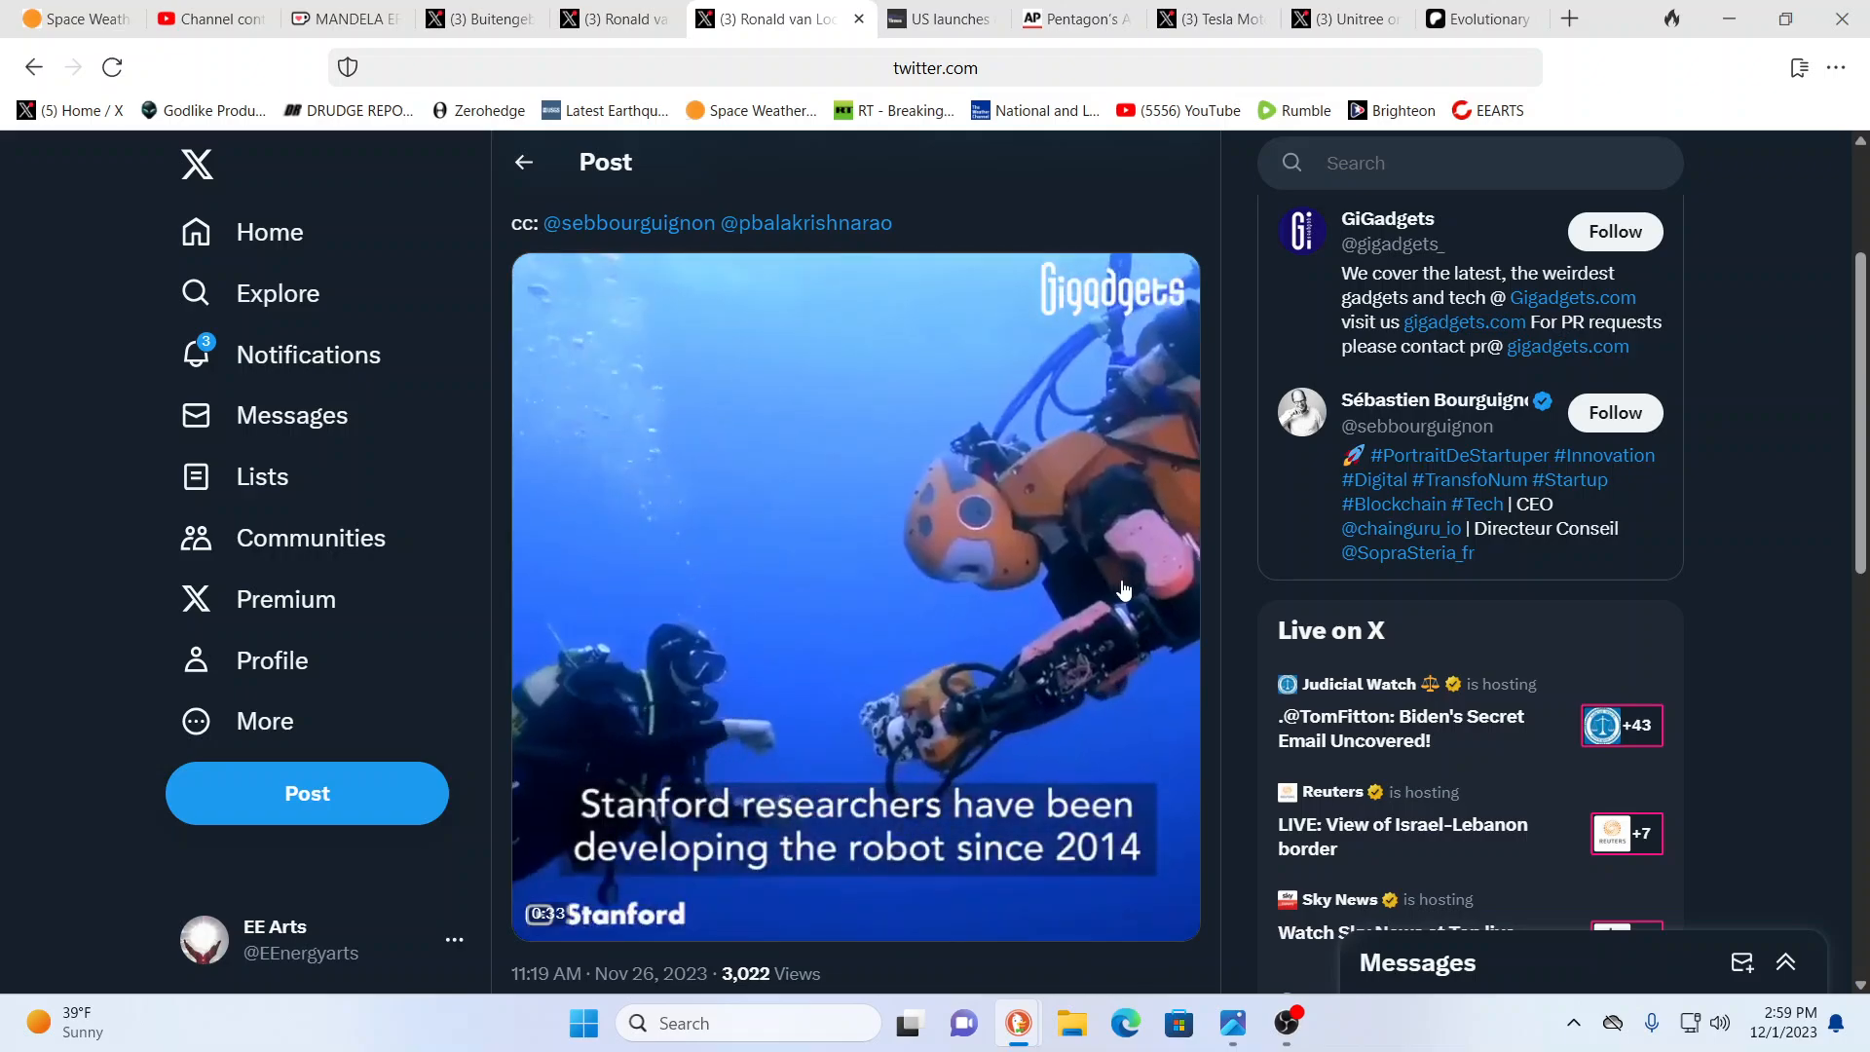
# Step: Watch the robot hotel video, then open the Buitengebieden puppy and butterflies post
pyautogui.click(854, 590)
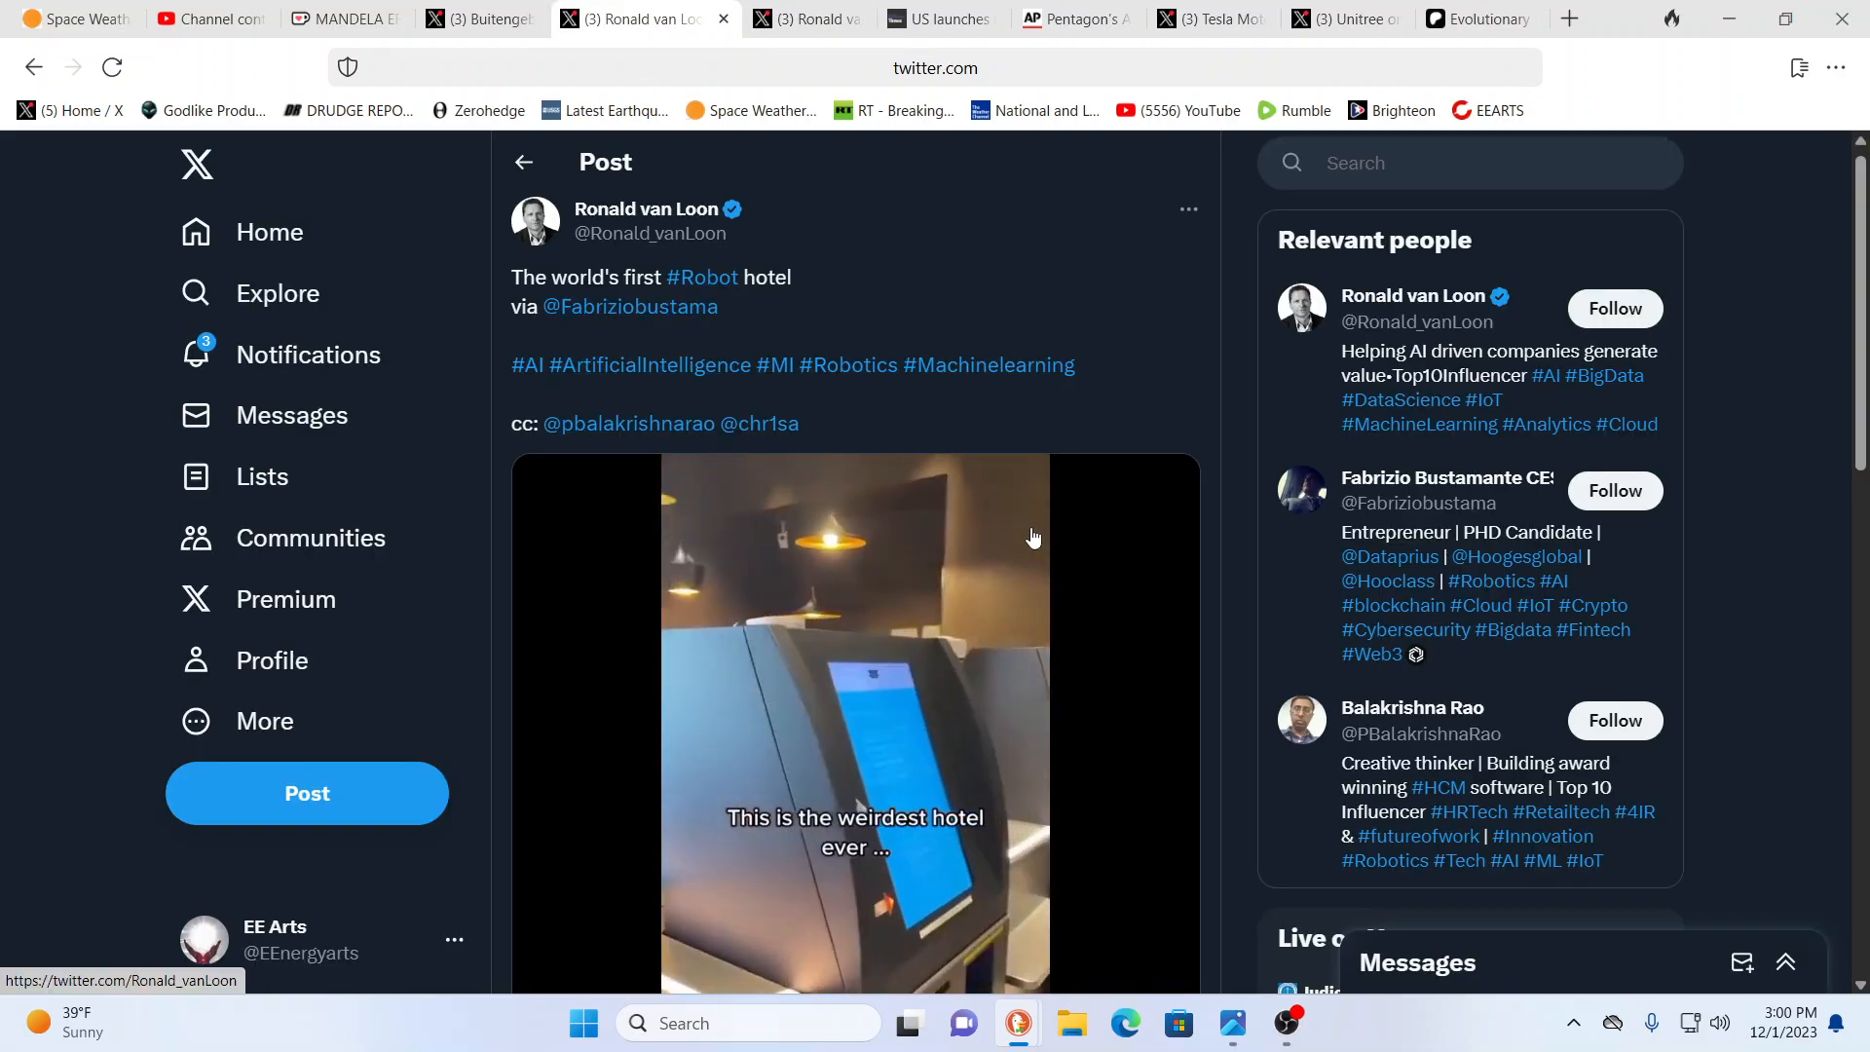
pyautogui.moveTo(1834, 511)
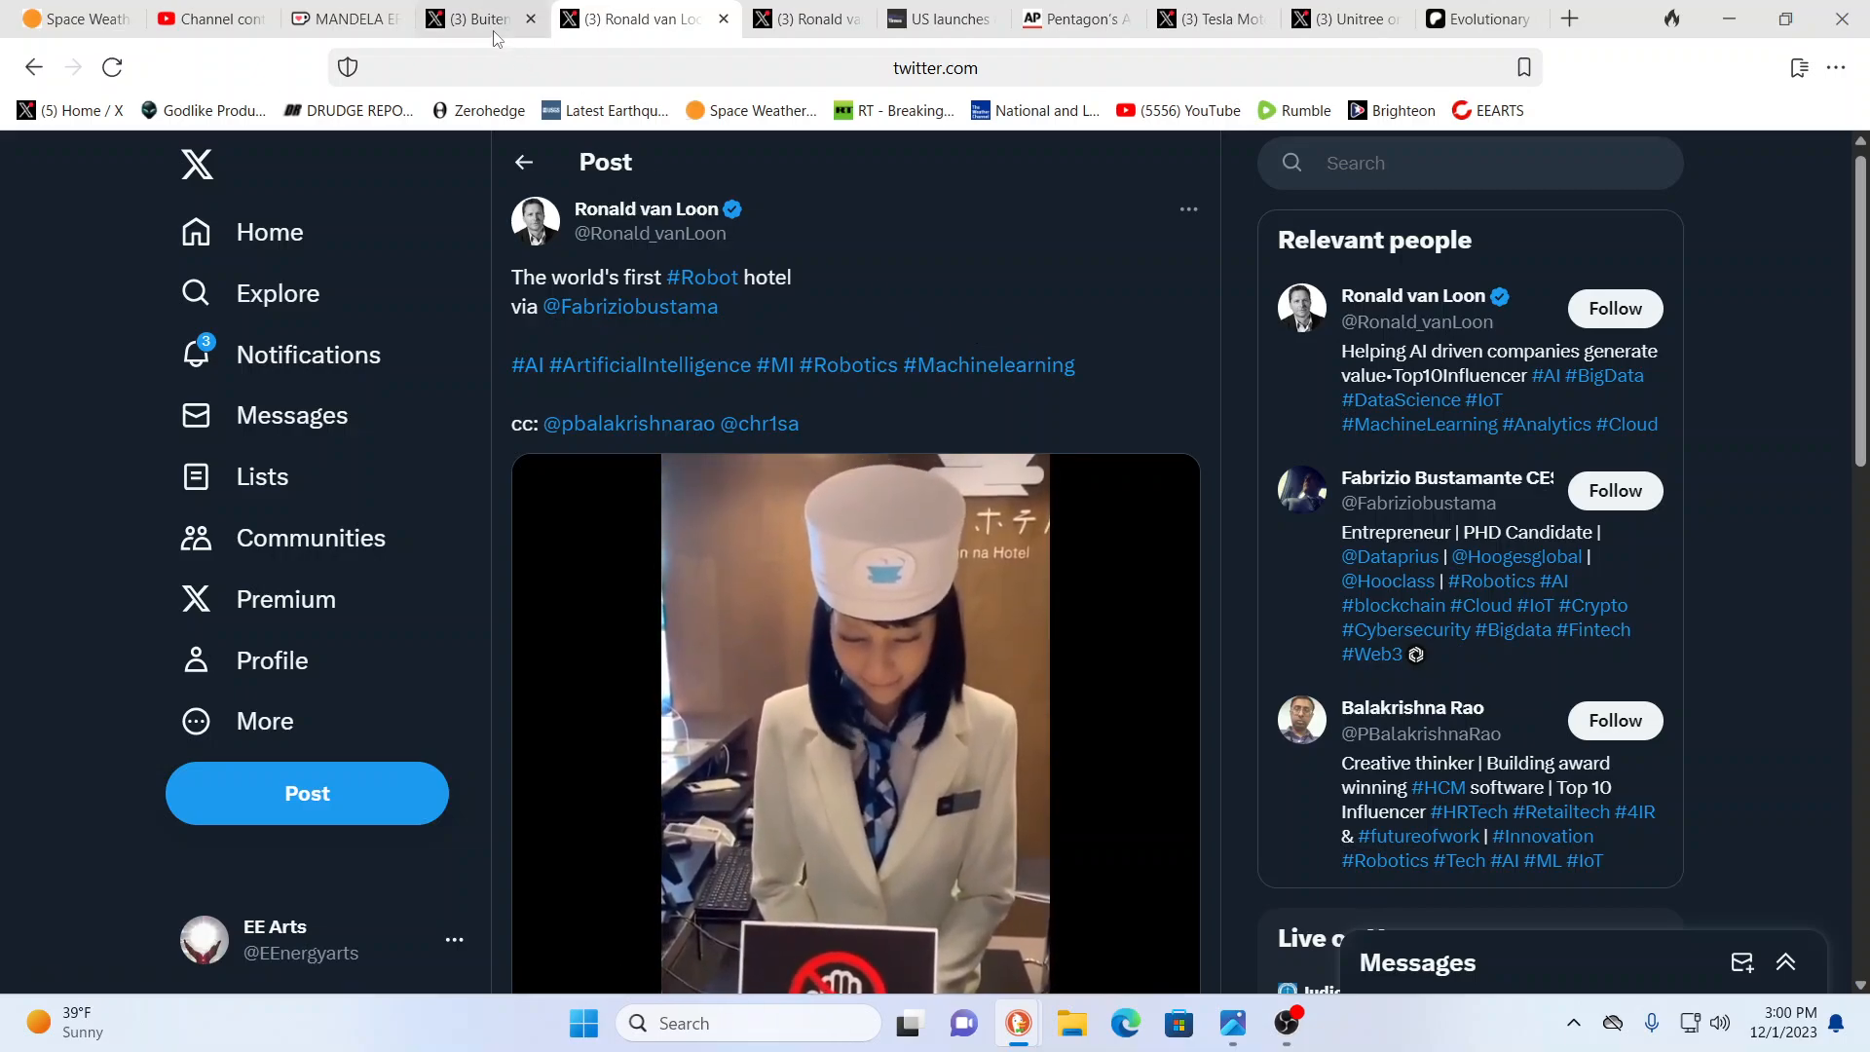
pyautogui.moveTo(477, 20)
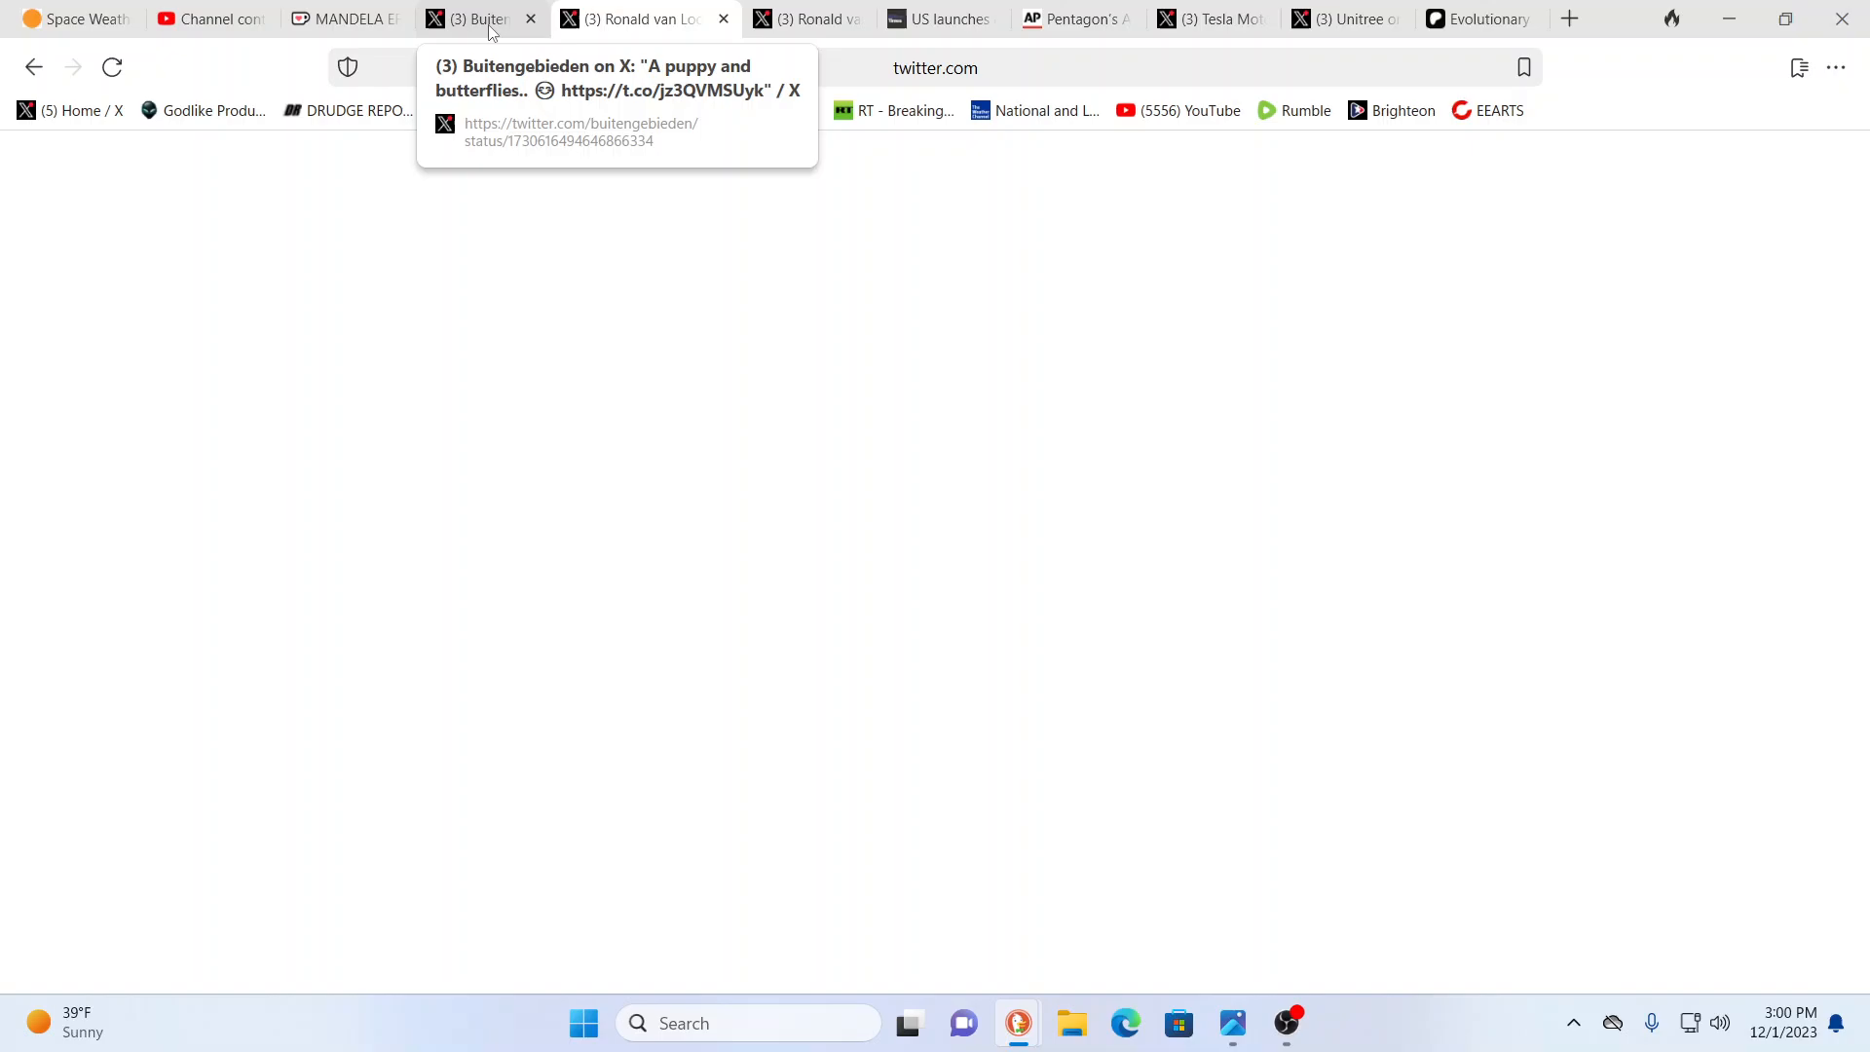
pyautogui.click(483, 20)
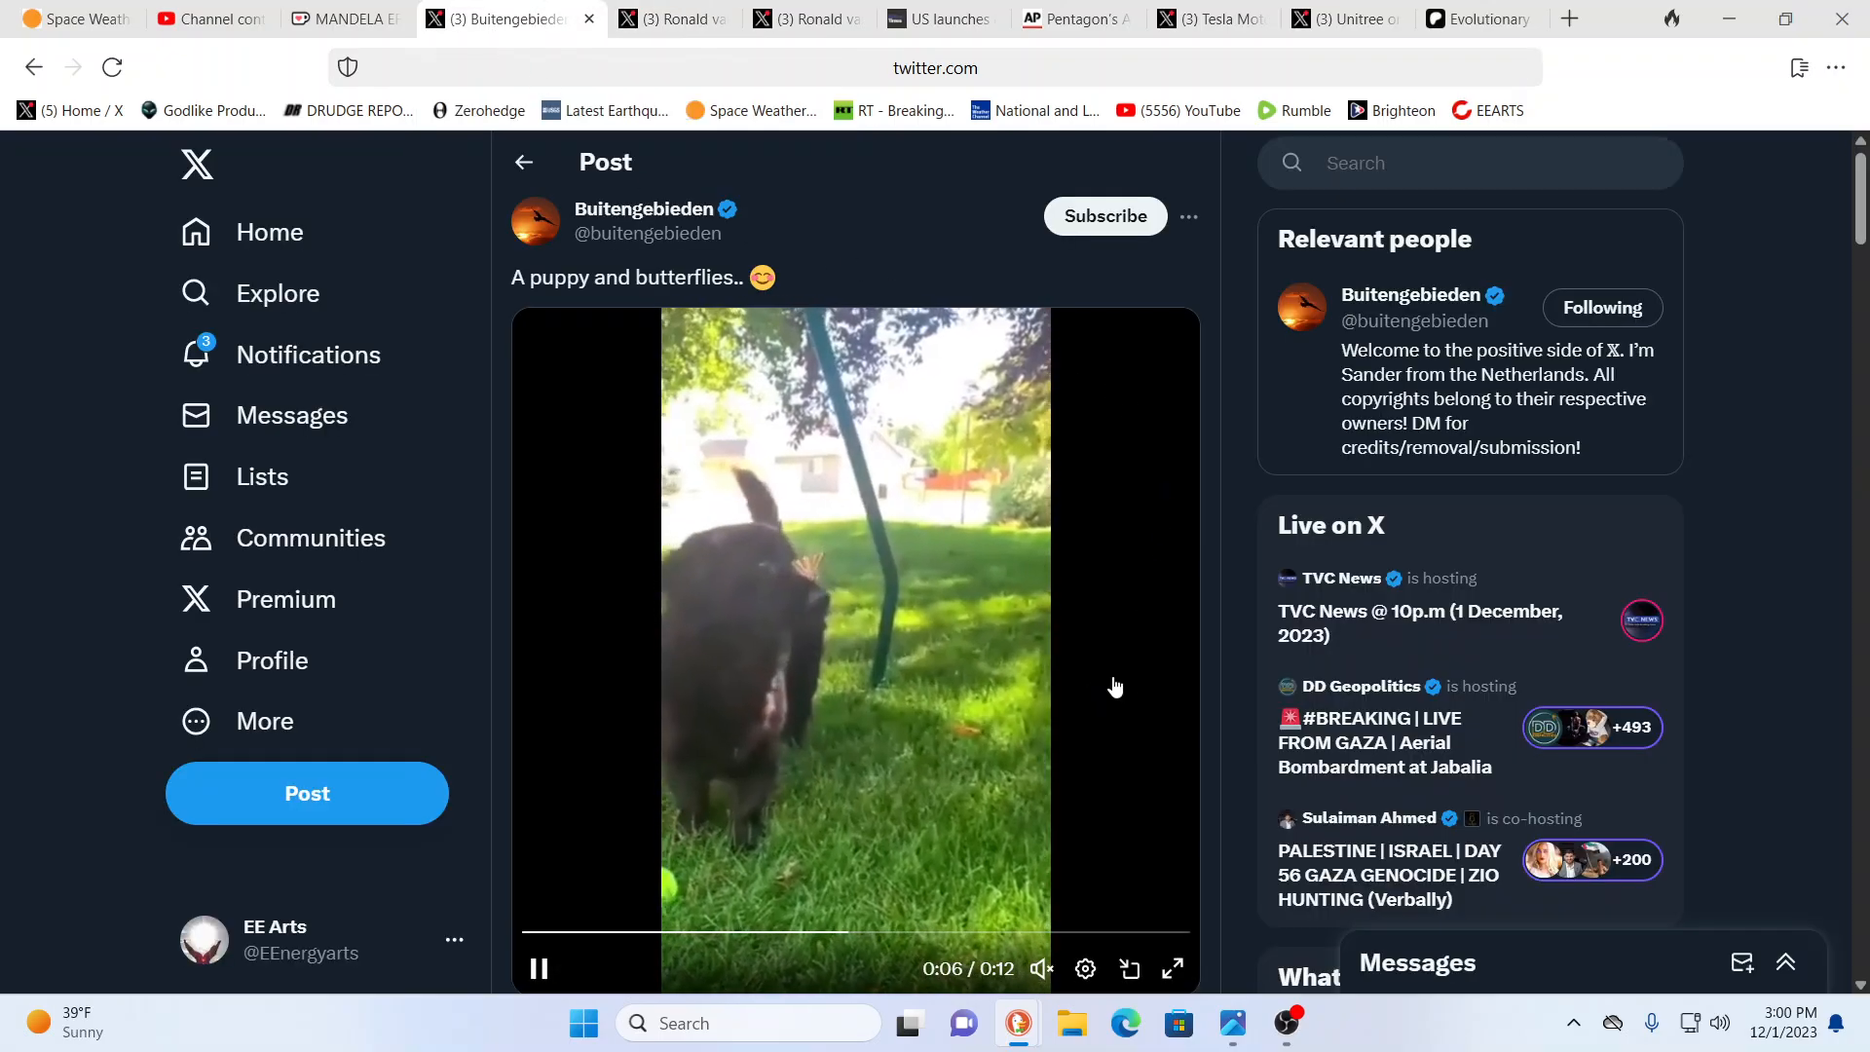